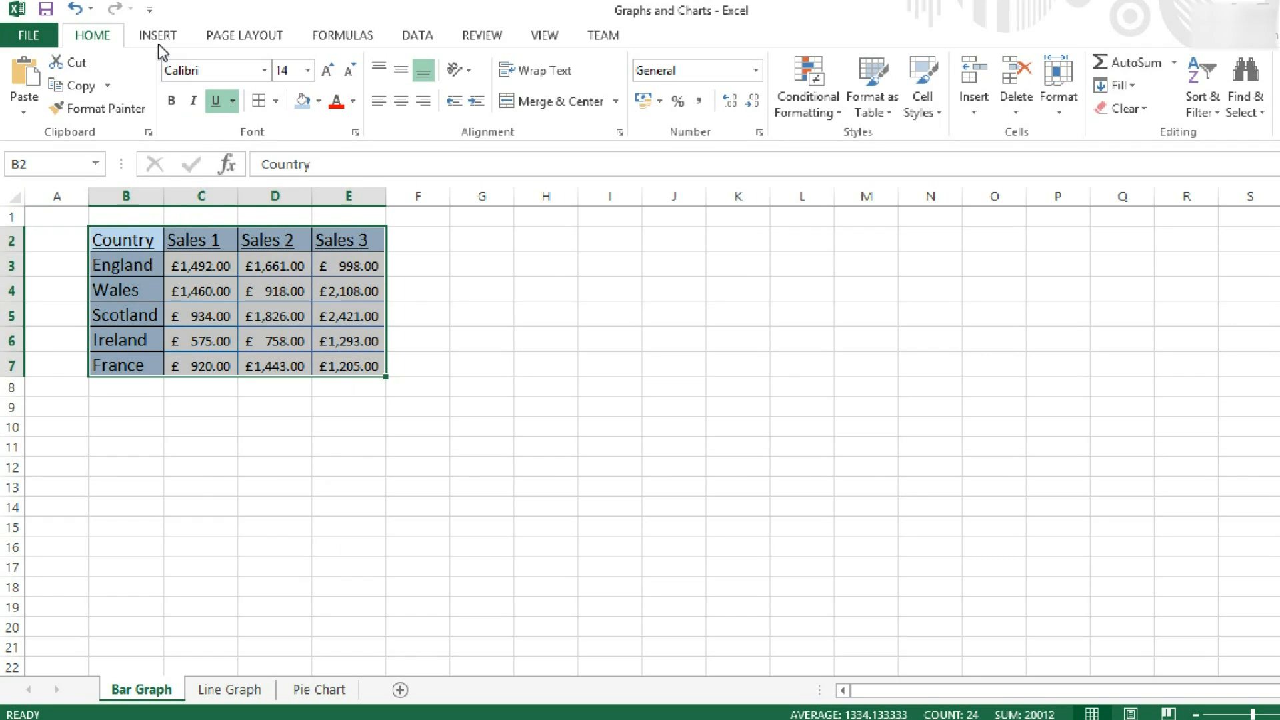
Open Recommended Charts for the country sales table and preview Clustered Column.
left_click(158, 36)
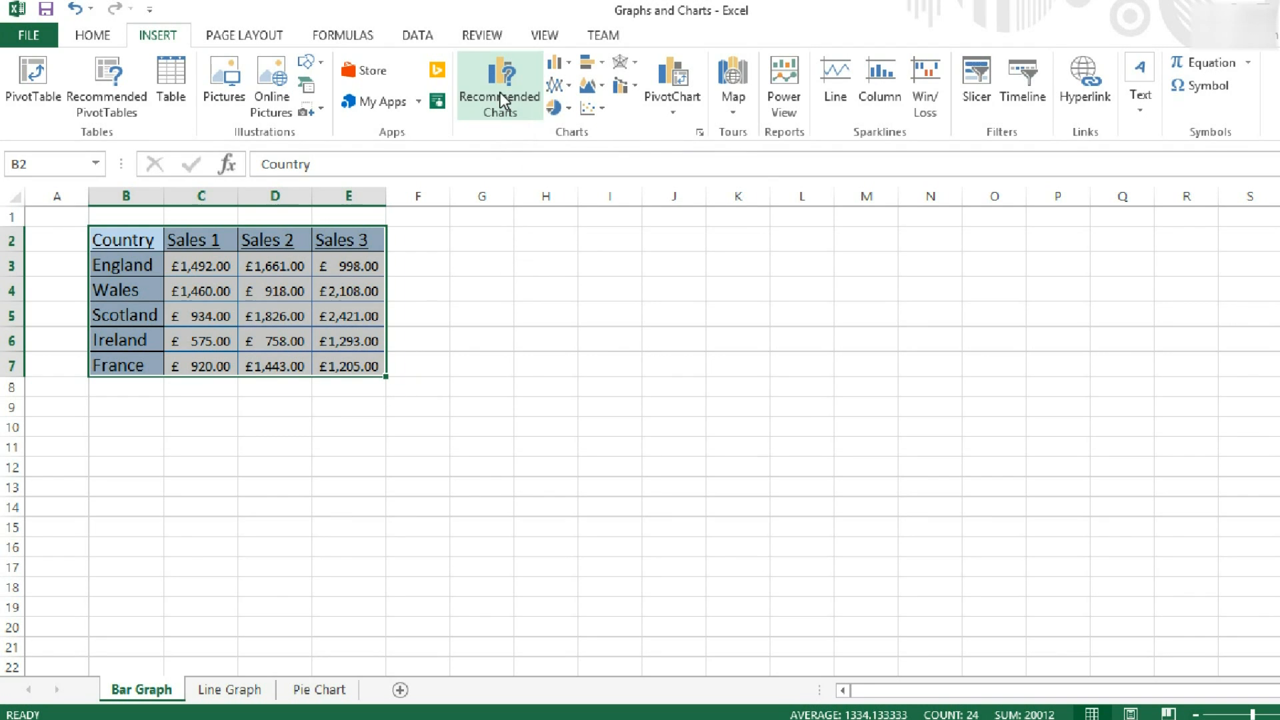
left_click(499, 86)
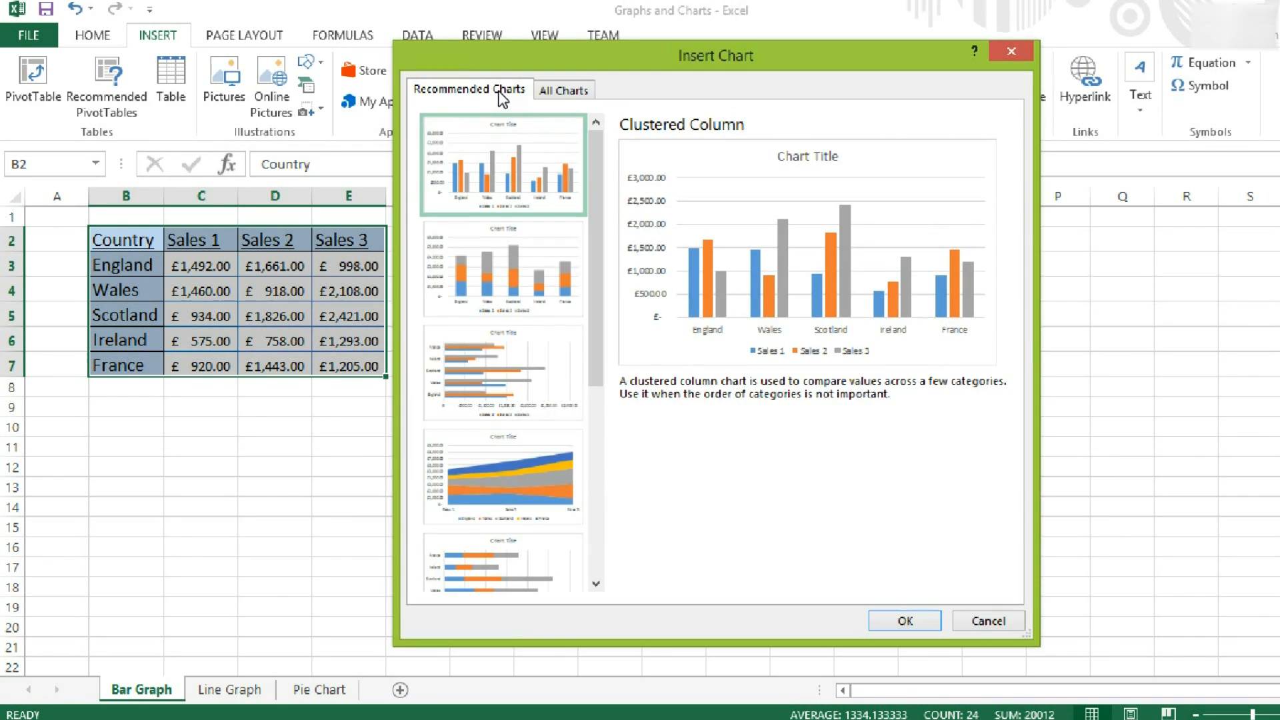
mouse_move(742, 273)
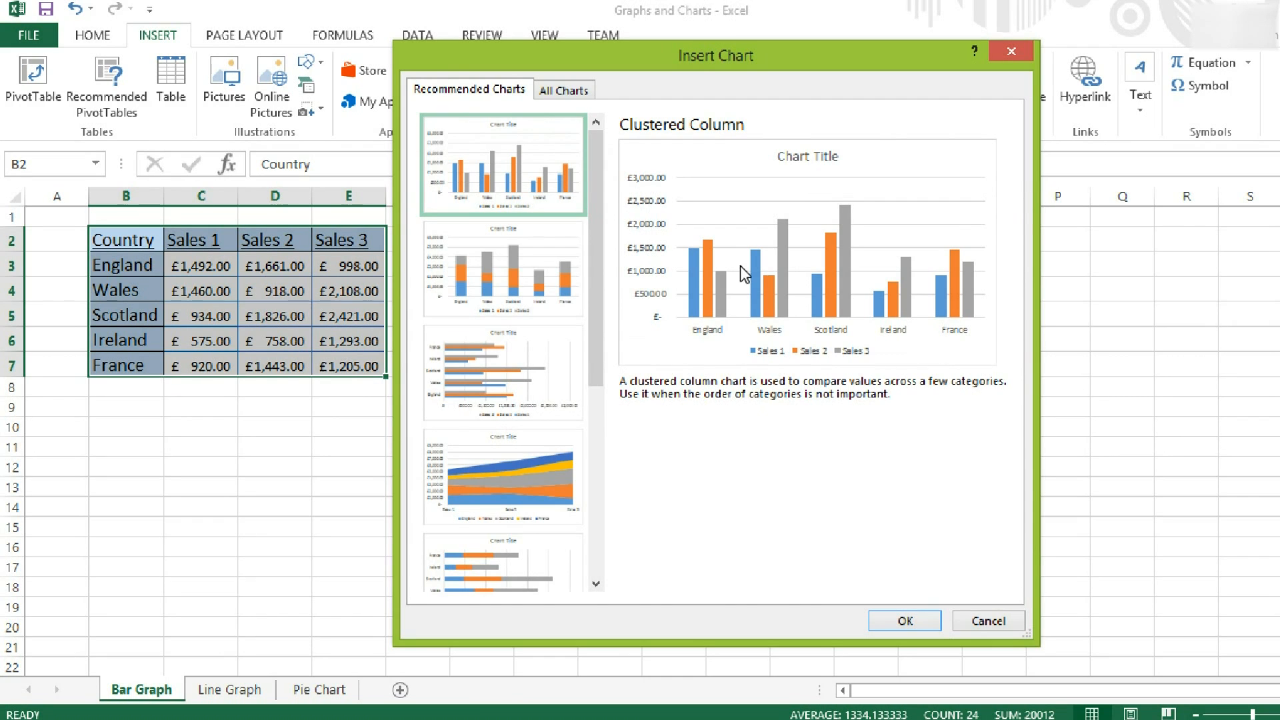
scroll("down", 3)
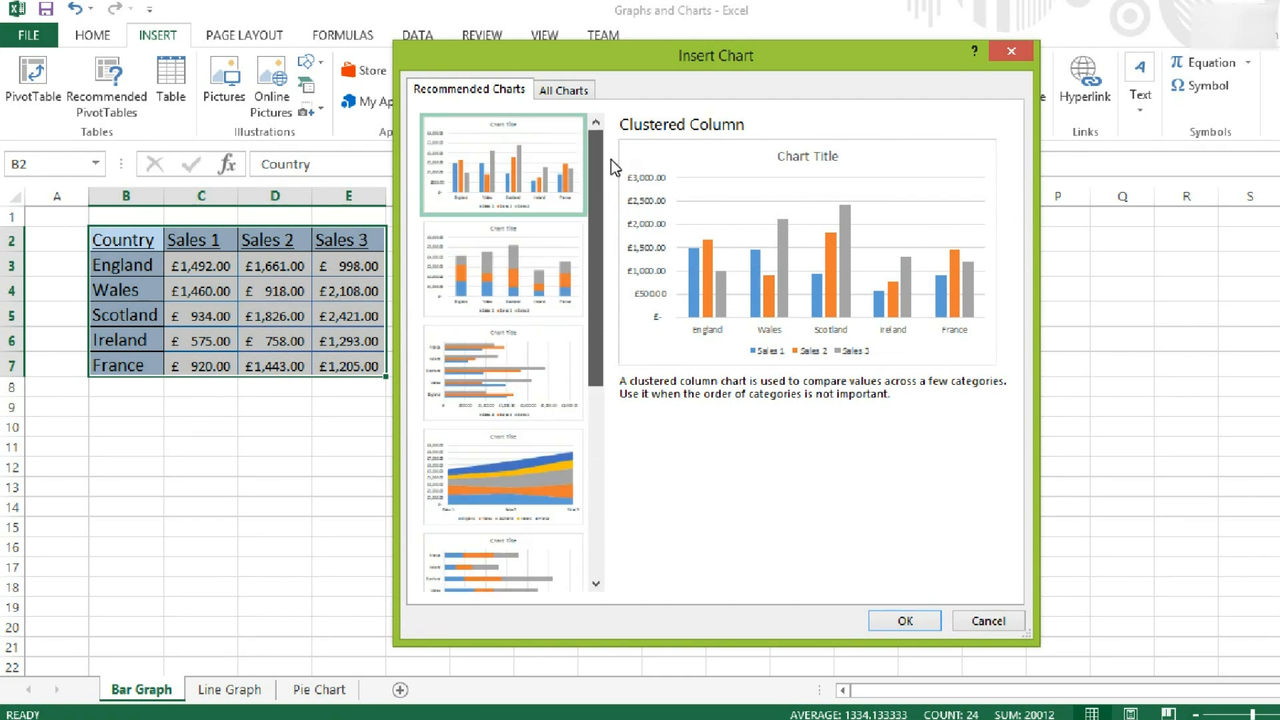
mouse_move(859, 268)
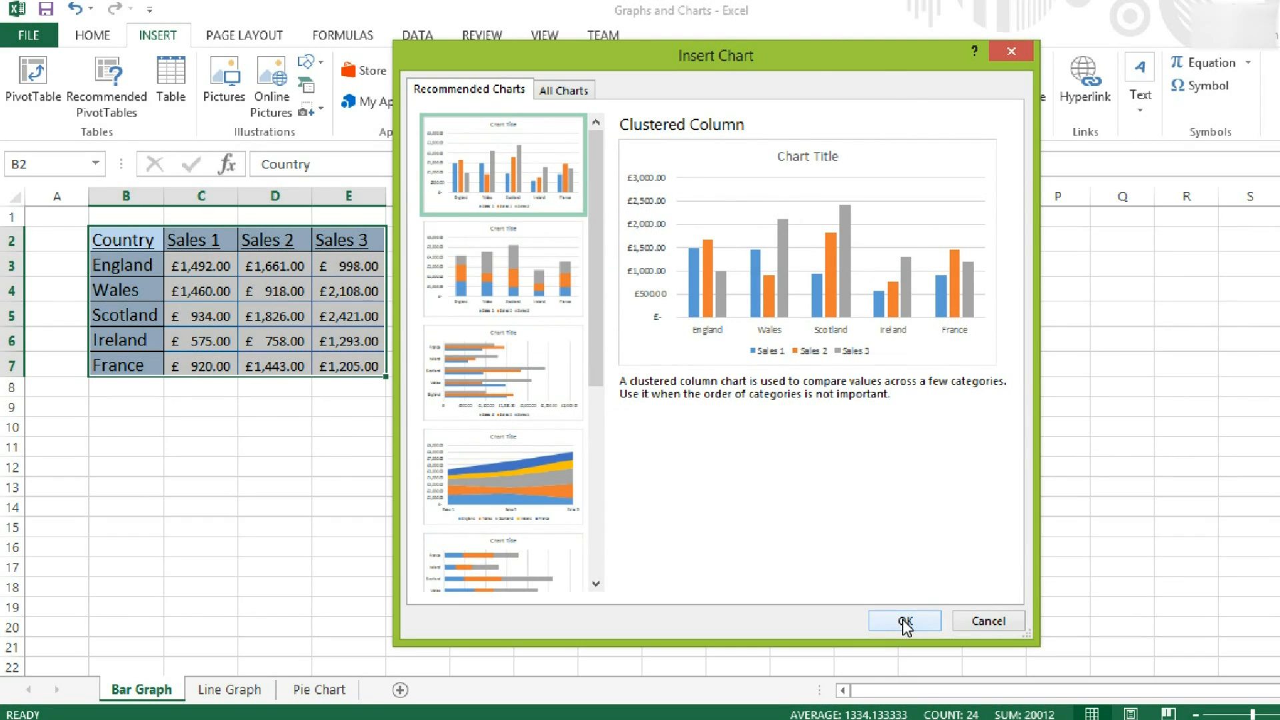
Insert the clustered column chart and change its title to 'Sales'.
left_click(902, 621)
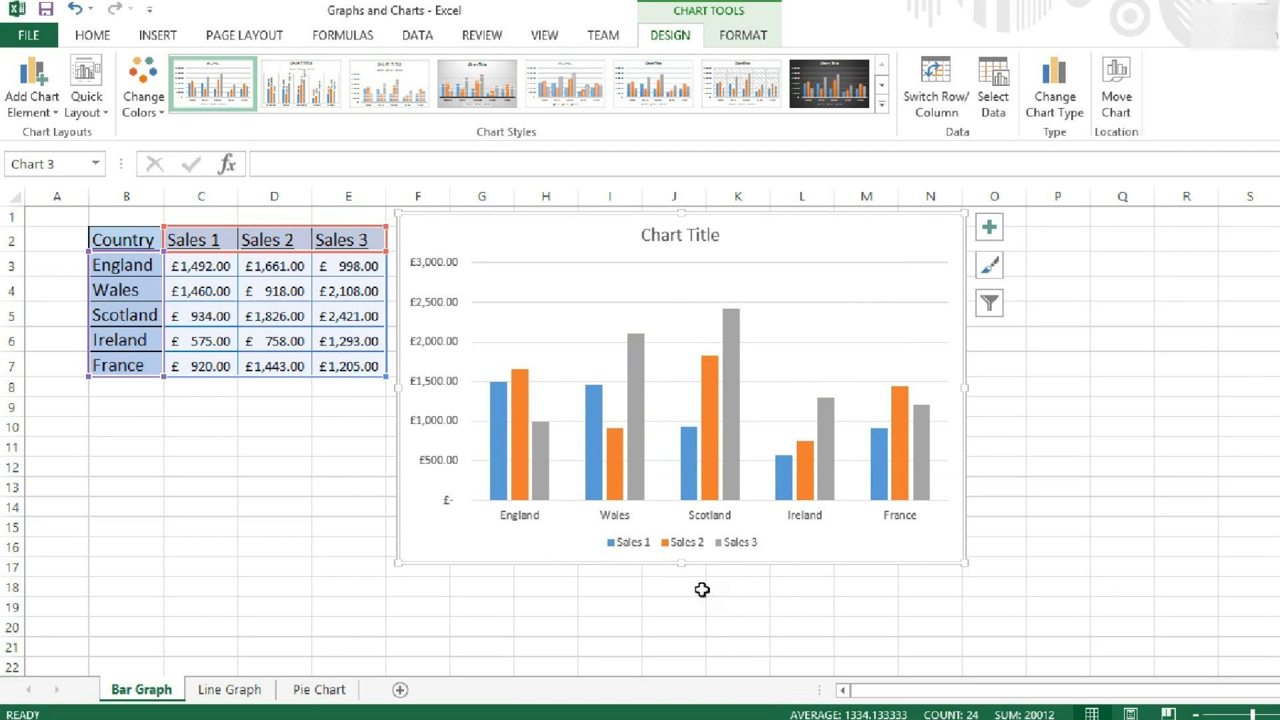
mouse_move(605, 586)
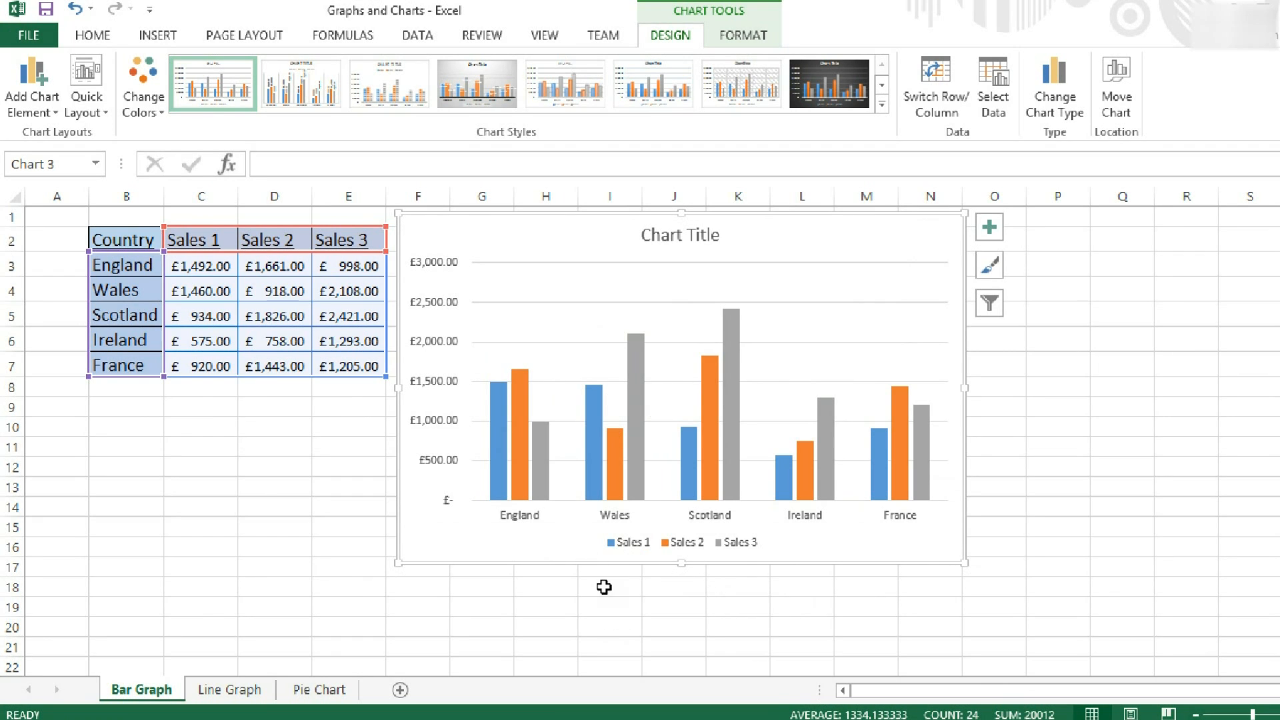
left_click(679, 235)
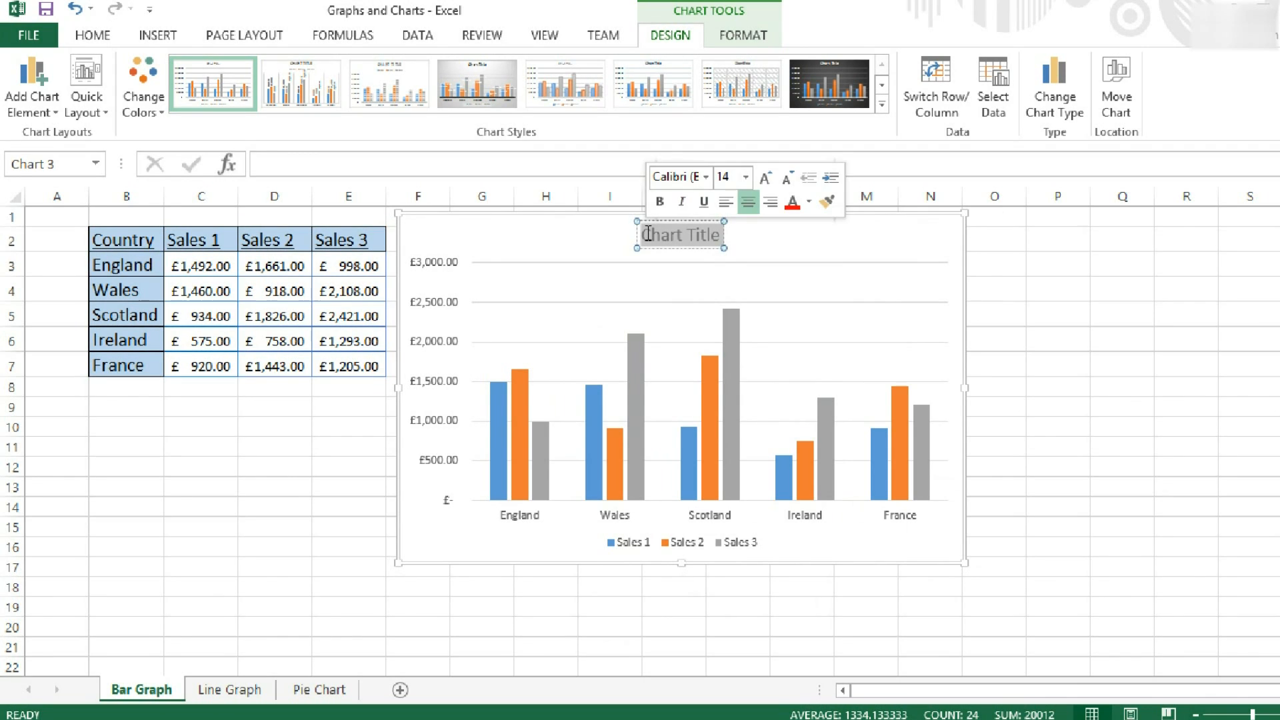
type("Sales")
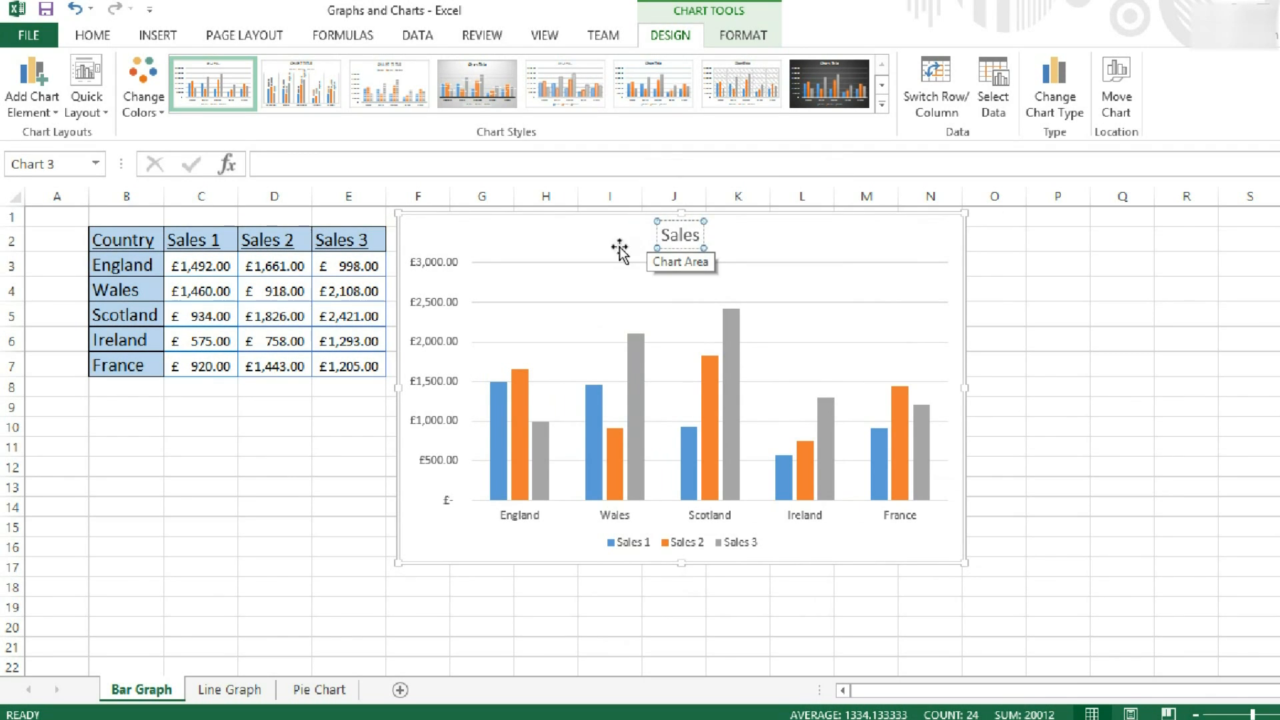
left_click(680, 235)
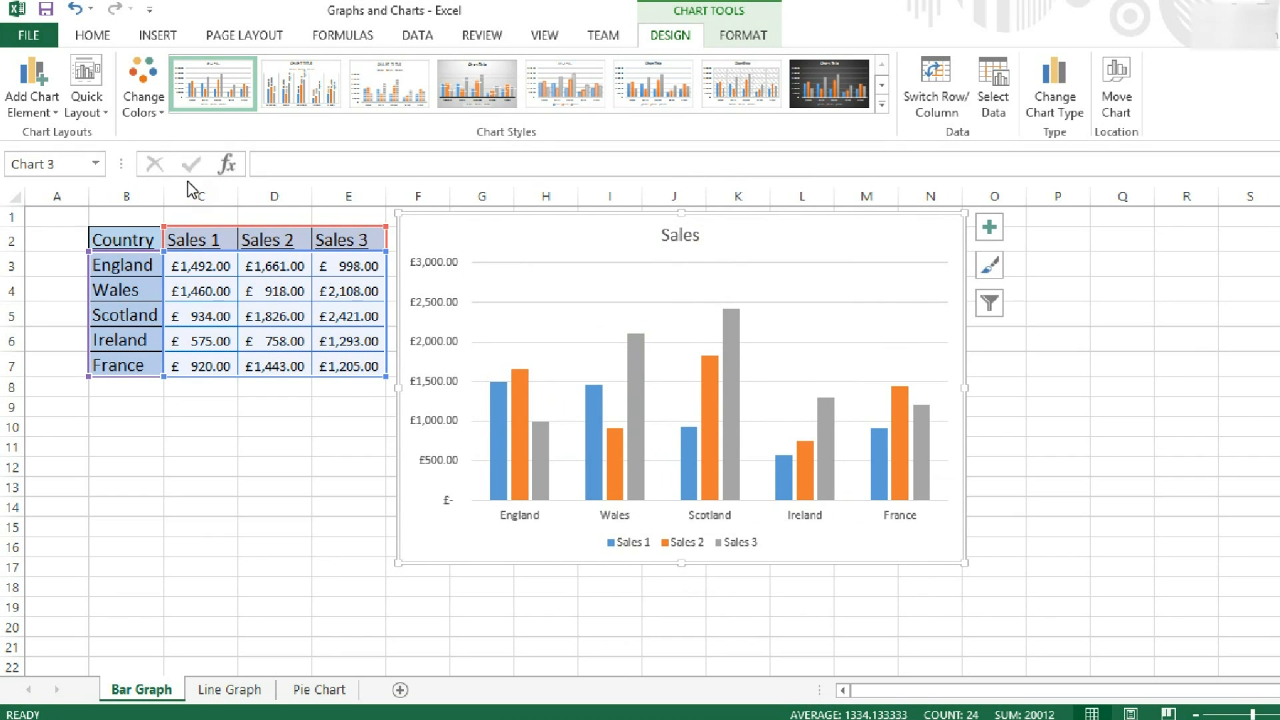
Apply a Quick Layout with axis titles and right legend; title axes Country and Sales.
left_click(86, 84)
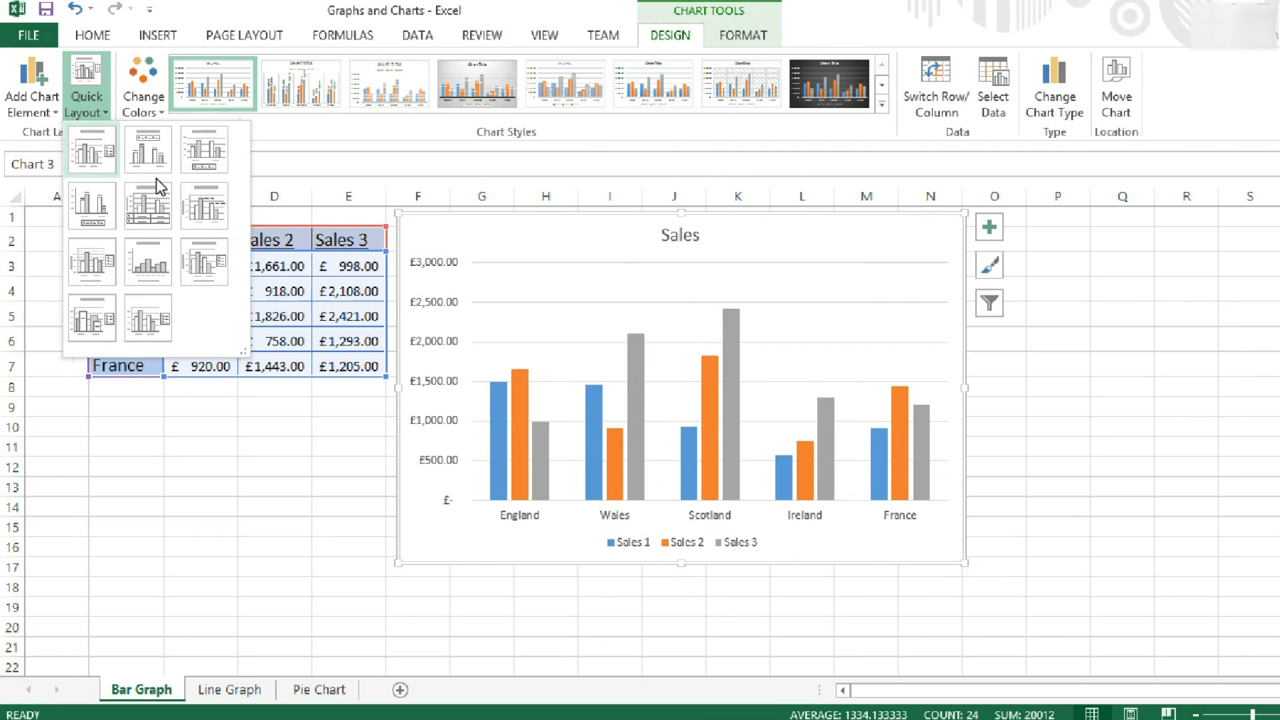
mouse_move(203, 259)
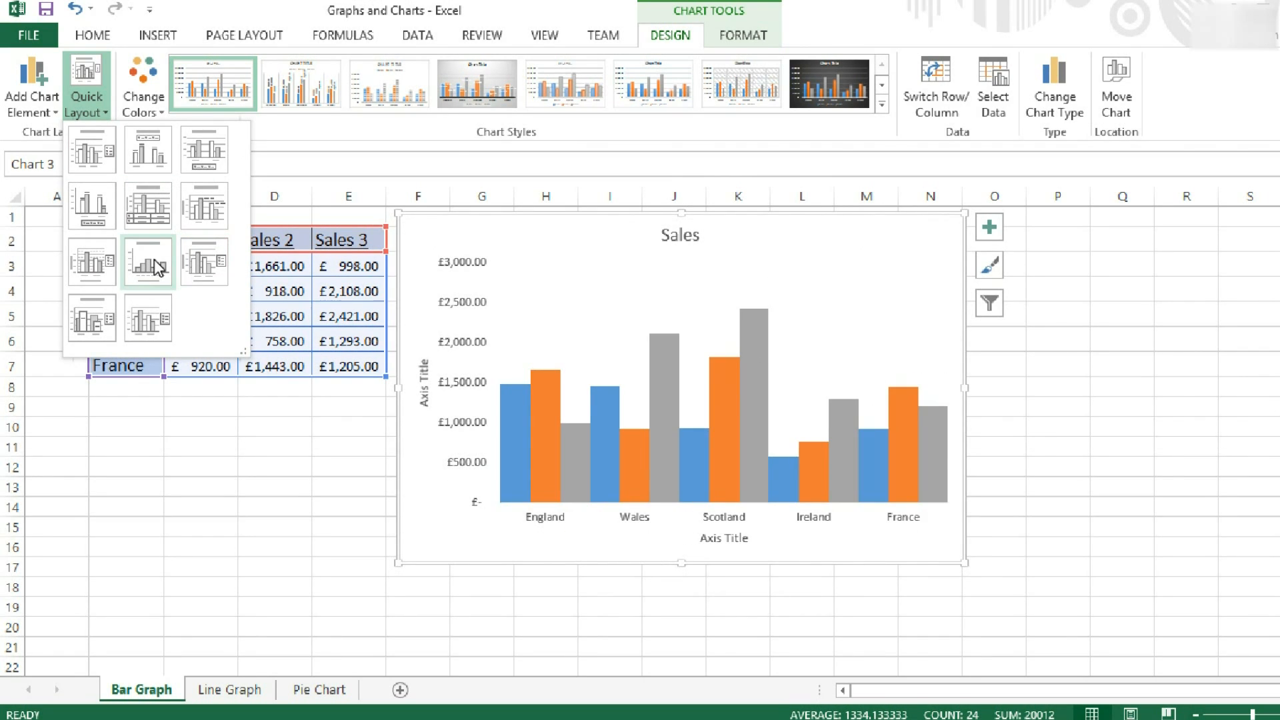
left_click(92, 261)
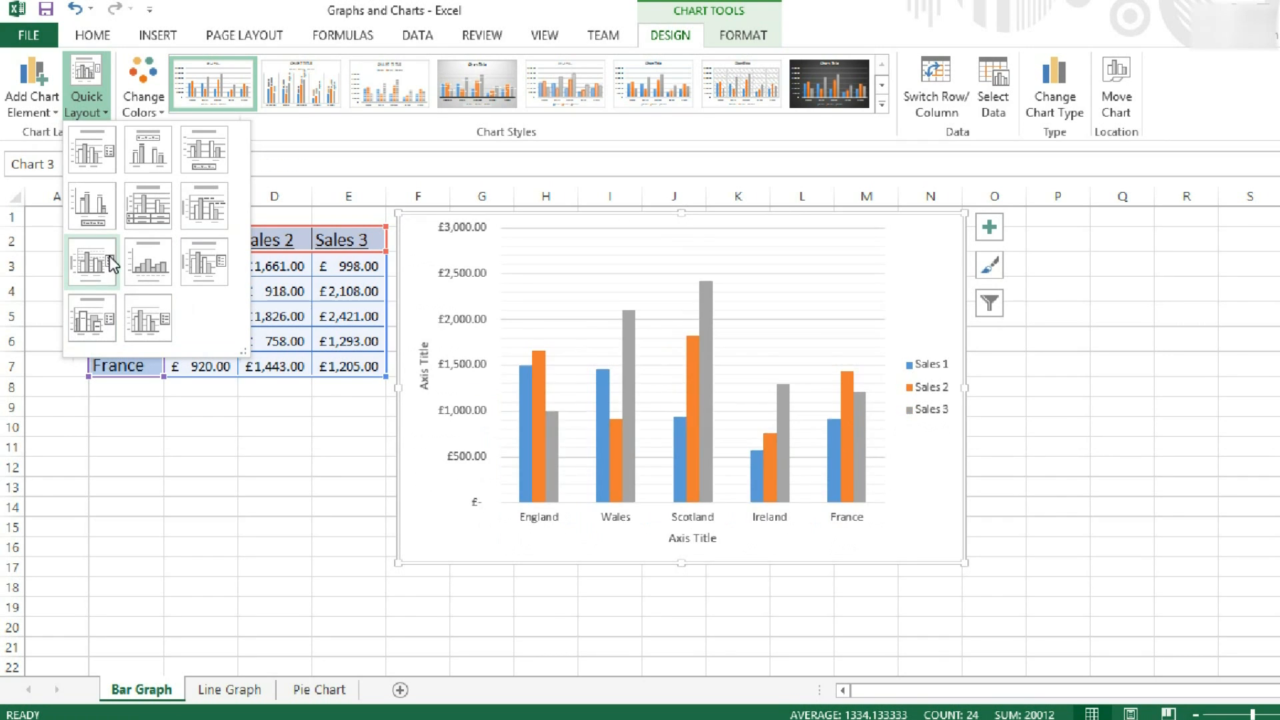
mouse_move(203, 262)
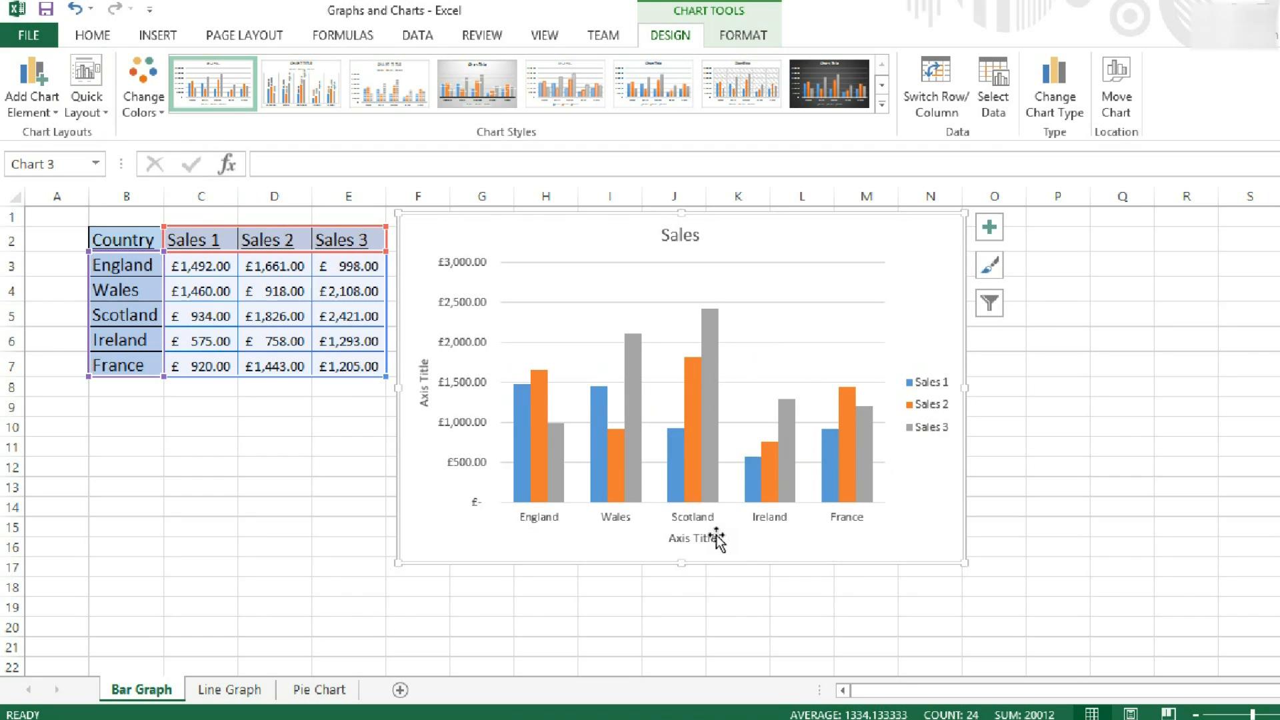
left_click(694, 538)
type("Country")
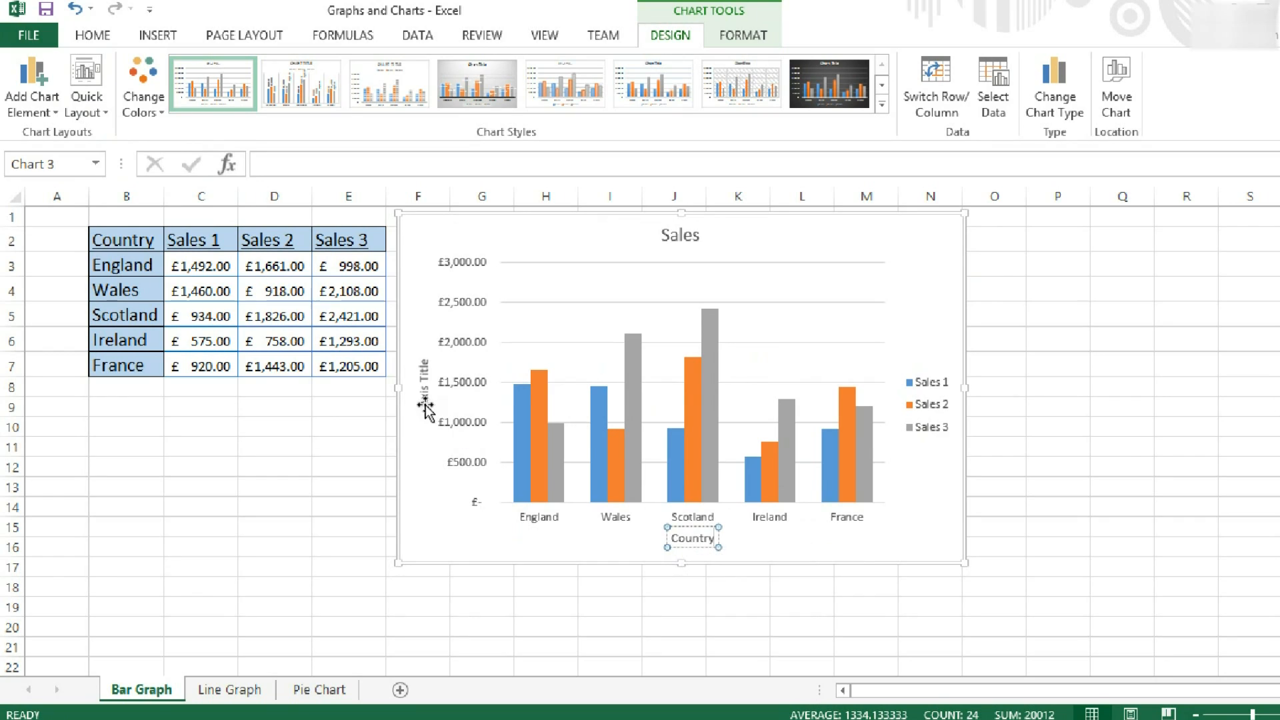
left_click(422, 384)
type("Sales")
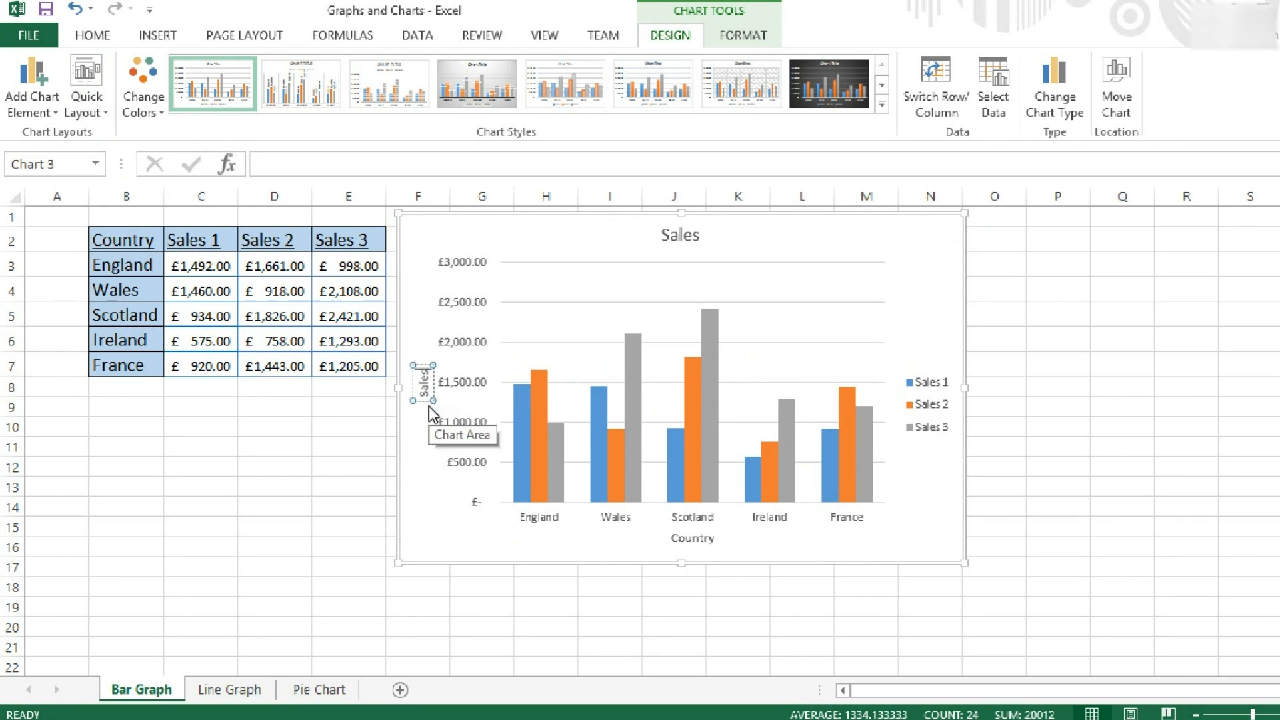
left_click(678, 367)
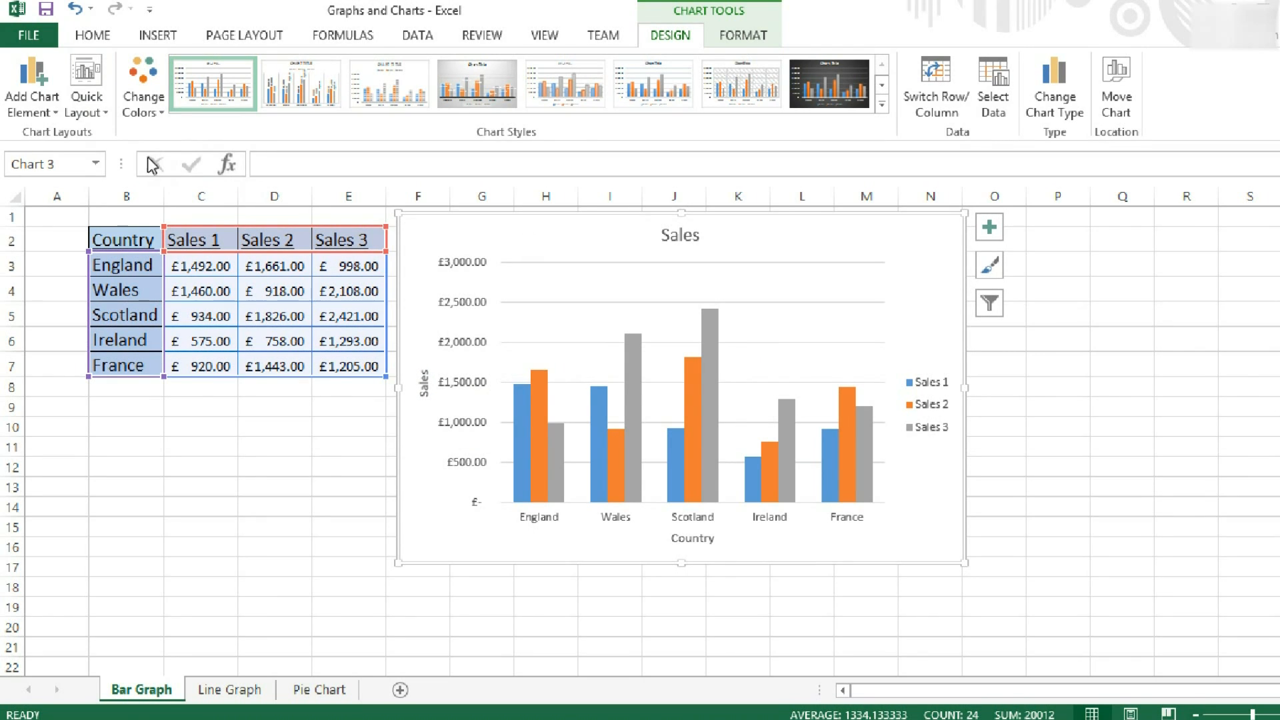
mouse_move(32, 84)
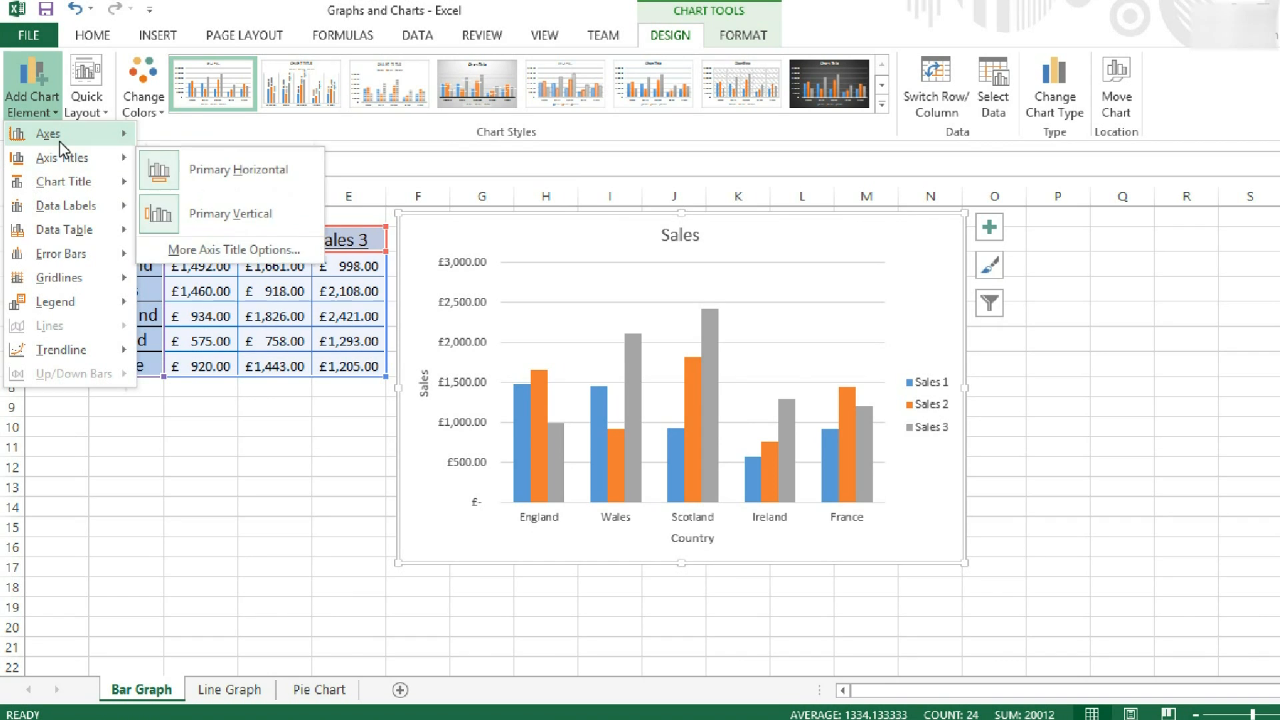
mouse_move(61, 157)
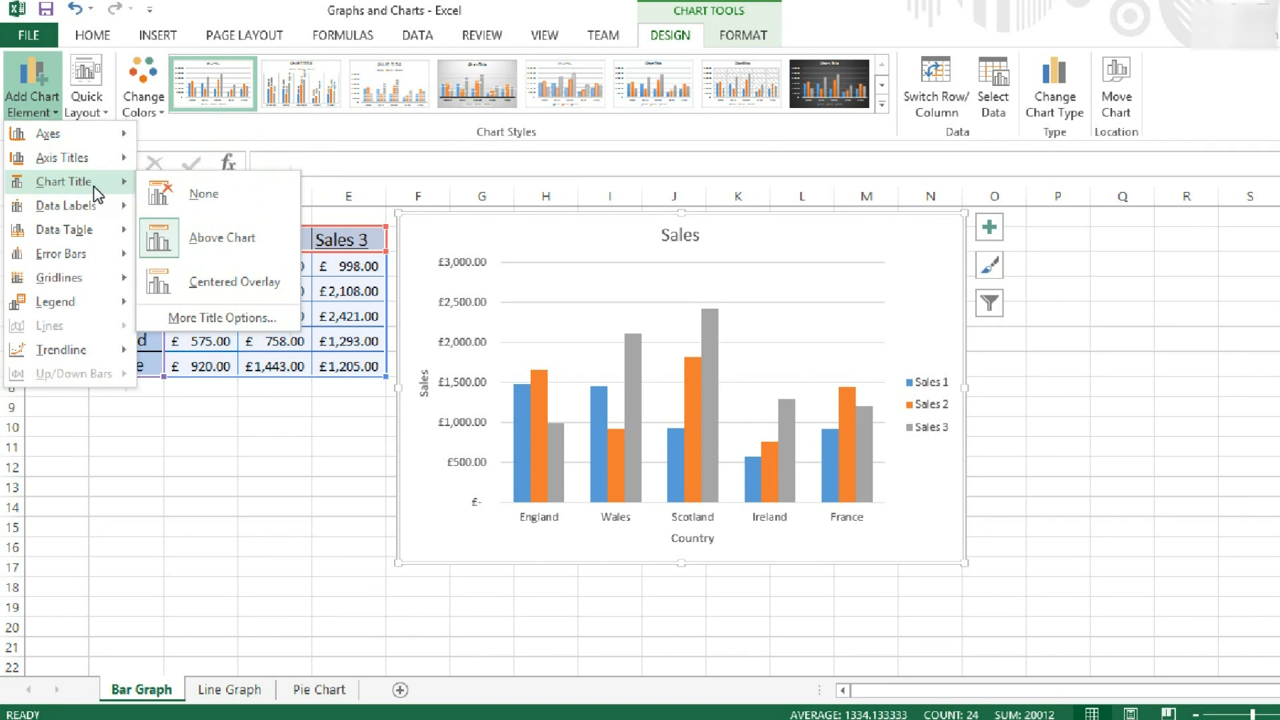
Set the chart title to Centered Overlay, previewing data labels without applying them.
left_click(233, 281)
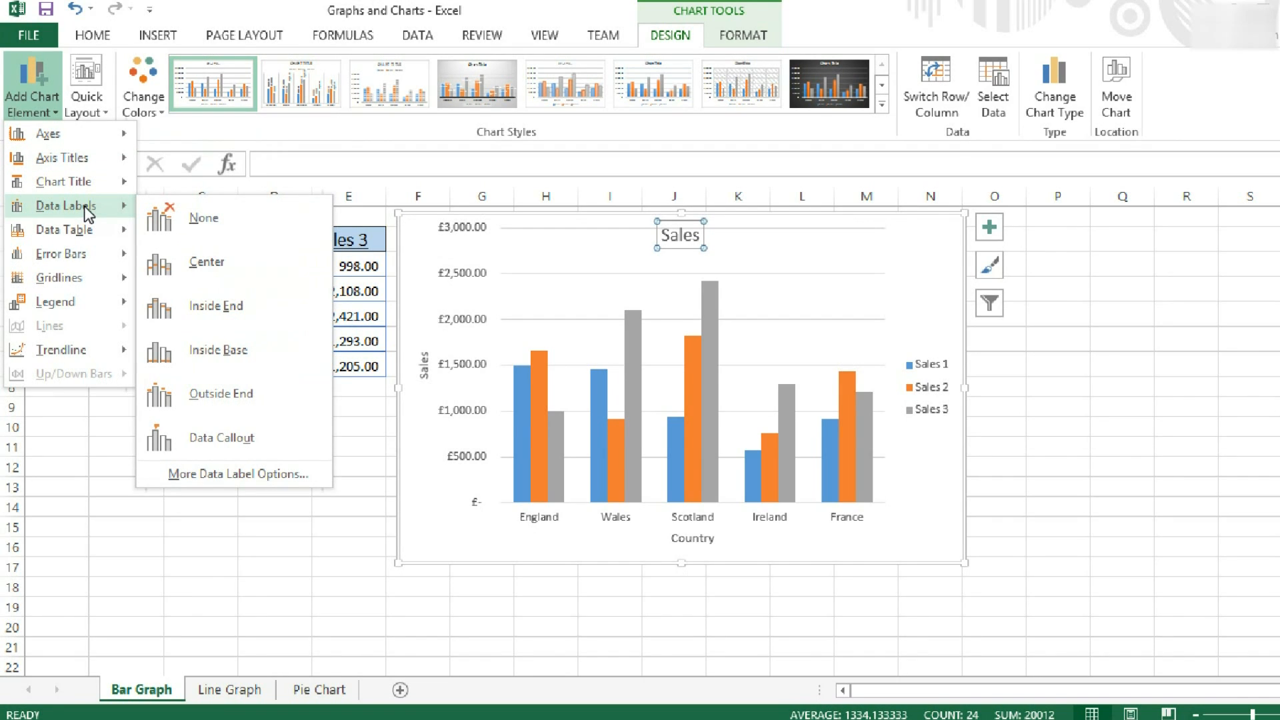
left_click(207, 263)
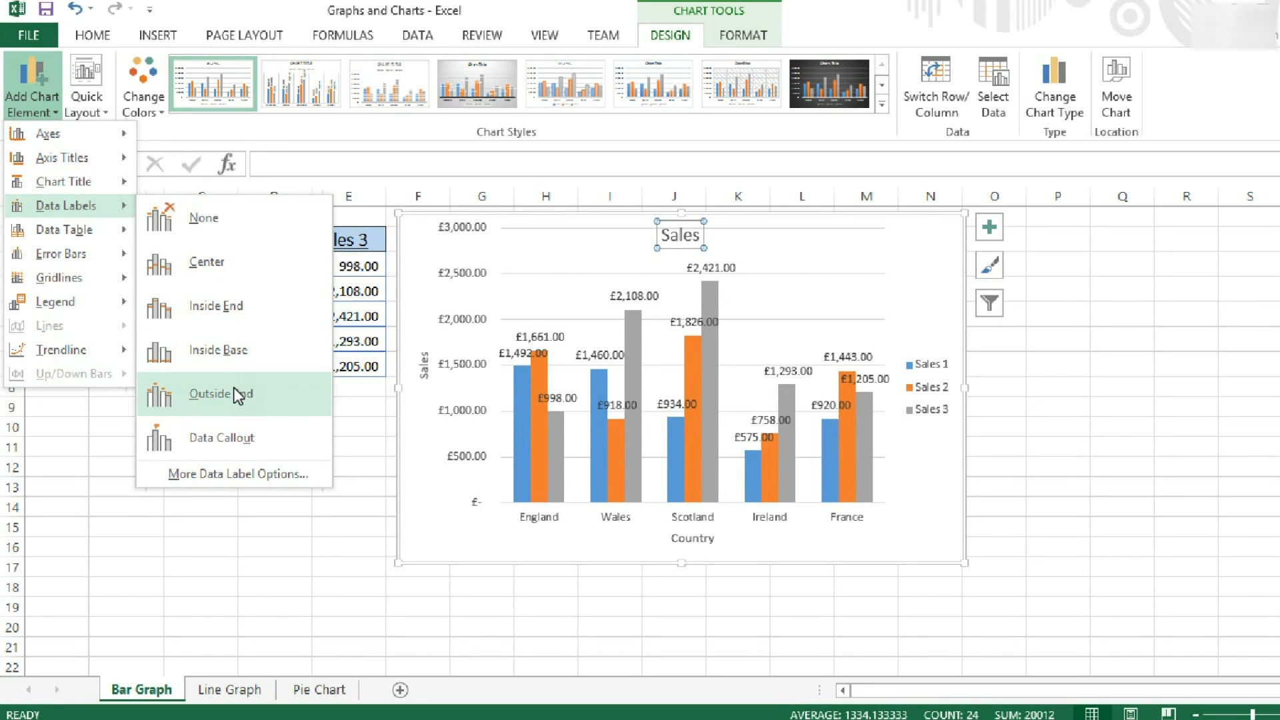
left_click(220, 438)
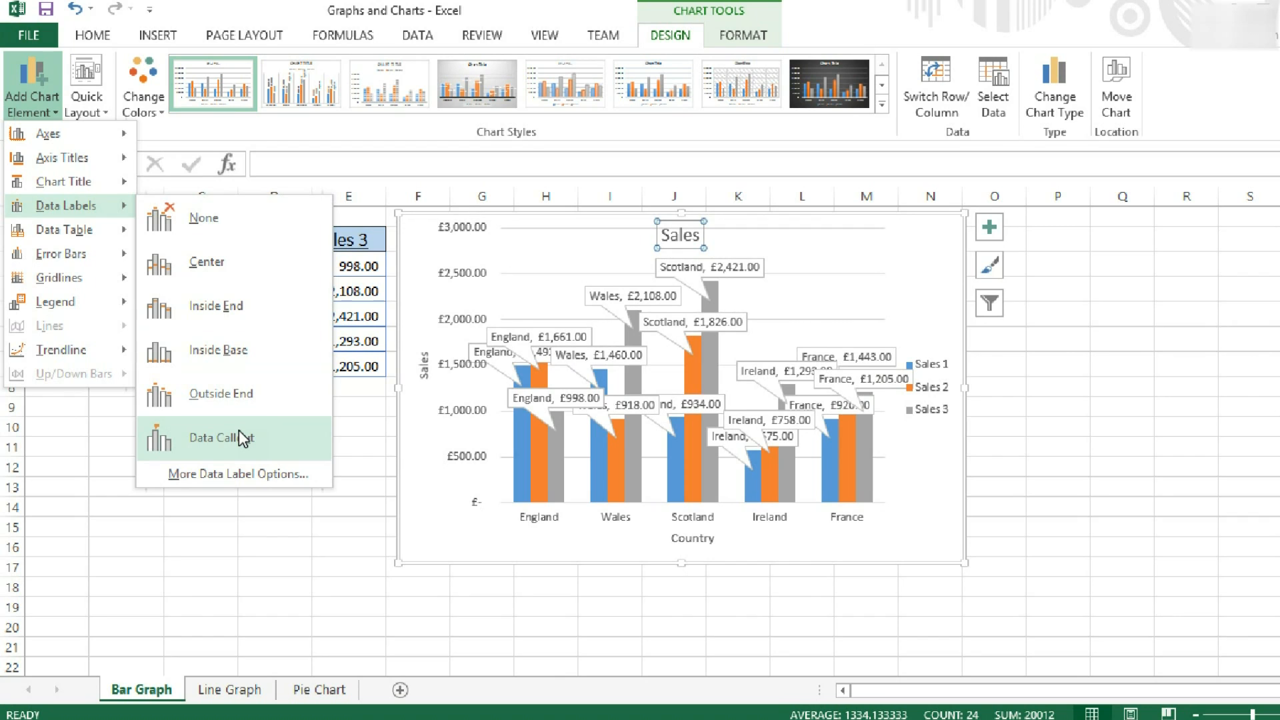
mouse_move(239, 437)
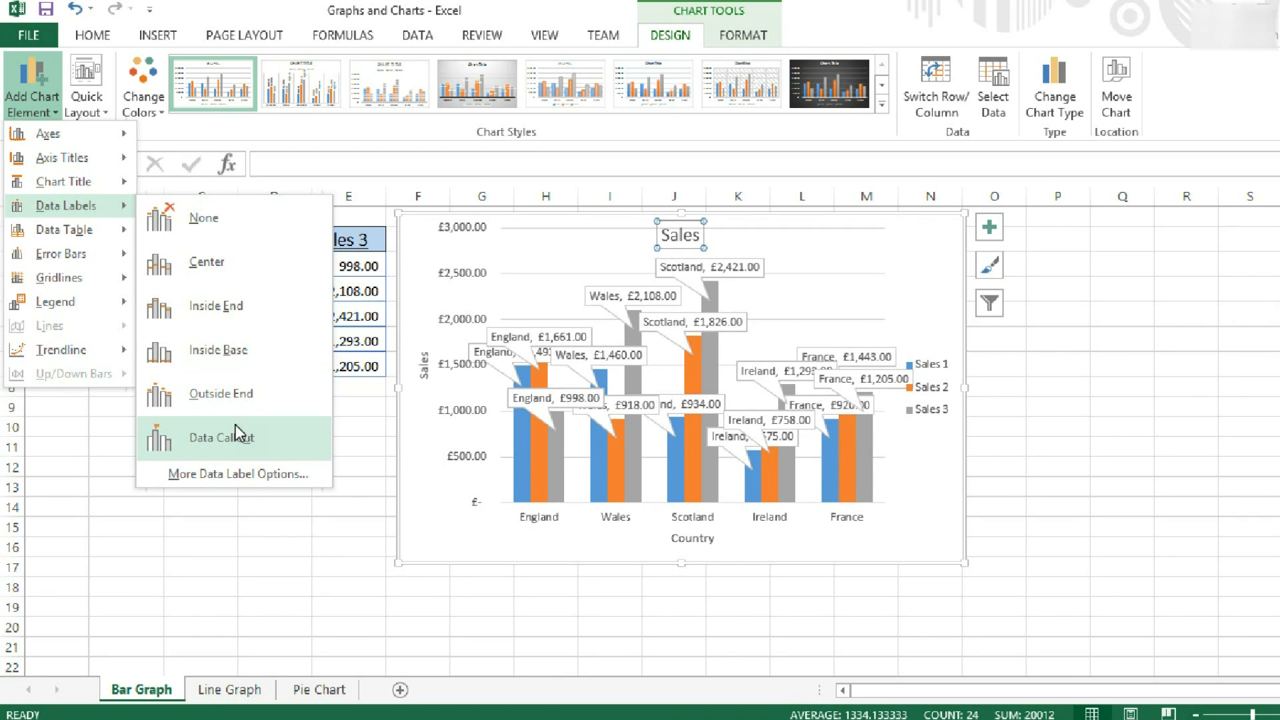
left_click(204, 217)
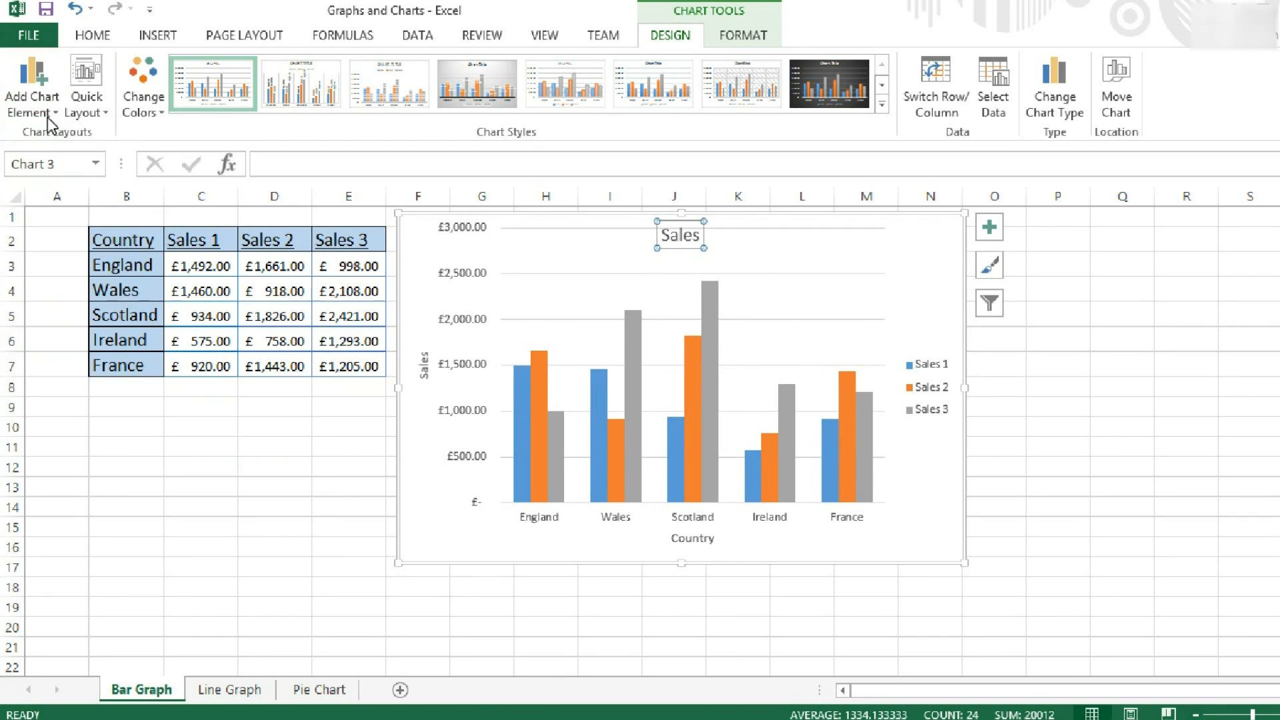
Set the chart's legend to None from Add Chart Element.
left_click(32, 84)
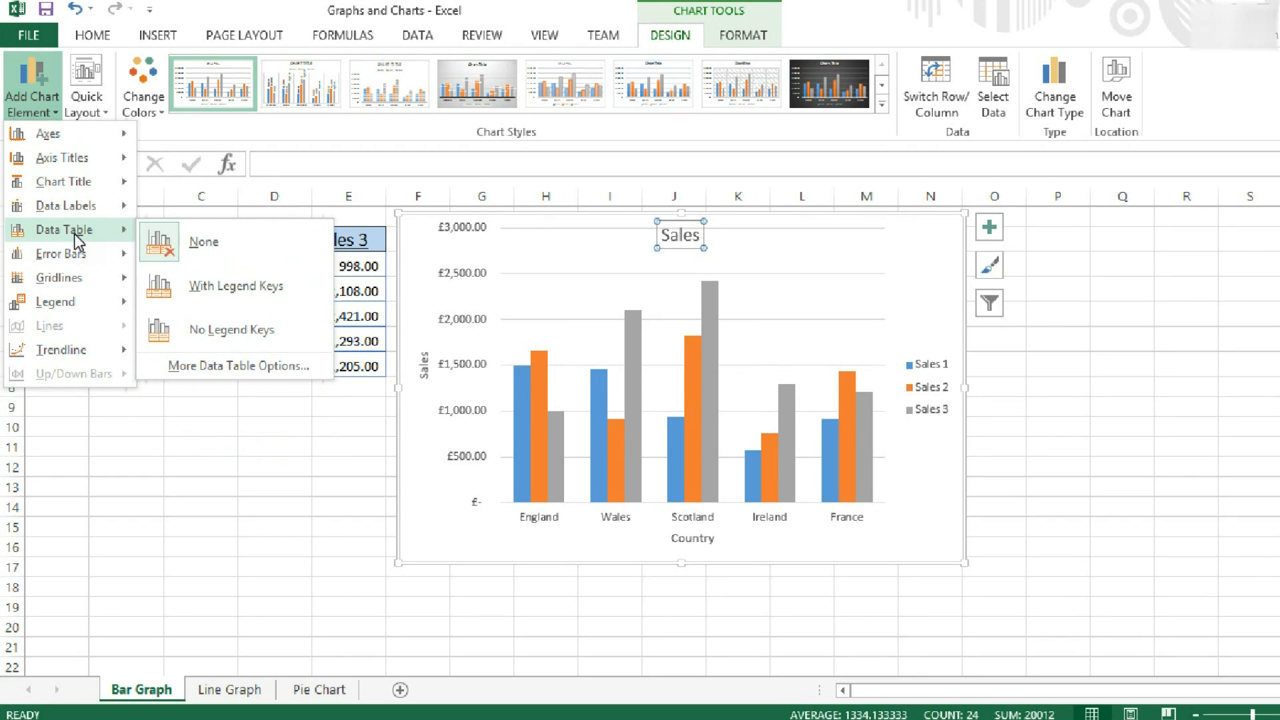
mouse_move(78, 240)
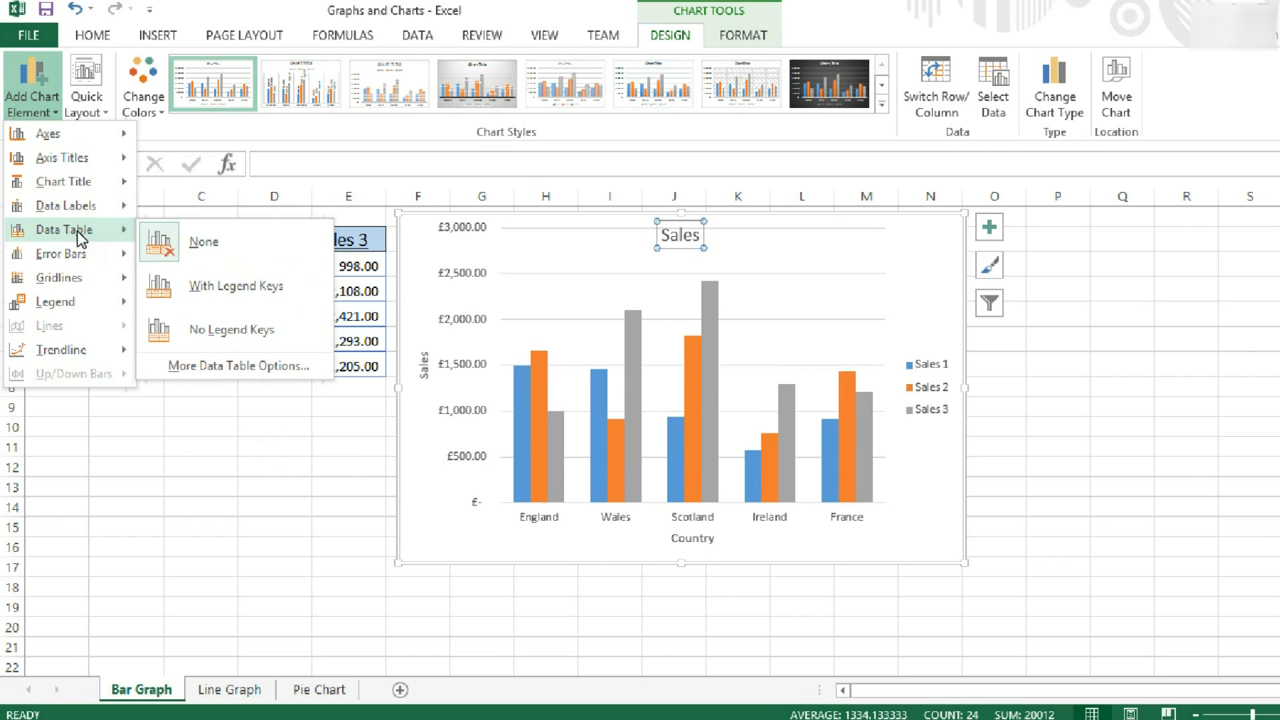
left_click(230, 328)
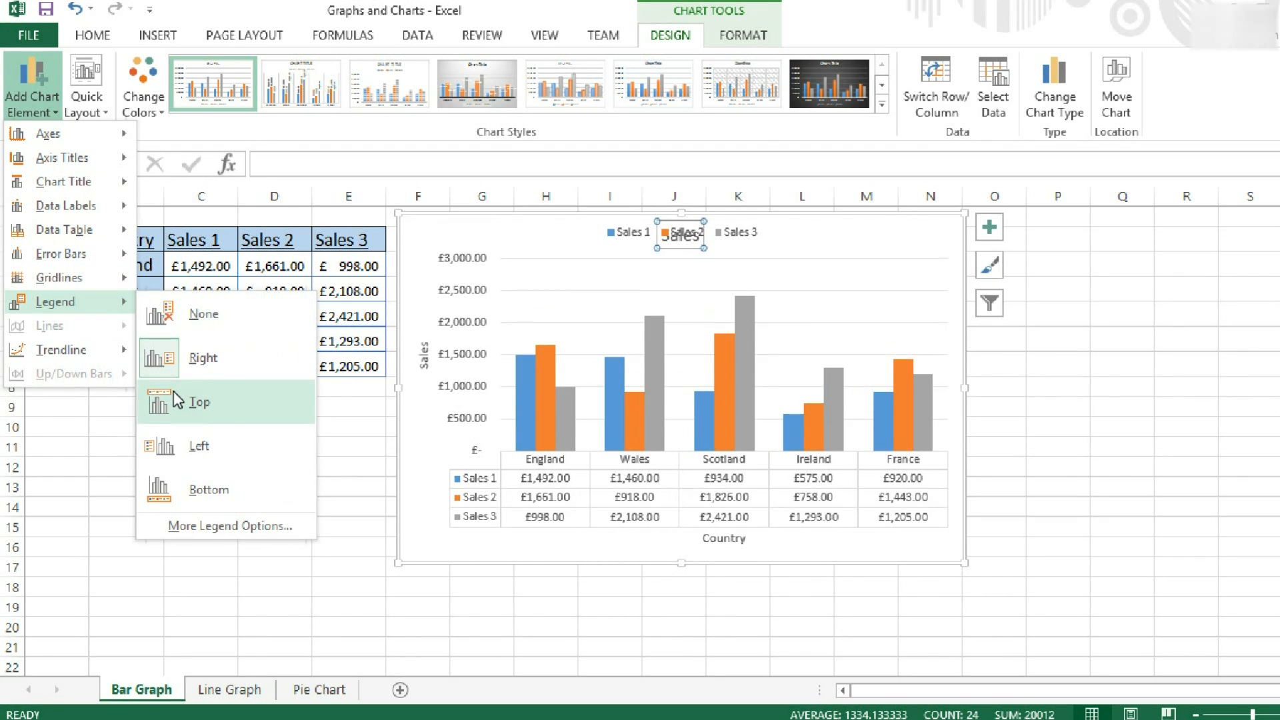
left_click(208, 490)
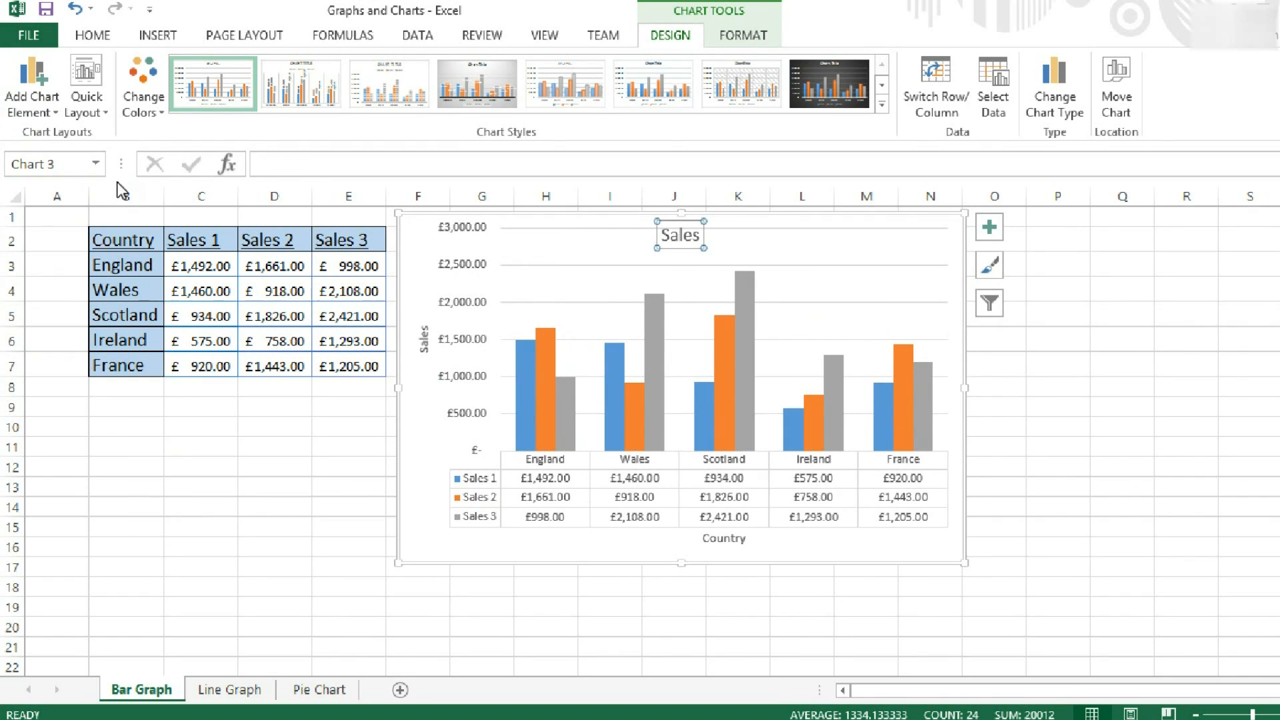
Add primary major vertical gridlines to the Sales chart, then move to the Line Graph sheet.
left_click(32, 84)
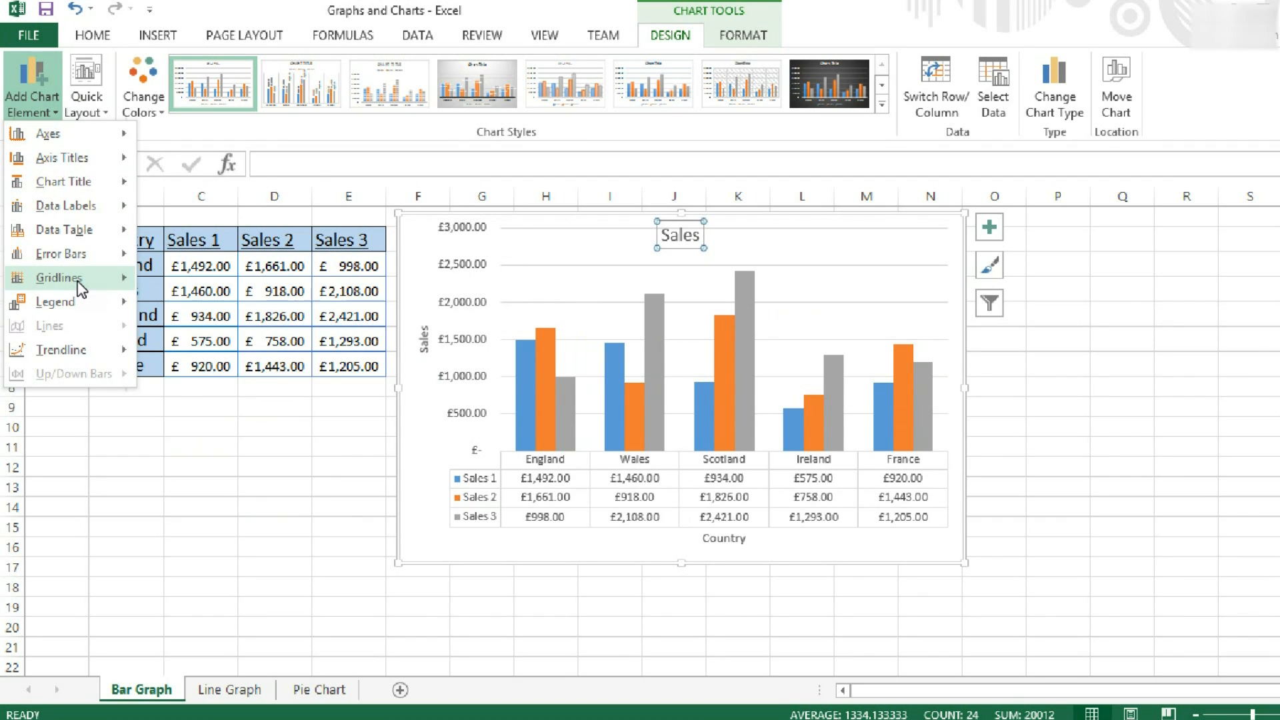
left_click(58, 277)
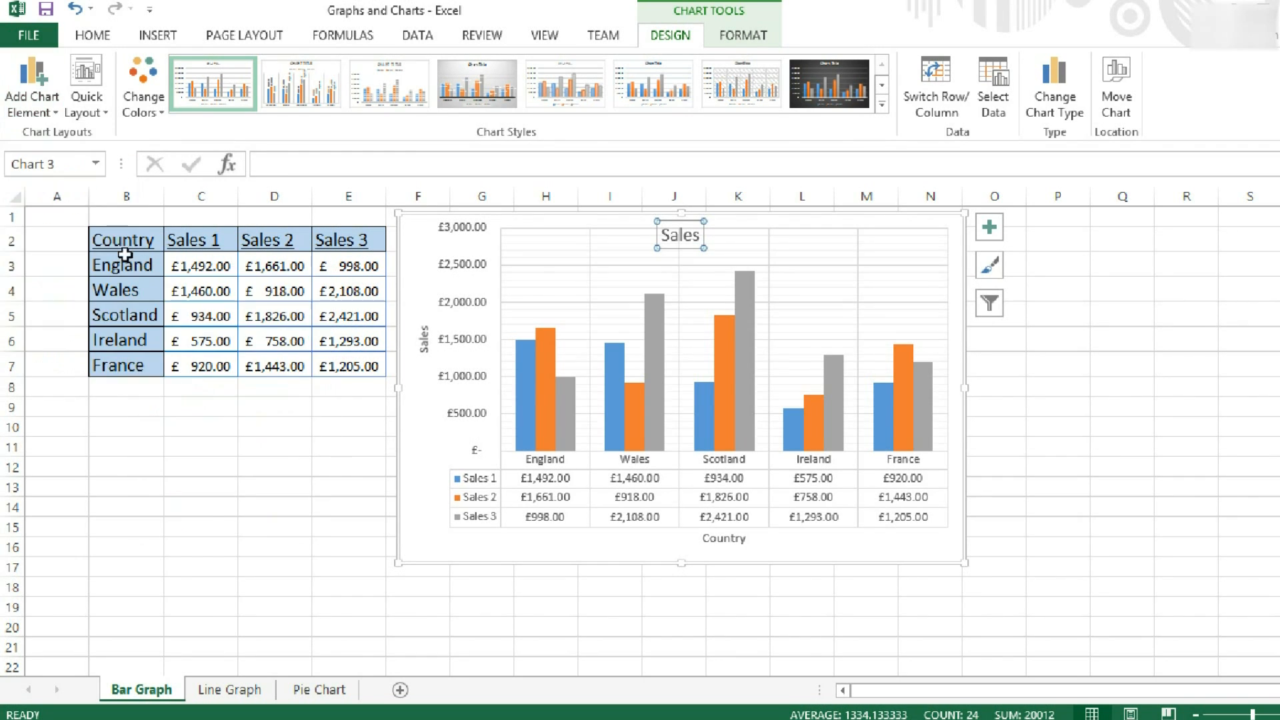
left_click(32, 85)
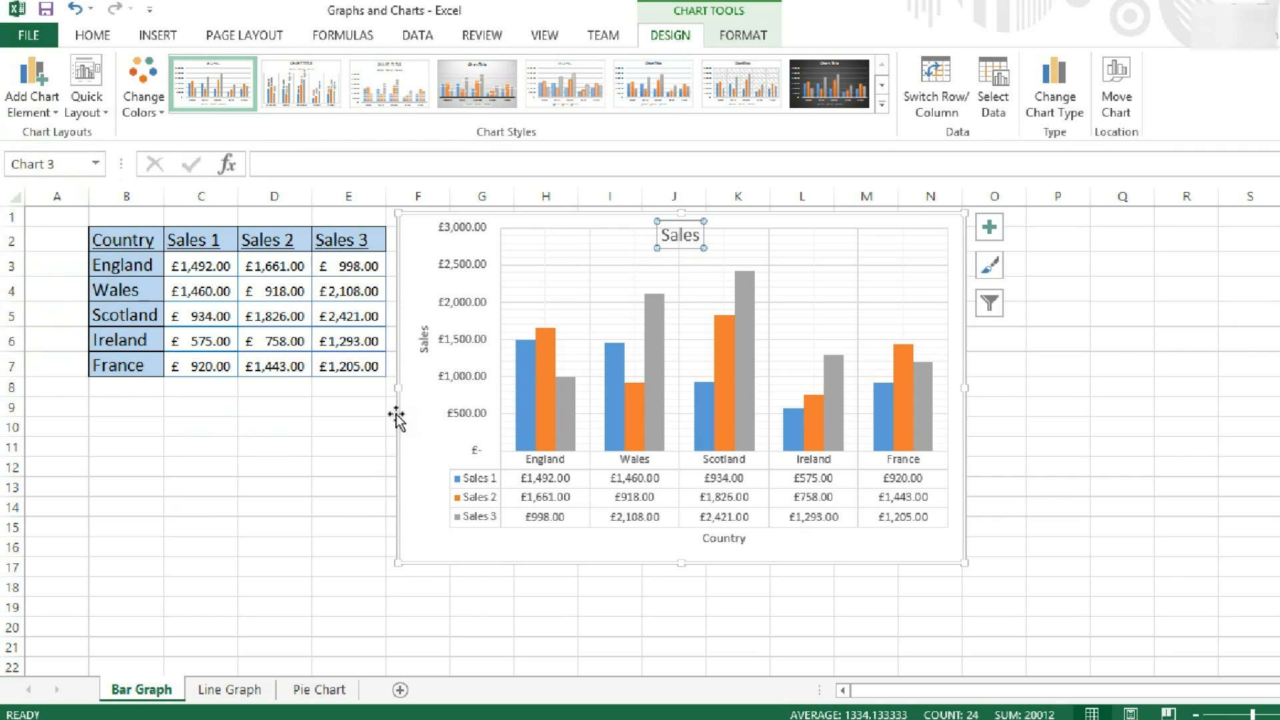
left_click(230, 690)
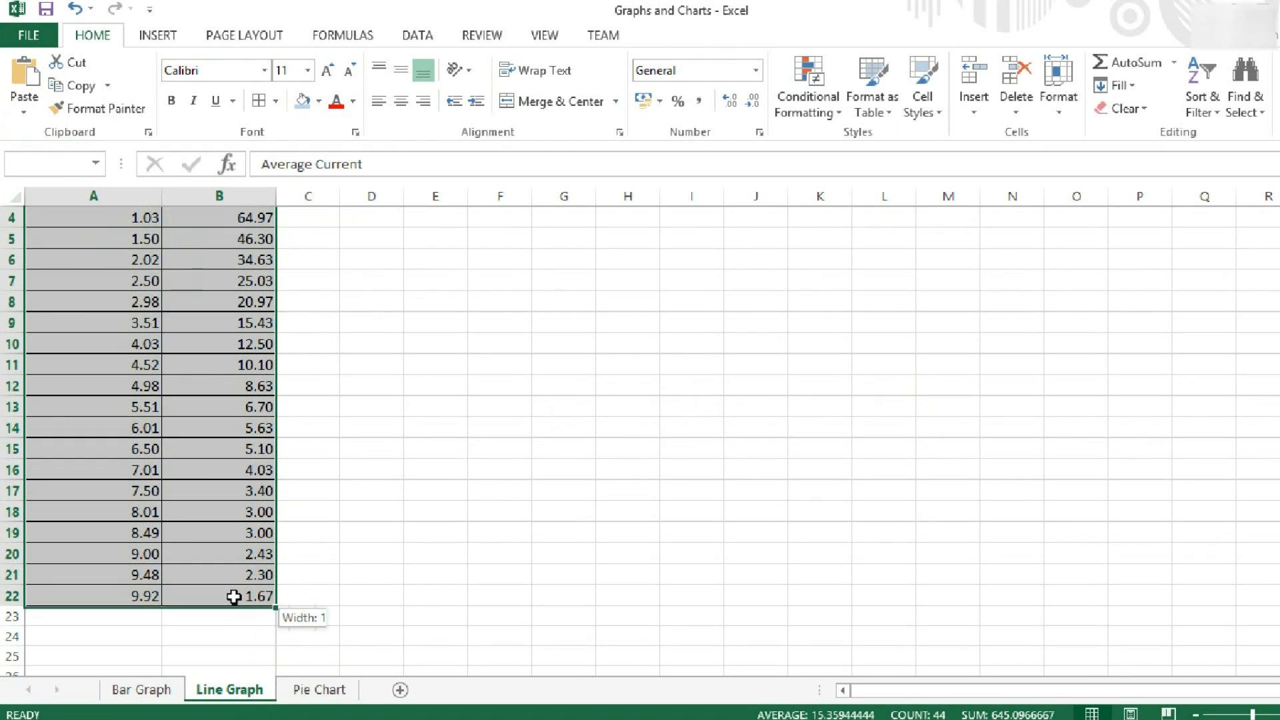
Insert a Scatter with Straight Lines and Markers chart of columns A:B.
left_click(157, 35)
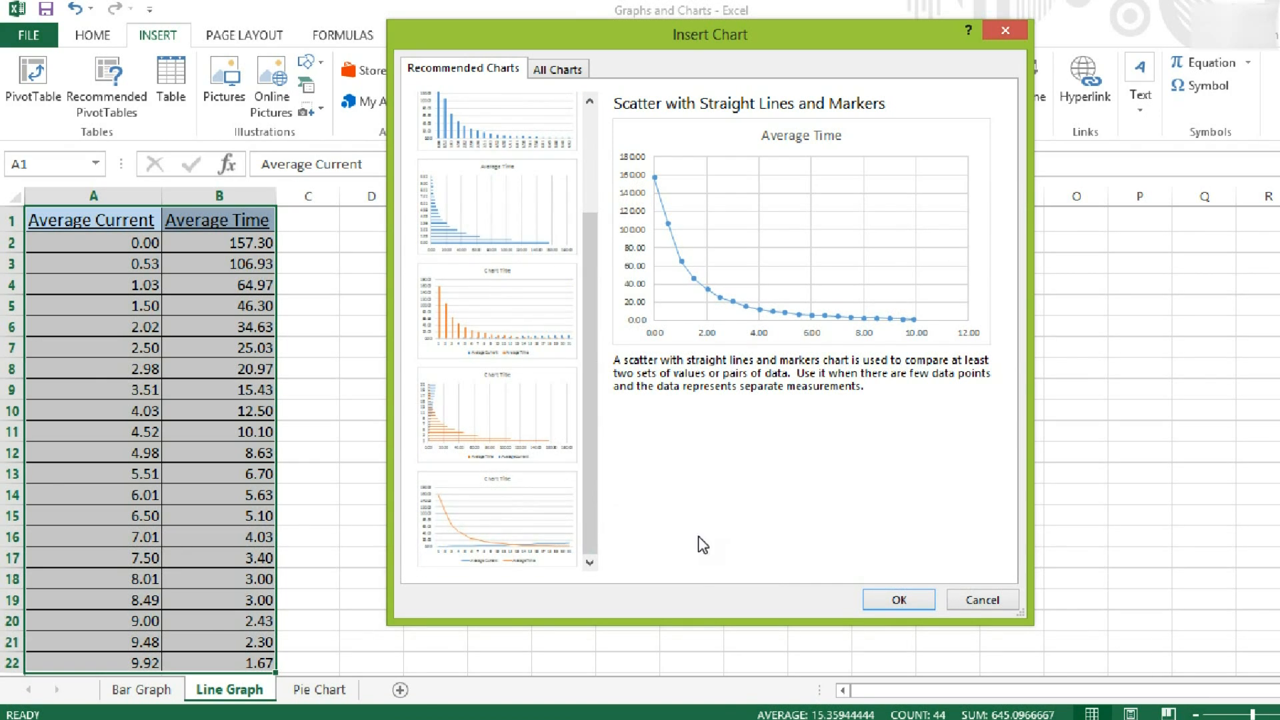
left_click(898, 600)
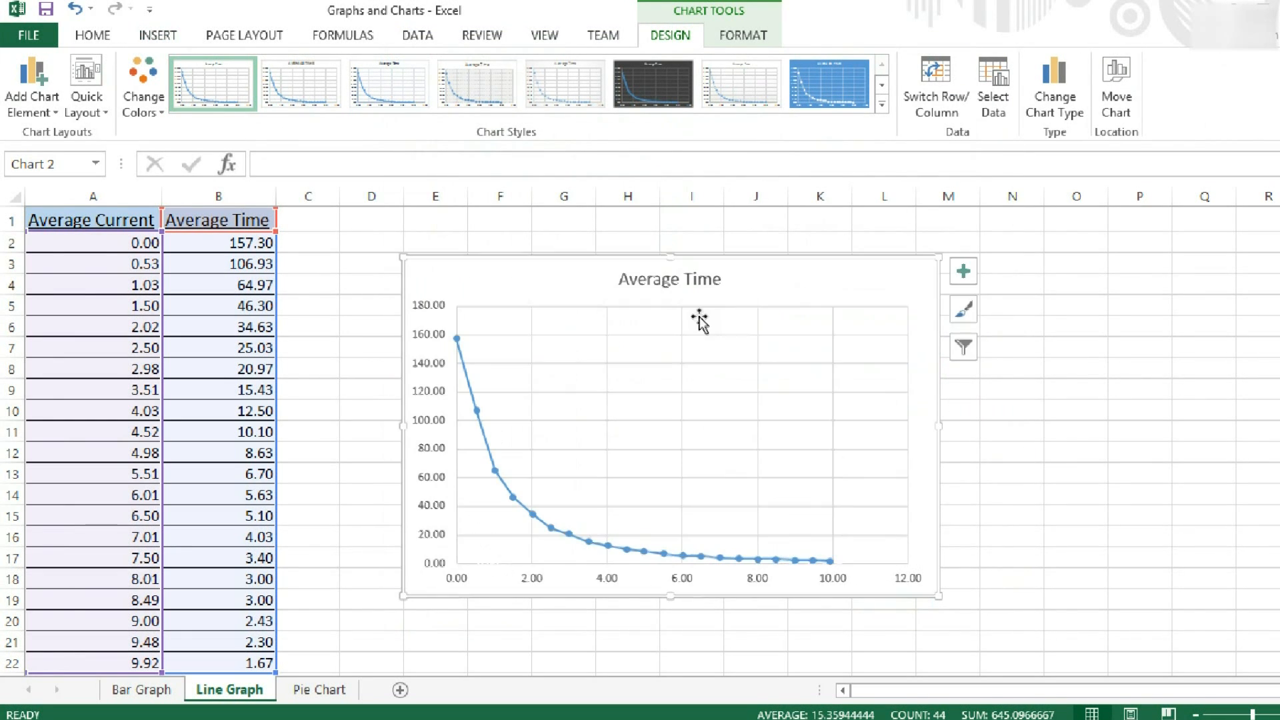
Add axis titles 'Current' on the horizontal axis and 'Time' on the vertical.
left_click(669, 279)
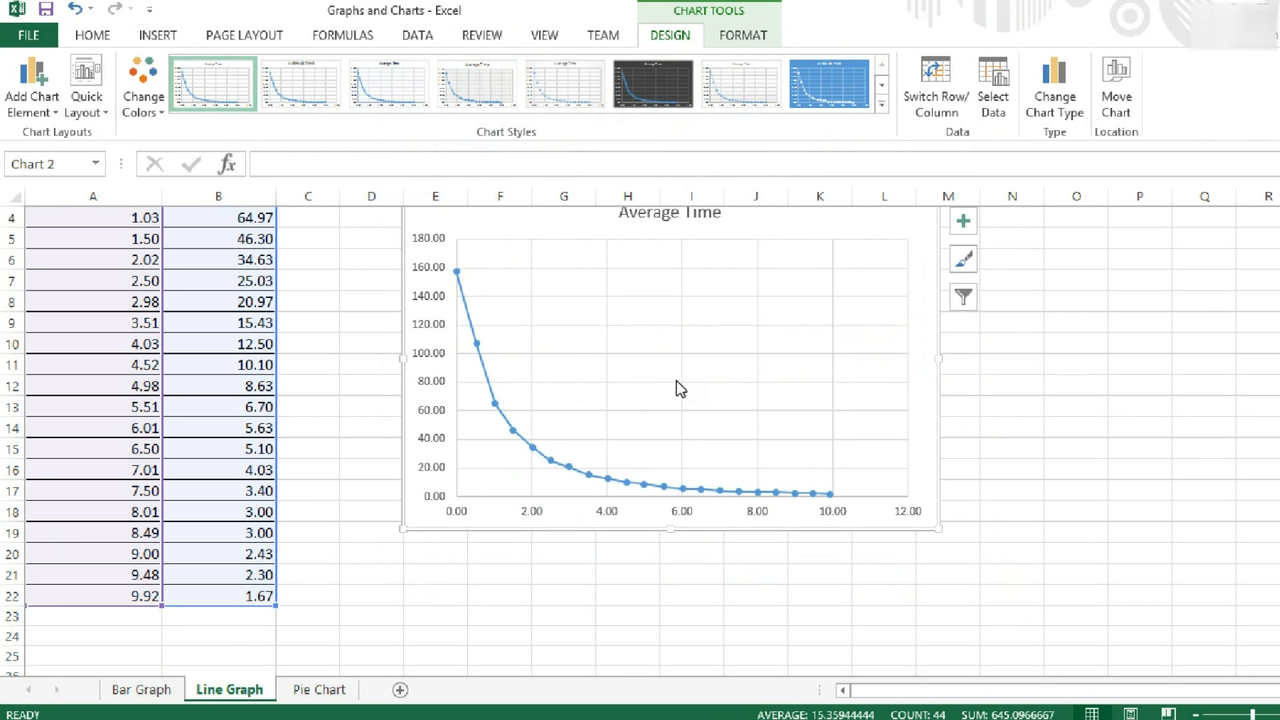
scroll("up", 3)
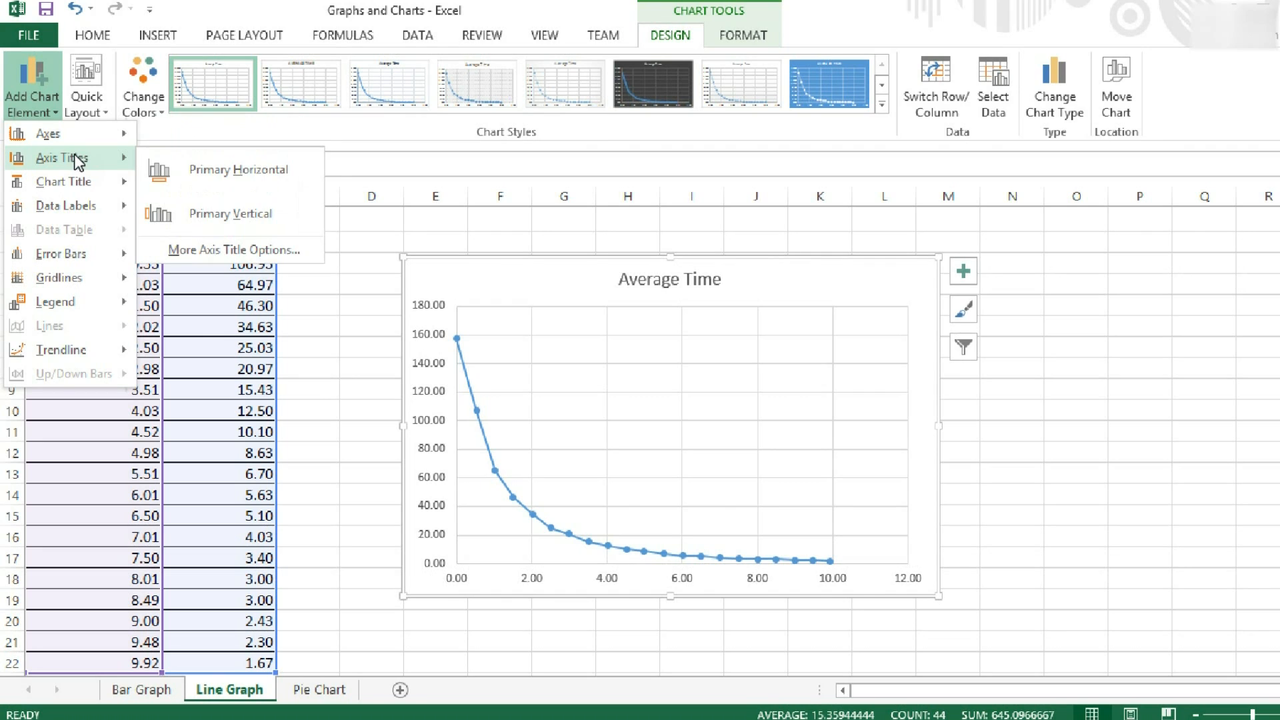
left_click(239, 171)
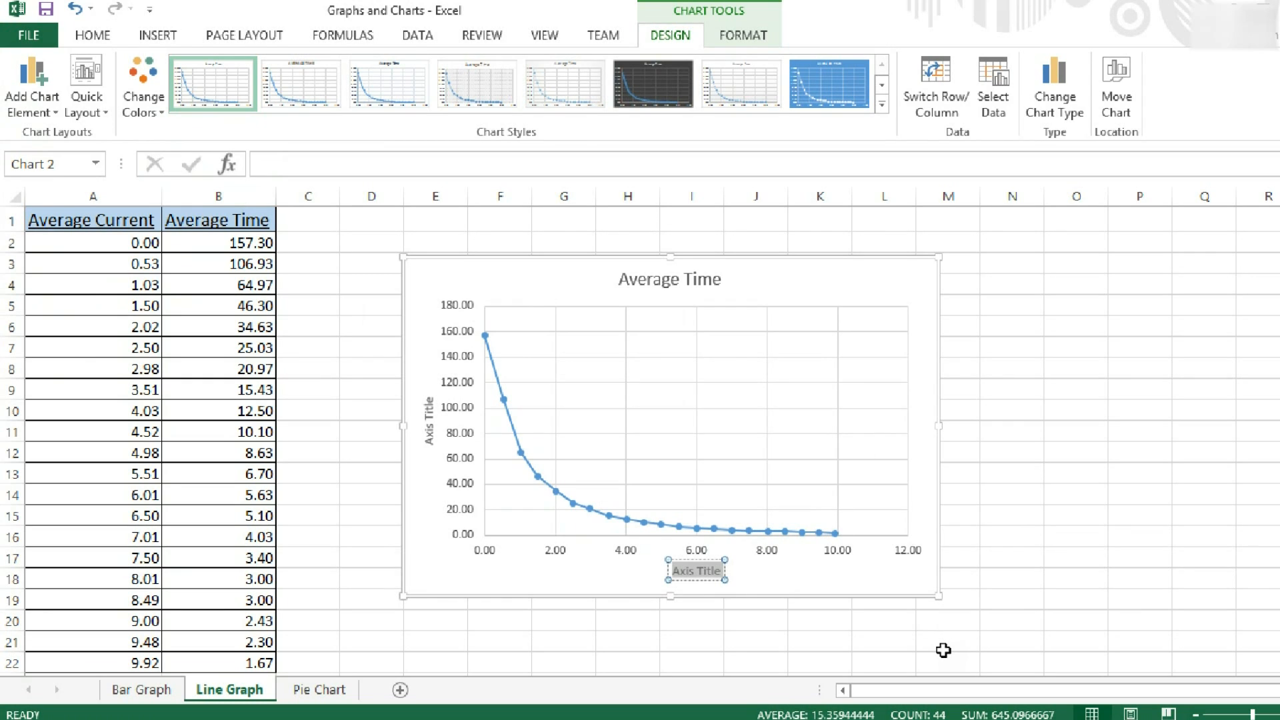
type("Current")
left_click(430, 421)
type("Time")
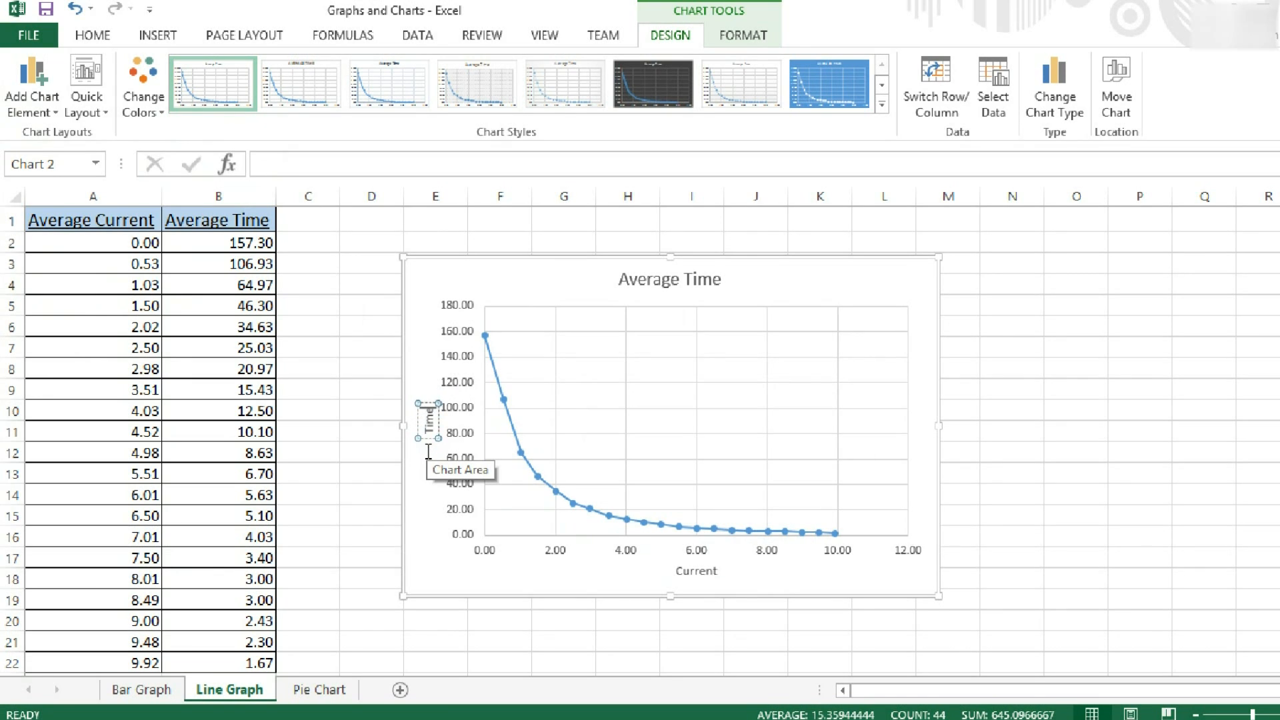
left_click(668, 404)
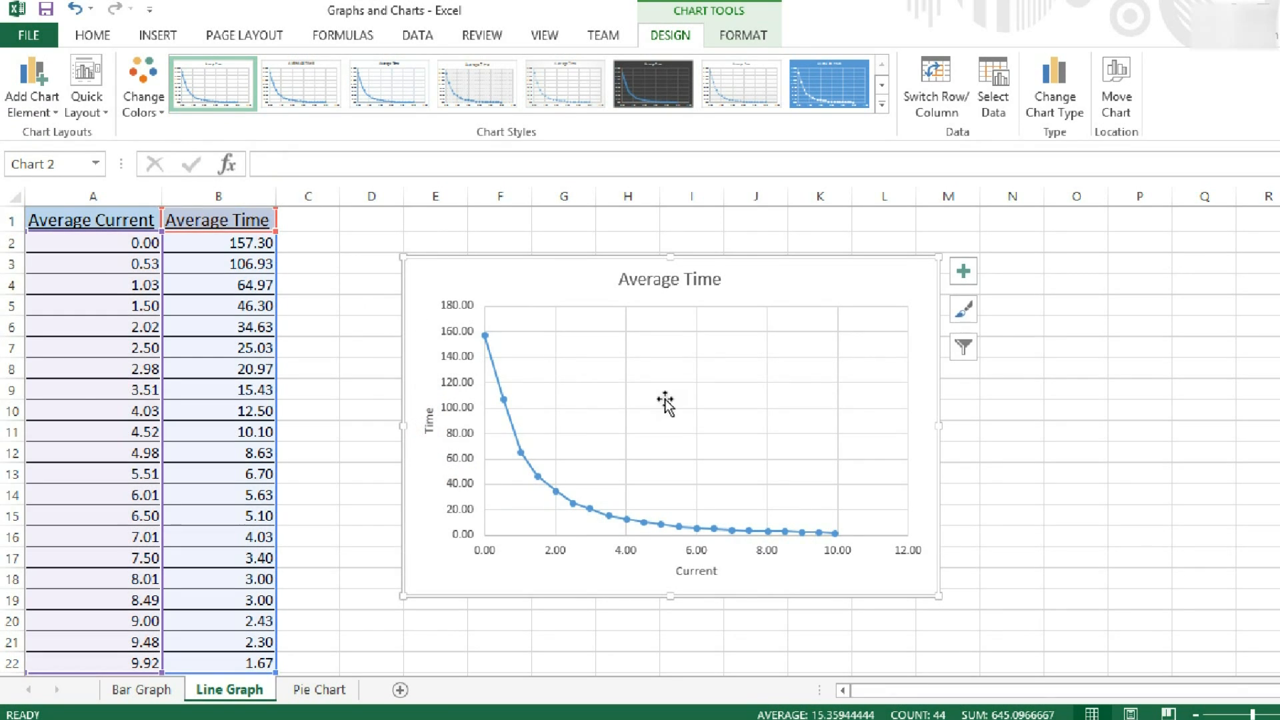
mouse_move(506, 263)
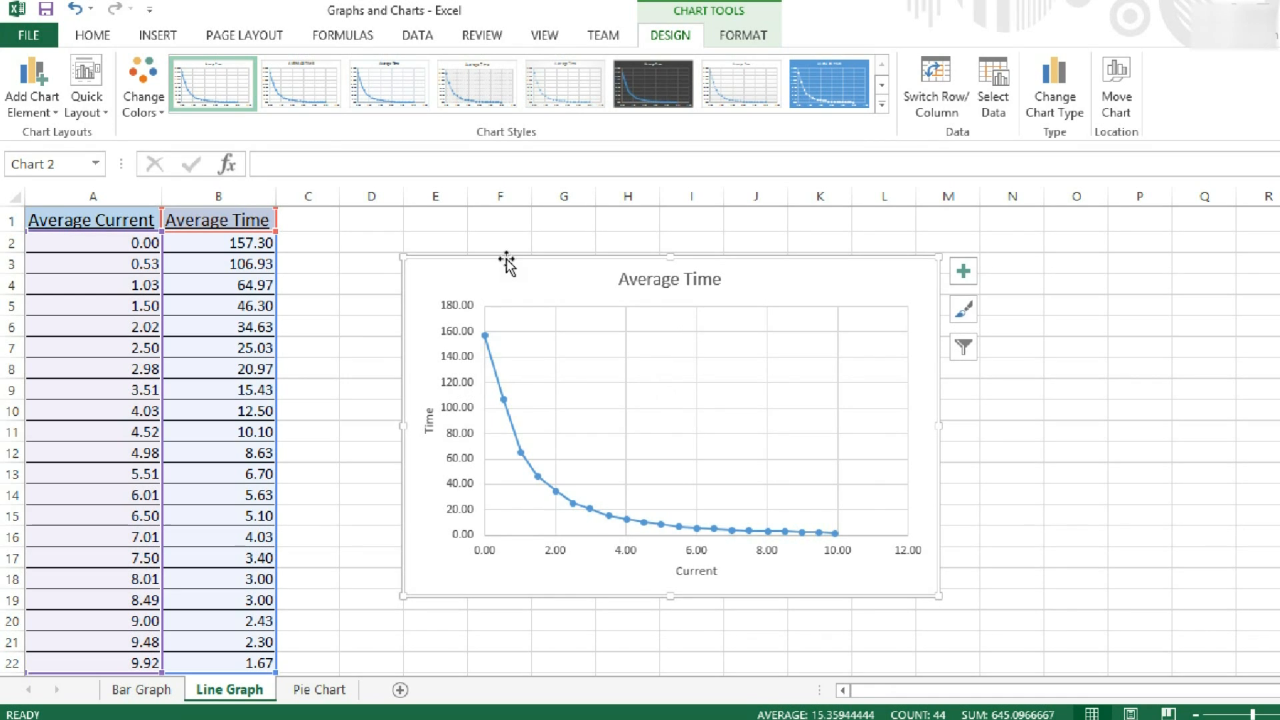
mouse_move(727, 520)
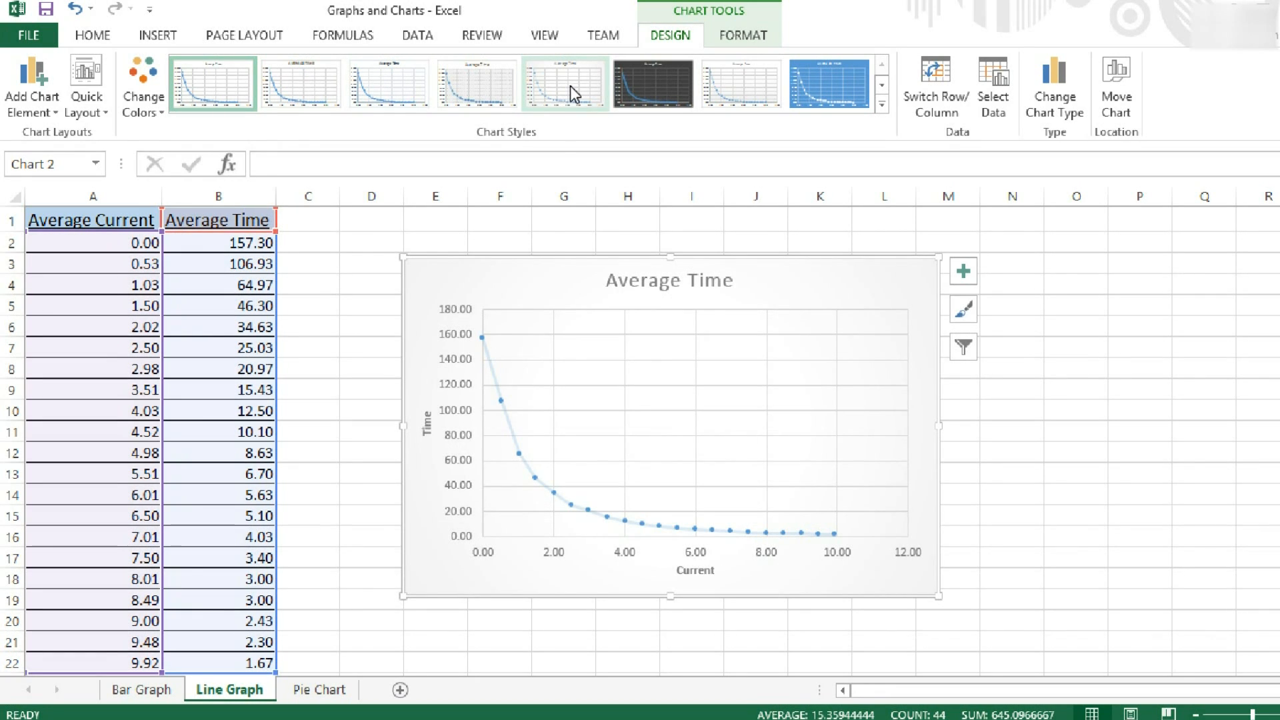
Enlarge the Average Time chart and switch it from a dark to a light shaded style.
left_click(652, 83)
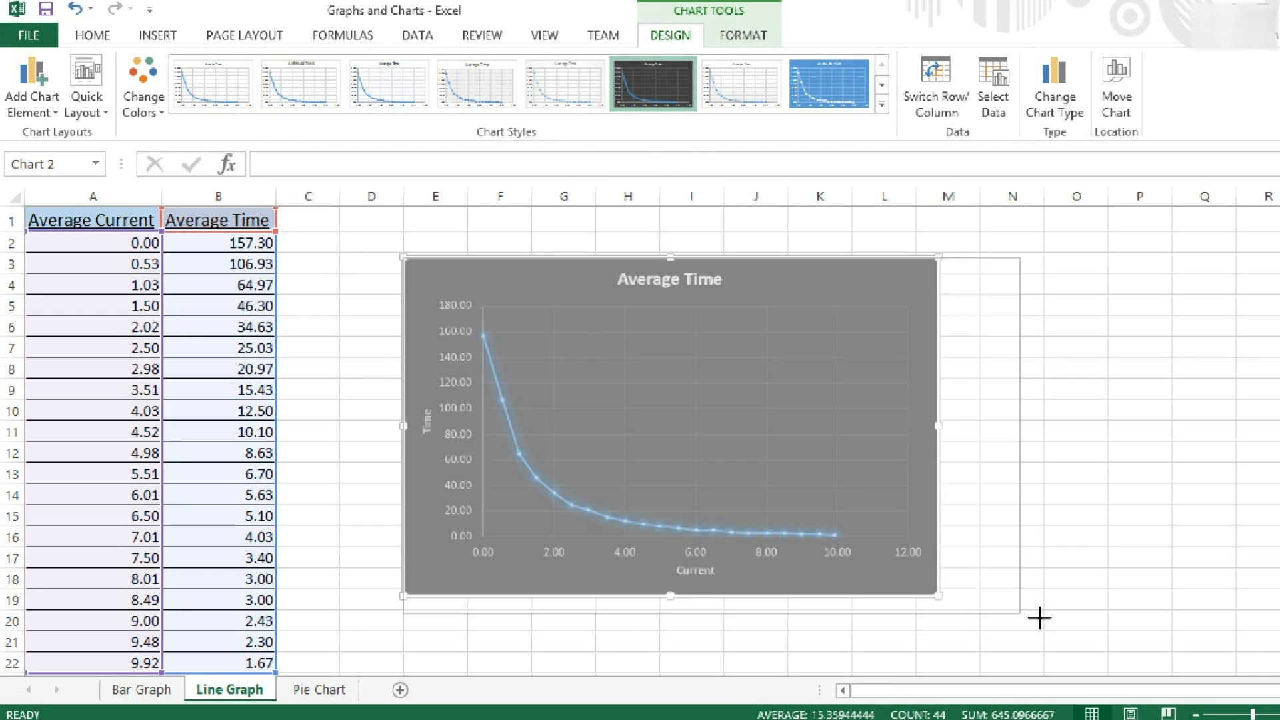
left_click(881, 106)
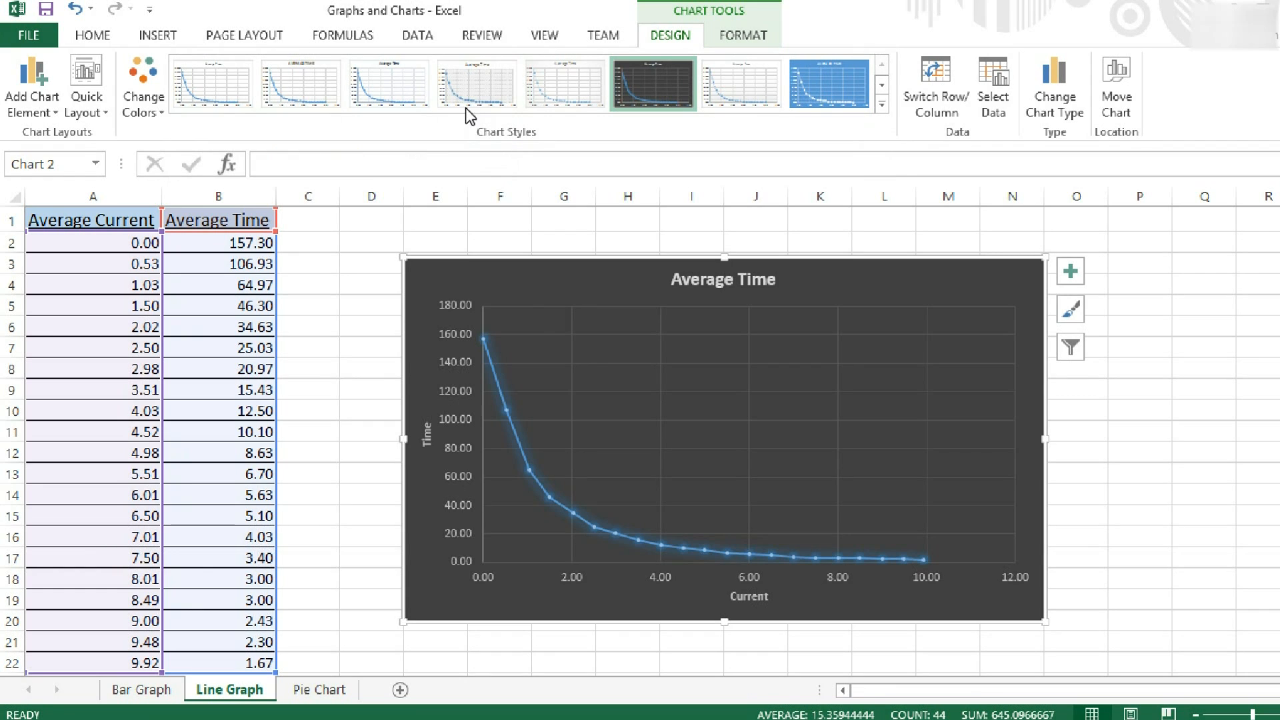
left_click(563, 83)
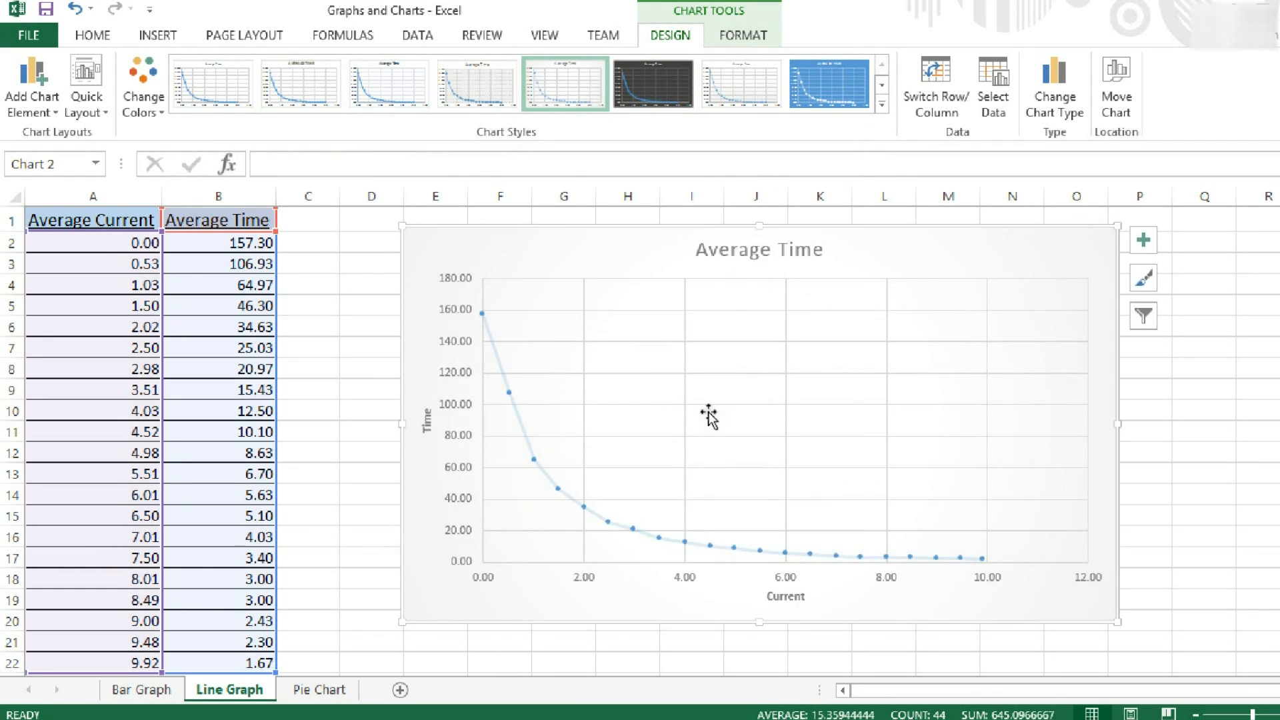
mouse_move(652, 326)
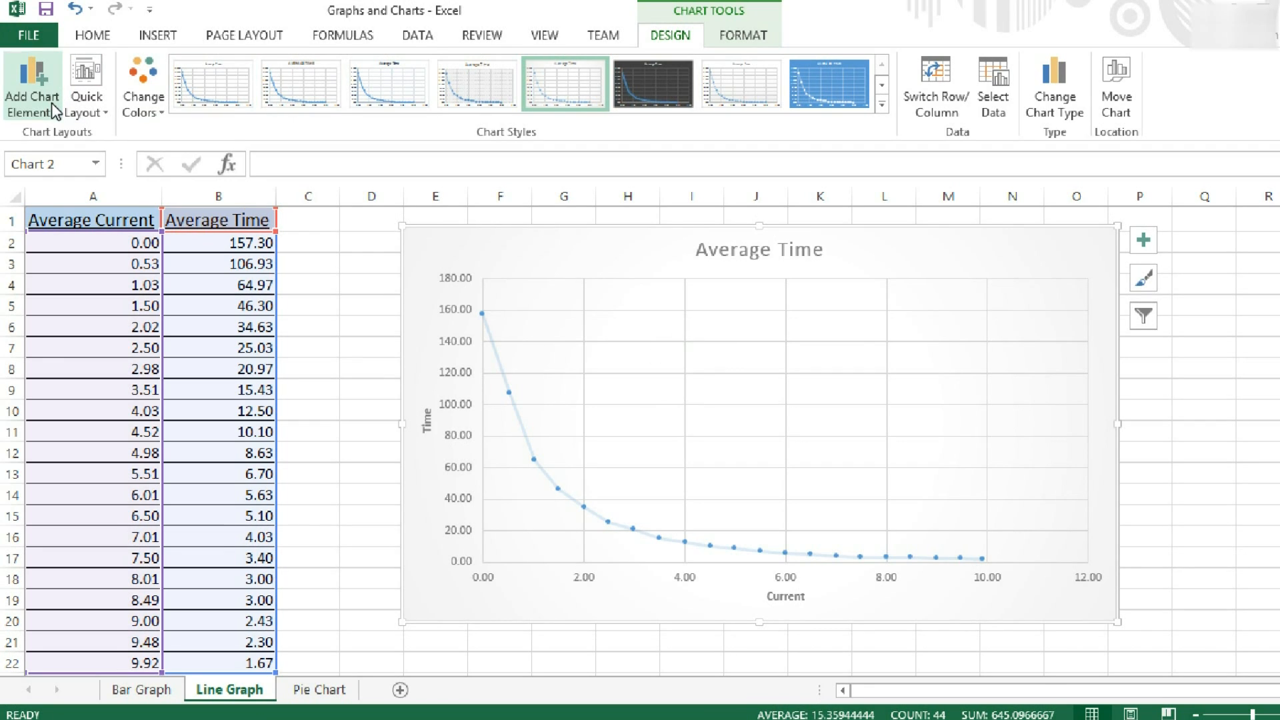
Open the Add Chart Element list on the Average Time scatter chart.
left_click(33, 86)
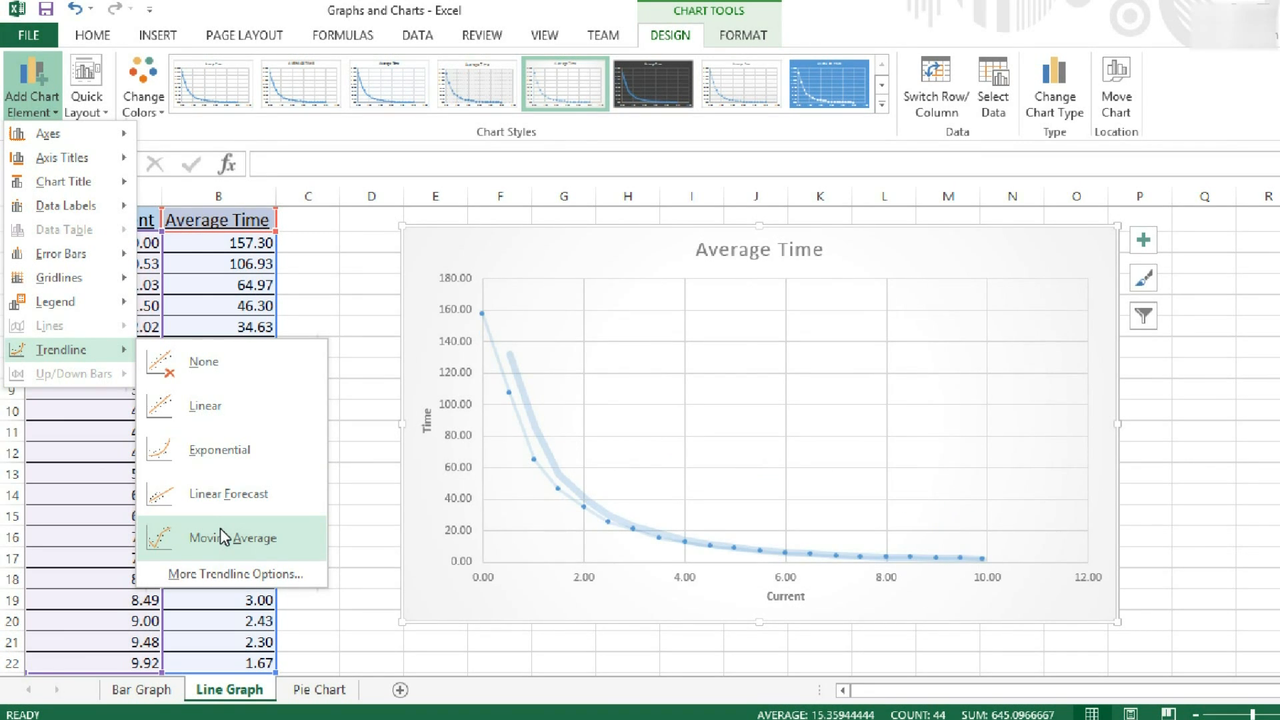
mouse_move(236, 545)
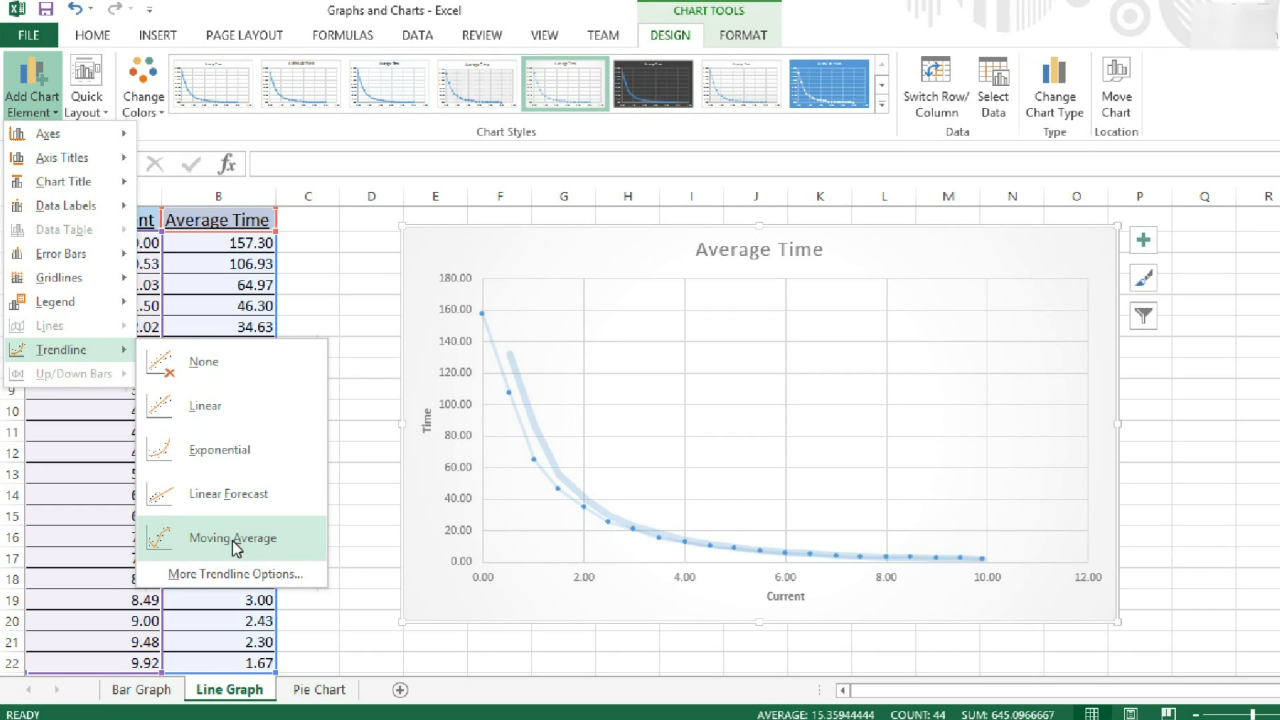
mouse_move(270, 550)
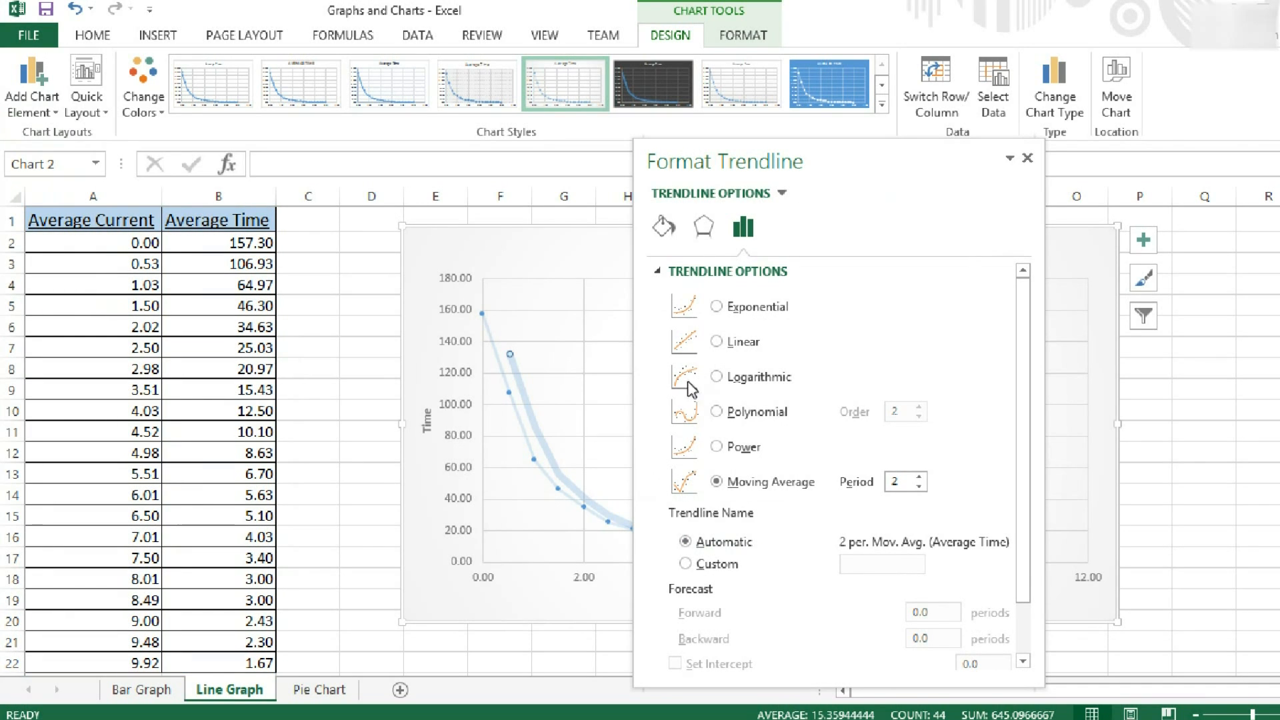
Set the trendline's transparency to about a third and give it a different colour.
left_click(664, 227)
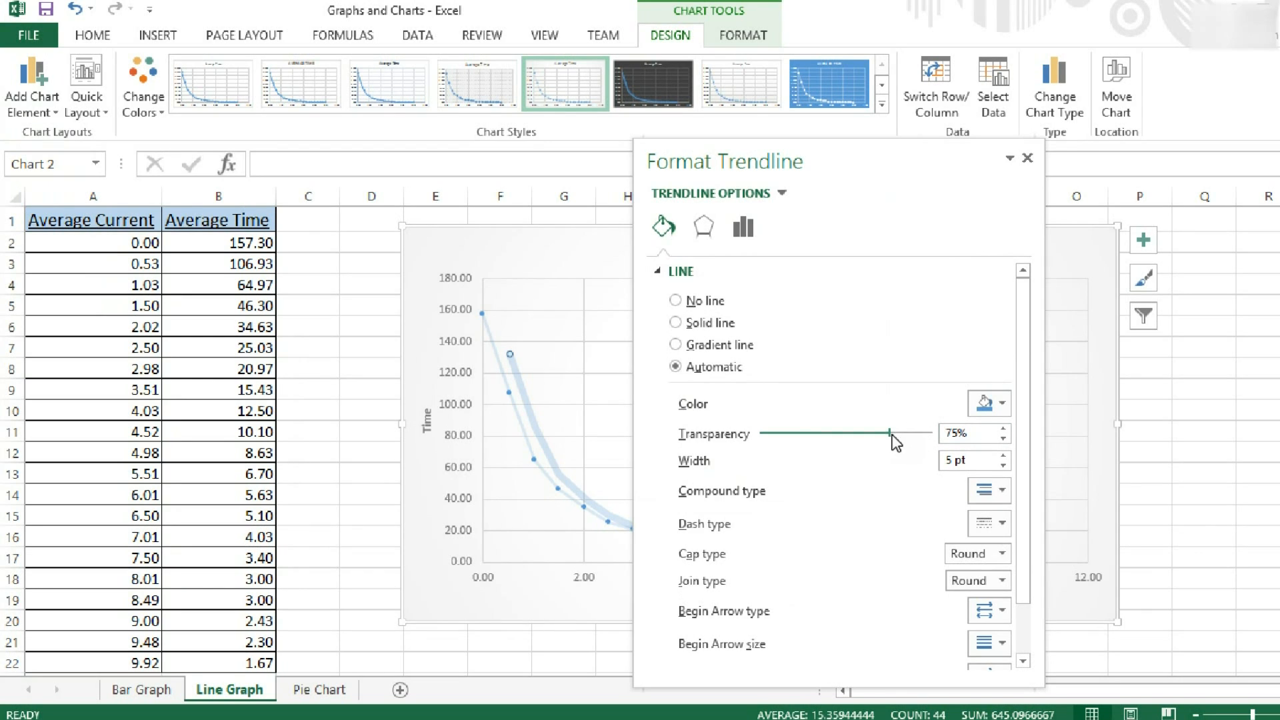
left_click_drag(894, 433, 755, 432)
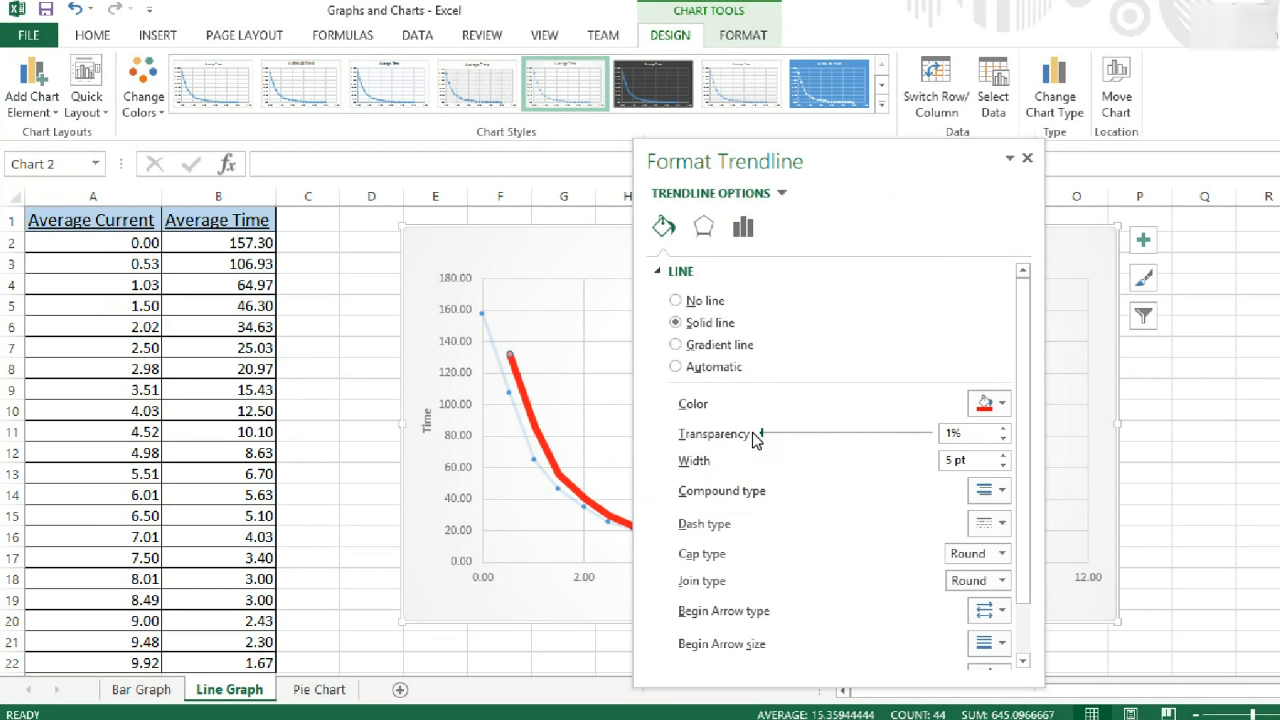
left_click_drag(757, 432, 815, 432)
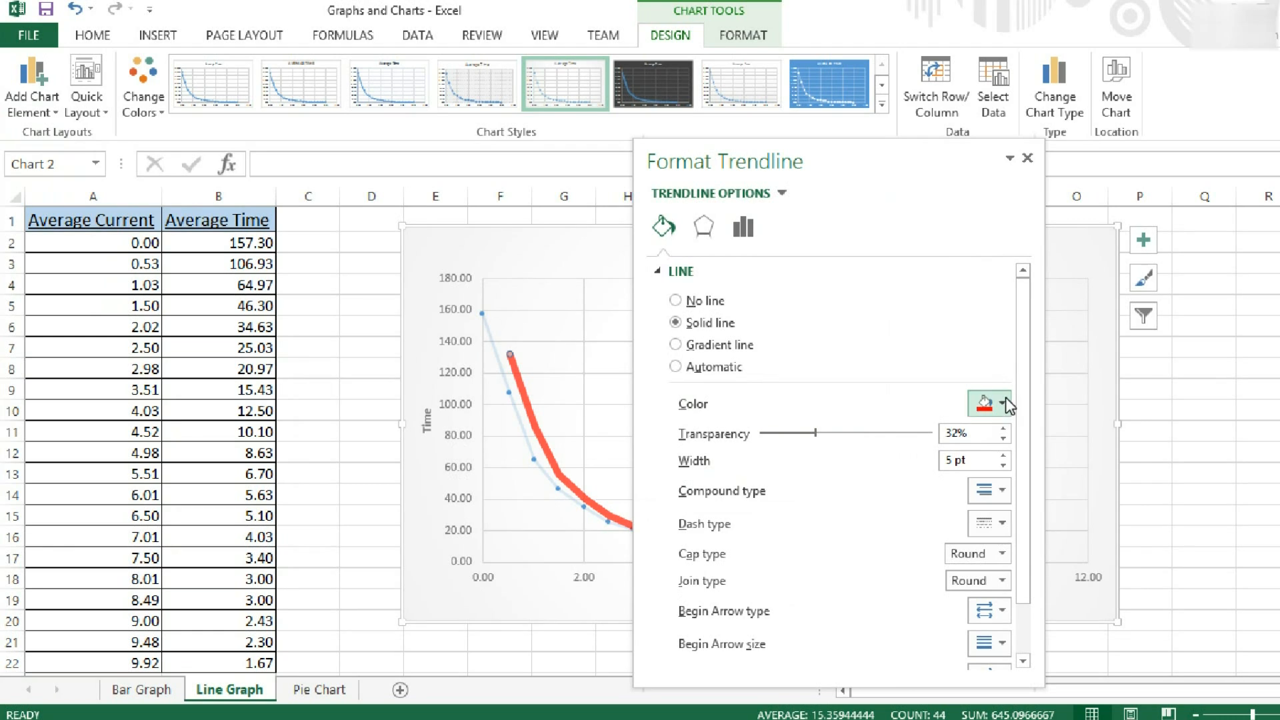
left_click(1006, 403)
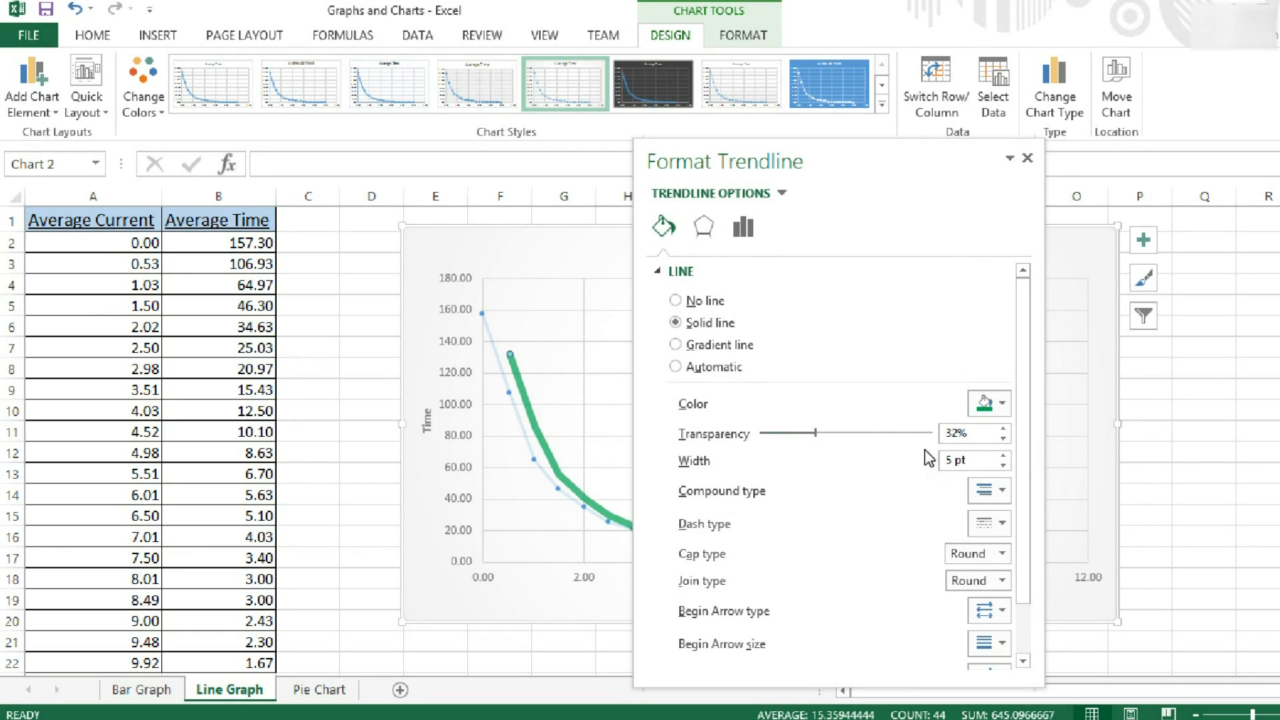
Try thicker and thinner widths for the trendline.
left_click(1005, 466)
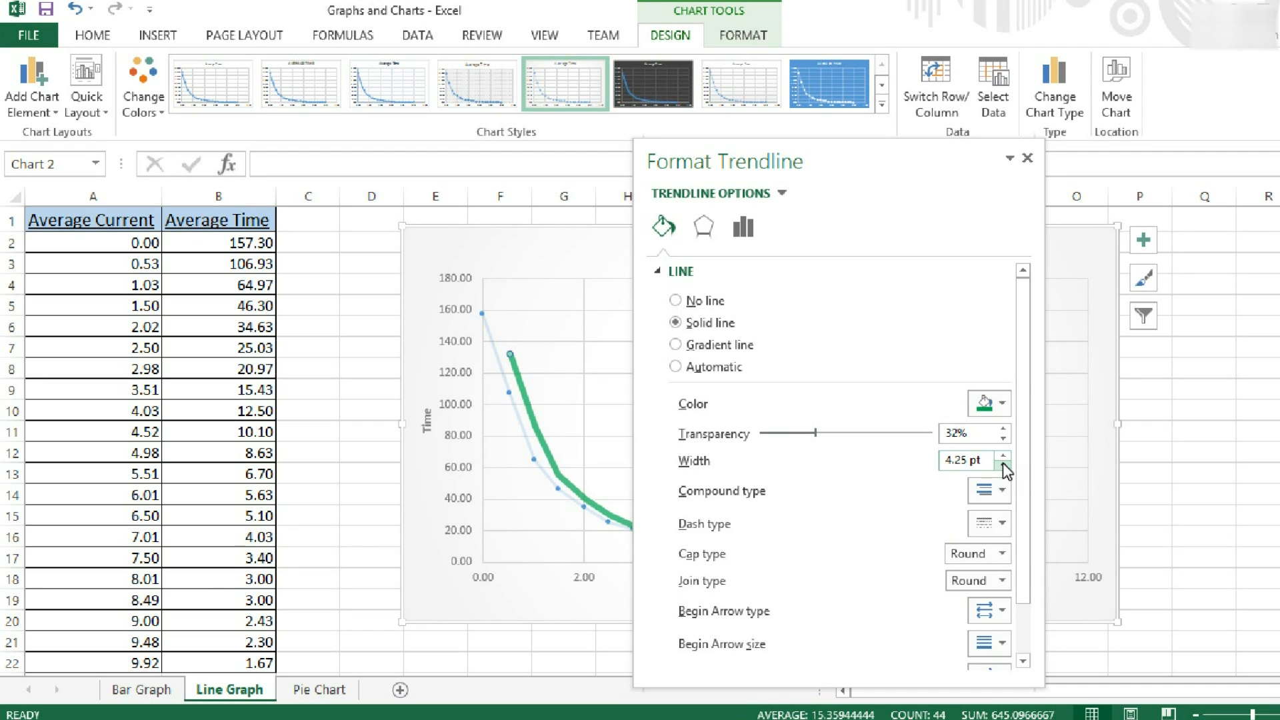
left_click(1004, 466)
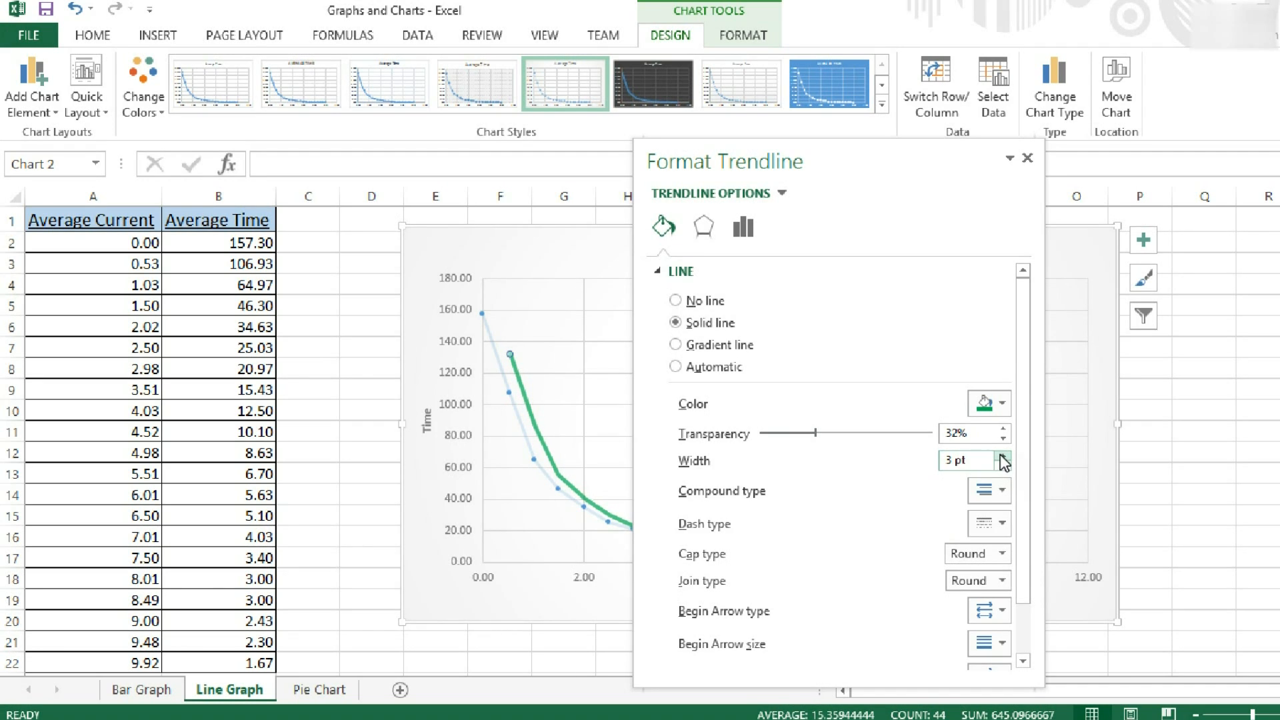
left_click(1001, 455)
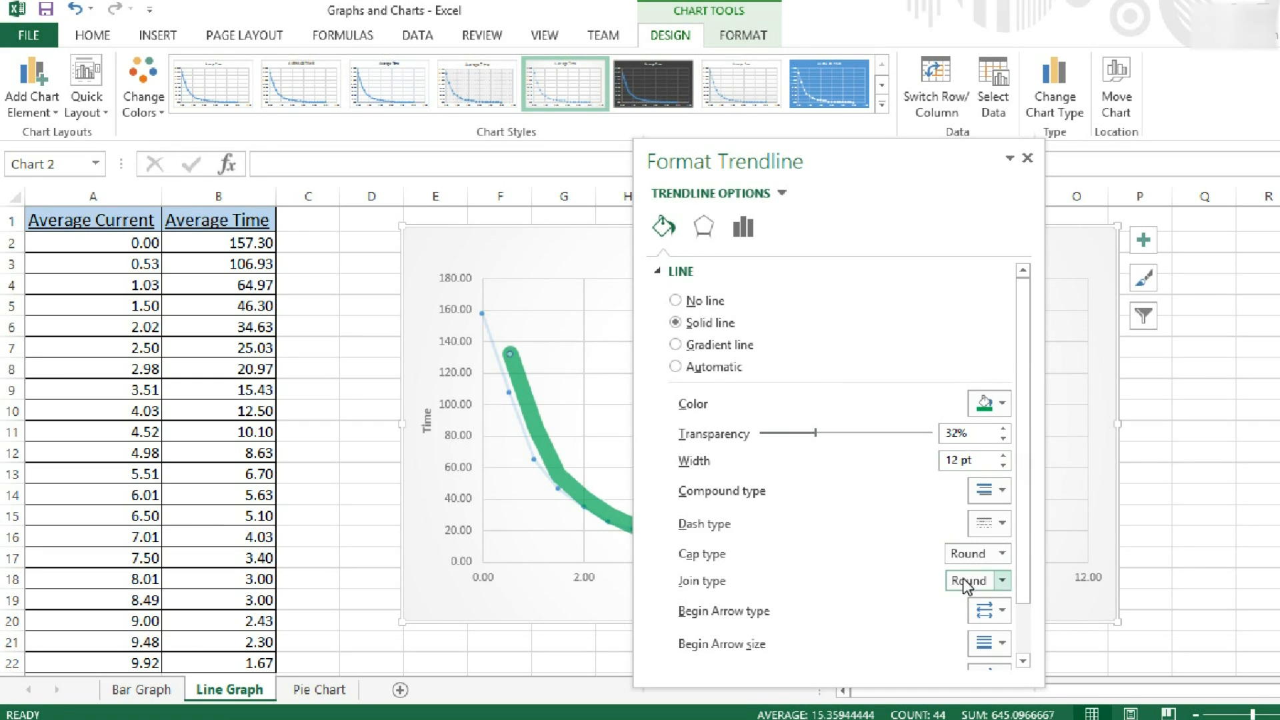
left_click(1005, 466)
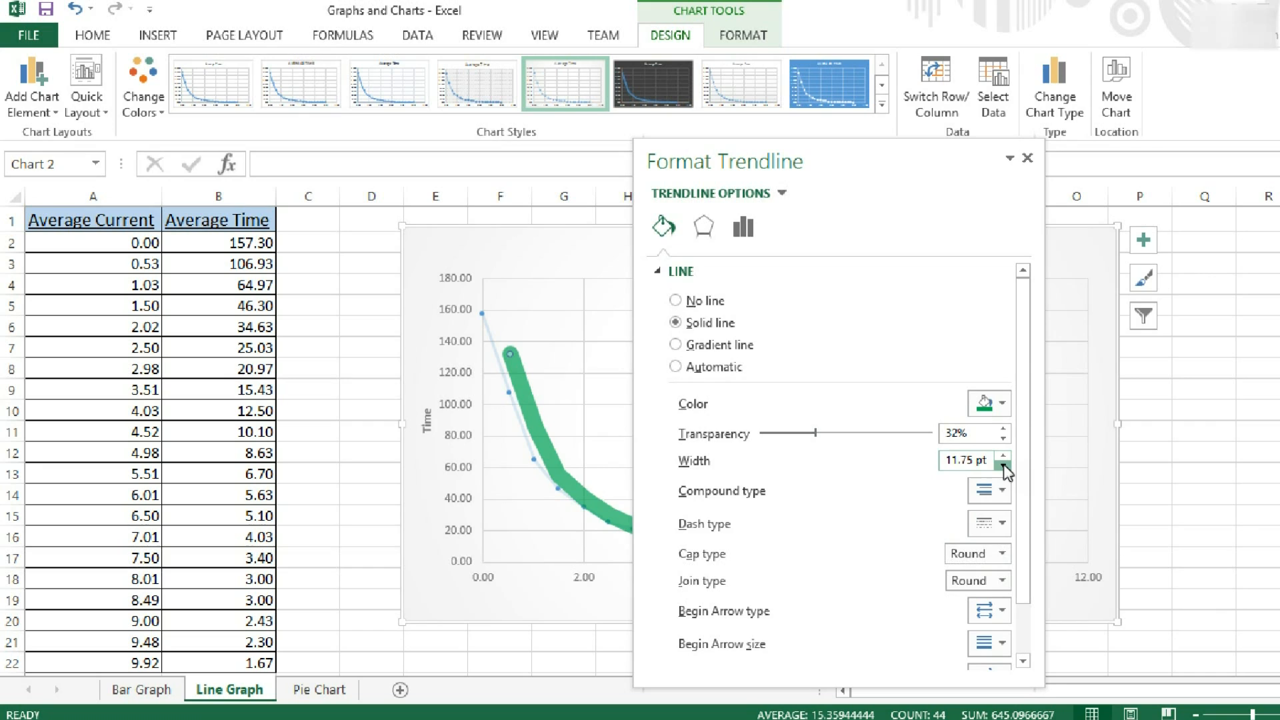
left_click(1005, 467)
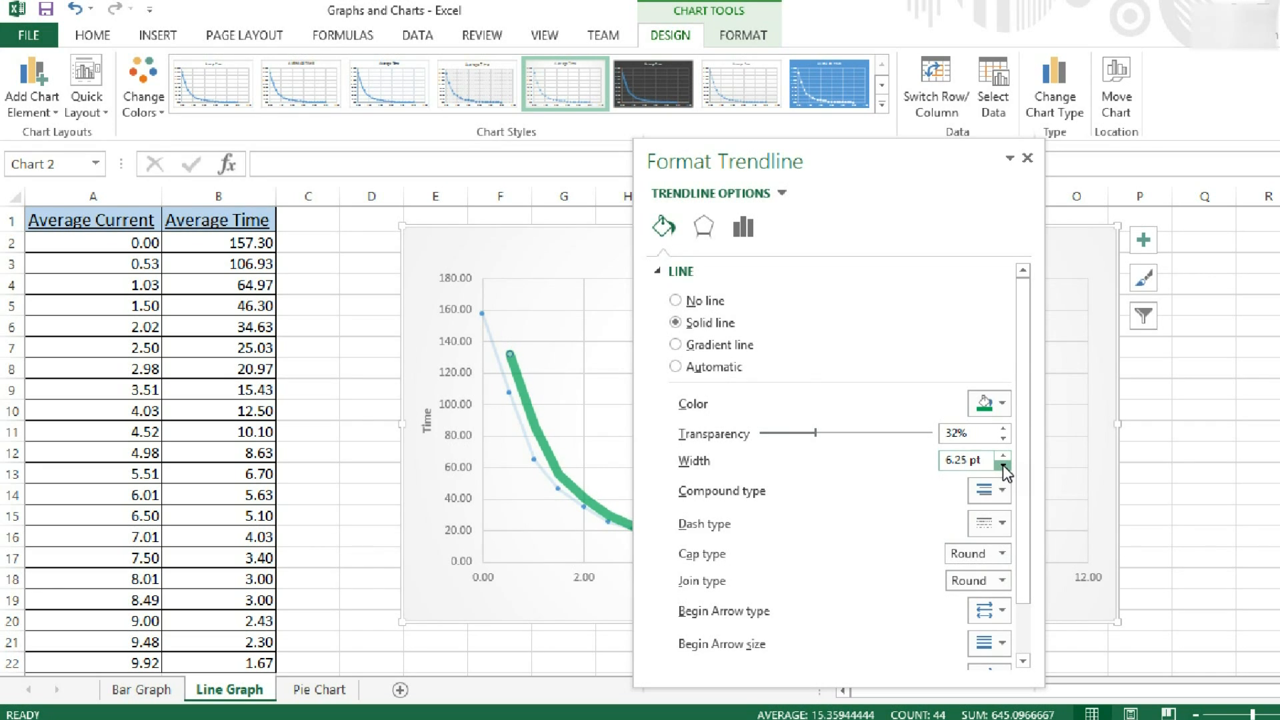
Give the trendline flat caps and bevel joins, then set it to no line.
left_click(1000, 507)
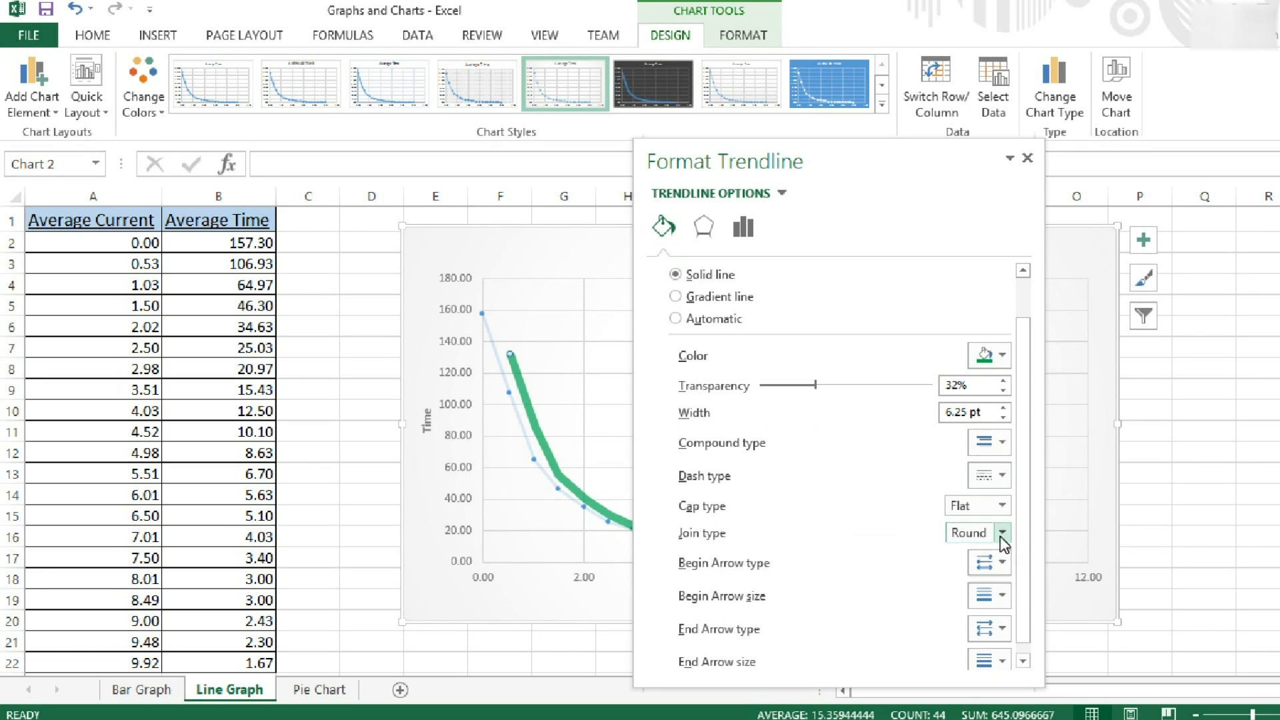
left_click(1000, 532)
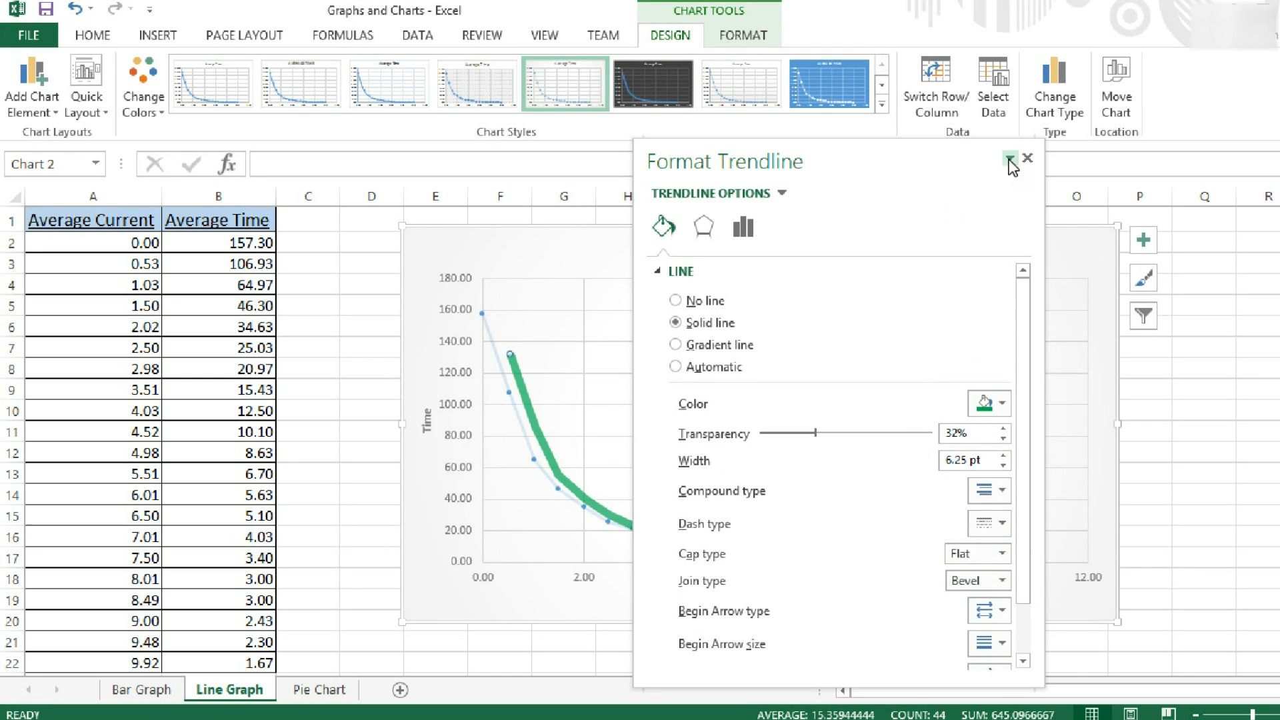
left_click(676, 301)
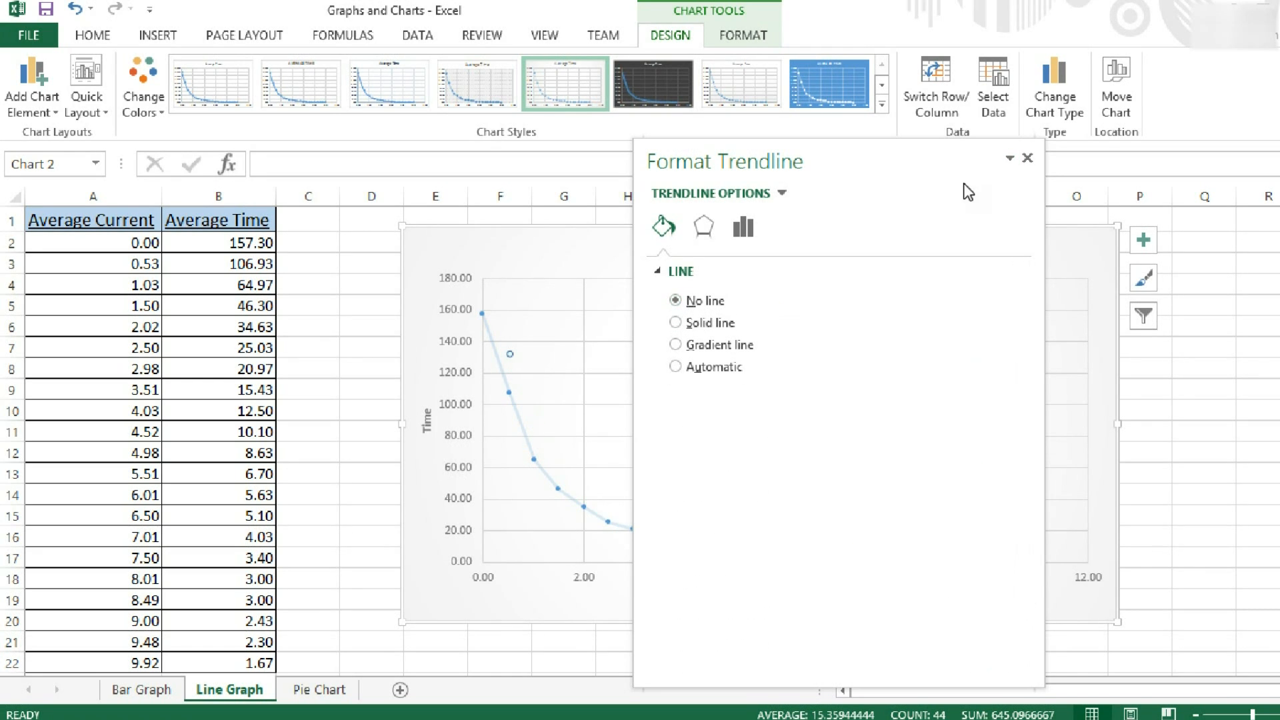
Add Percentage error bars to the Average Time points, then switch to Standard Deviation.
left_click(1027, 158)
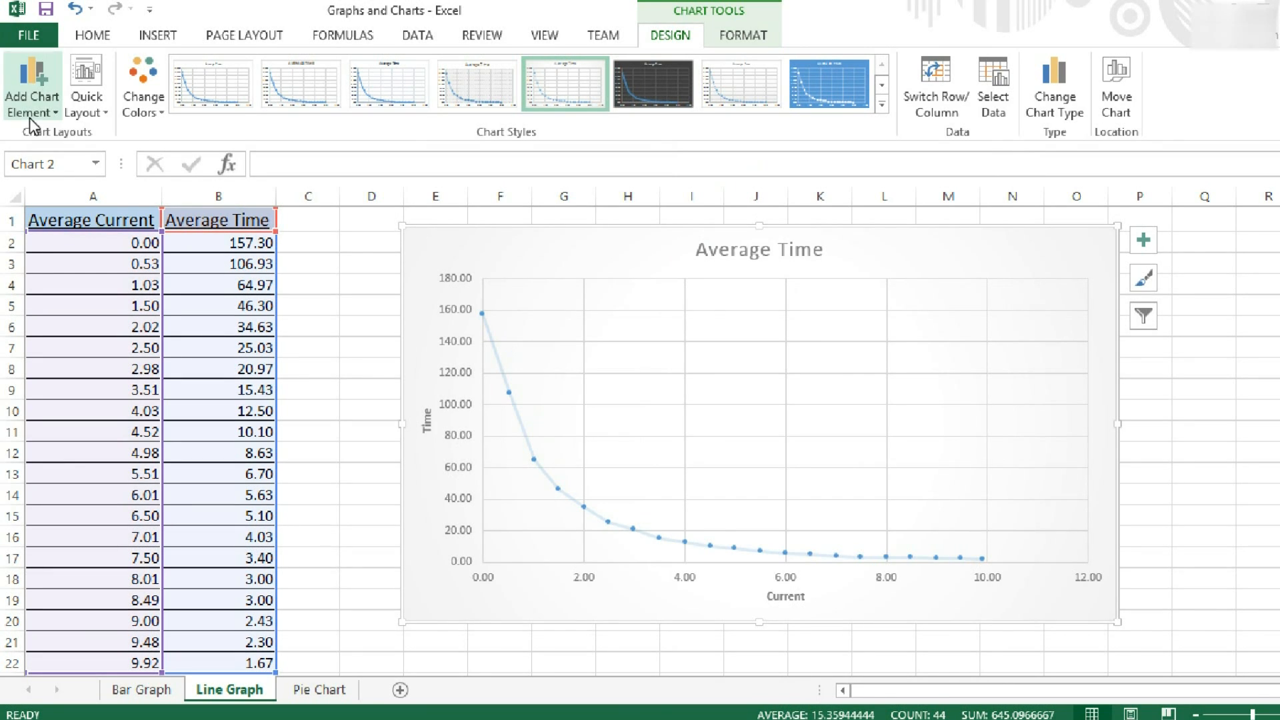
left_click(32, 84)
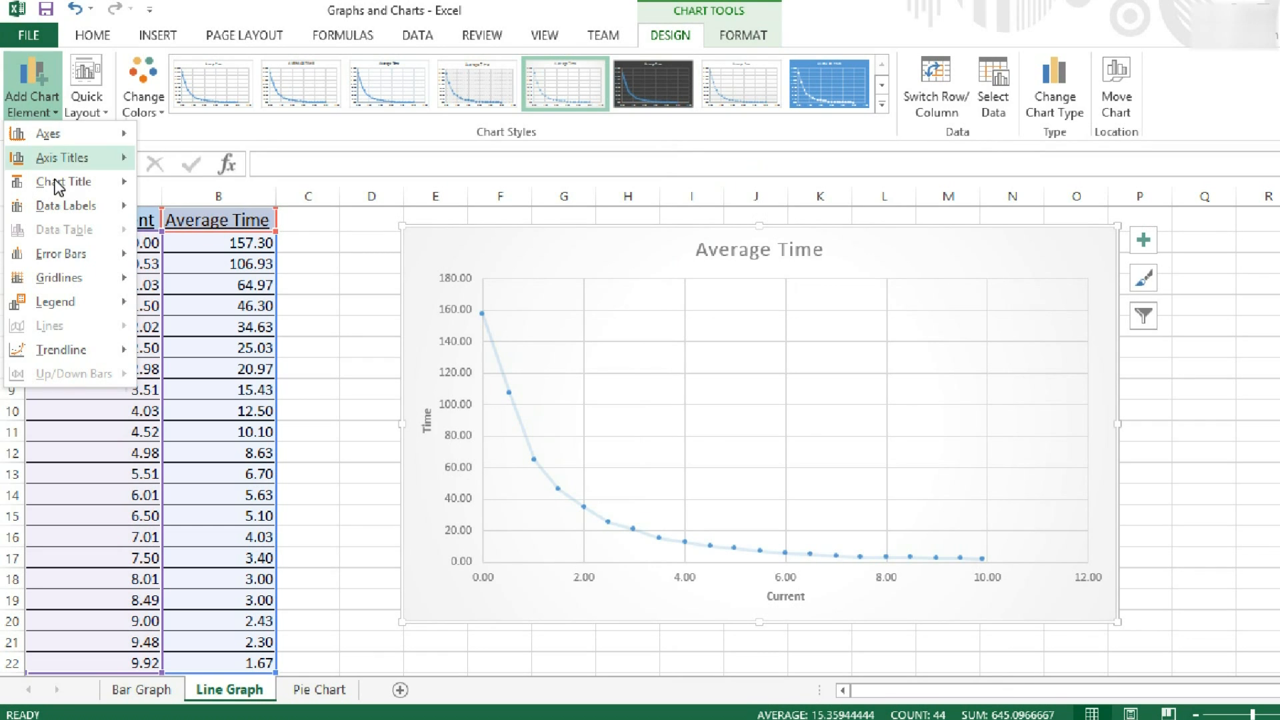
left_click(59, 254)
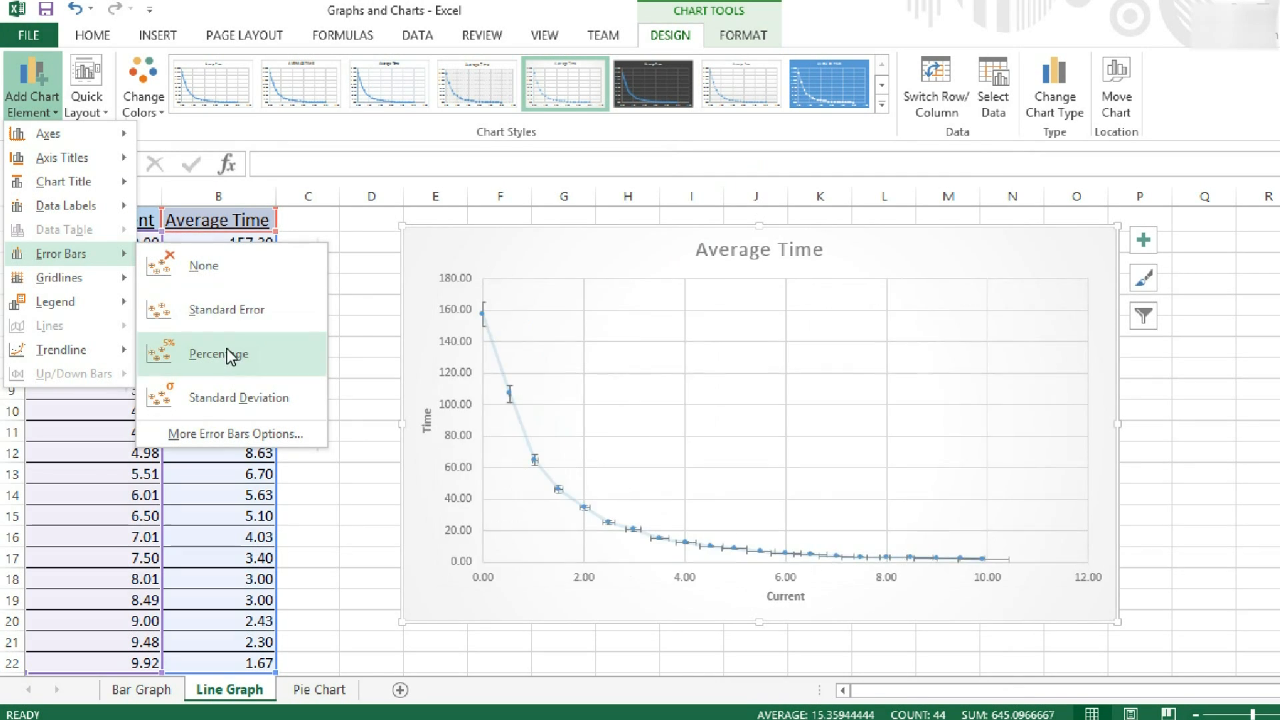
mouse_move(232, 364)
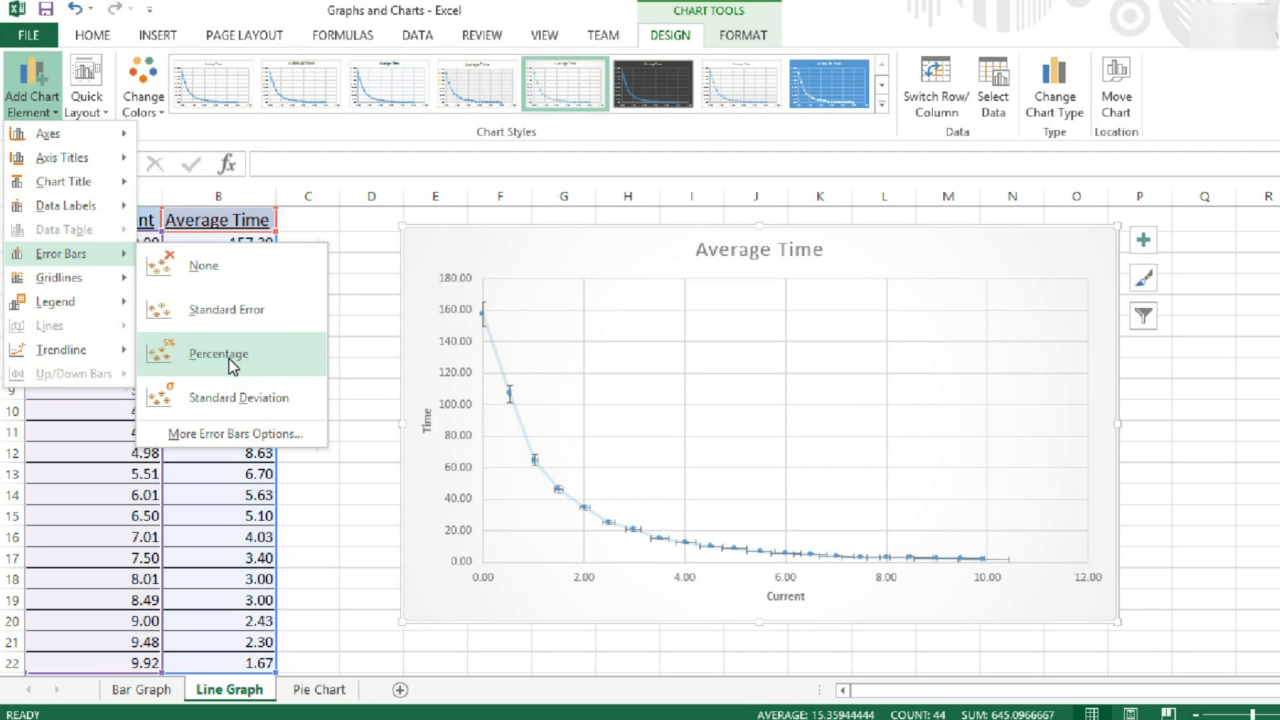
left_click(240, 397)
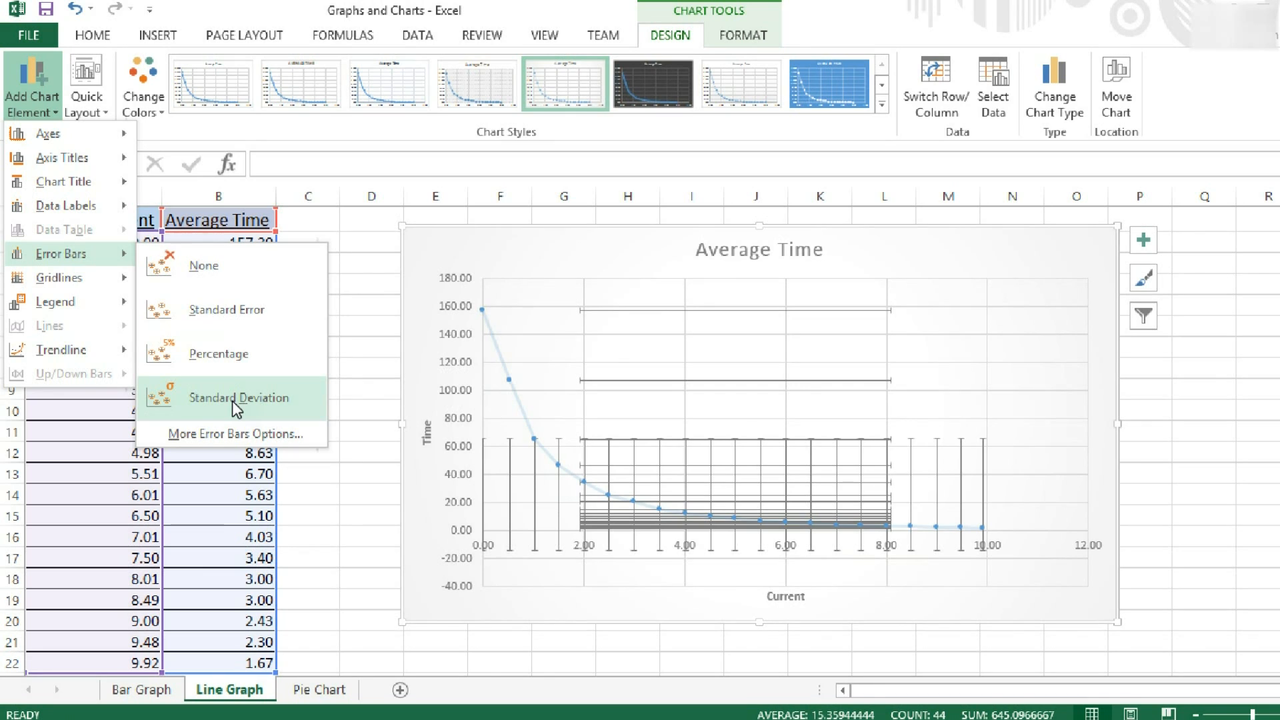
left_click(229, 309)
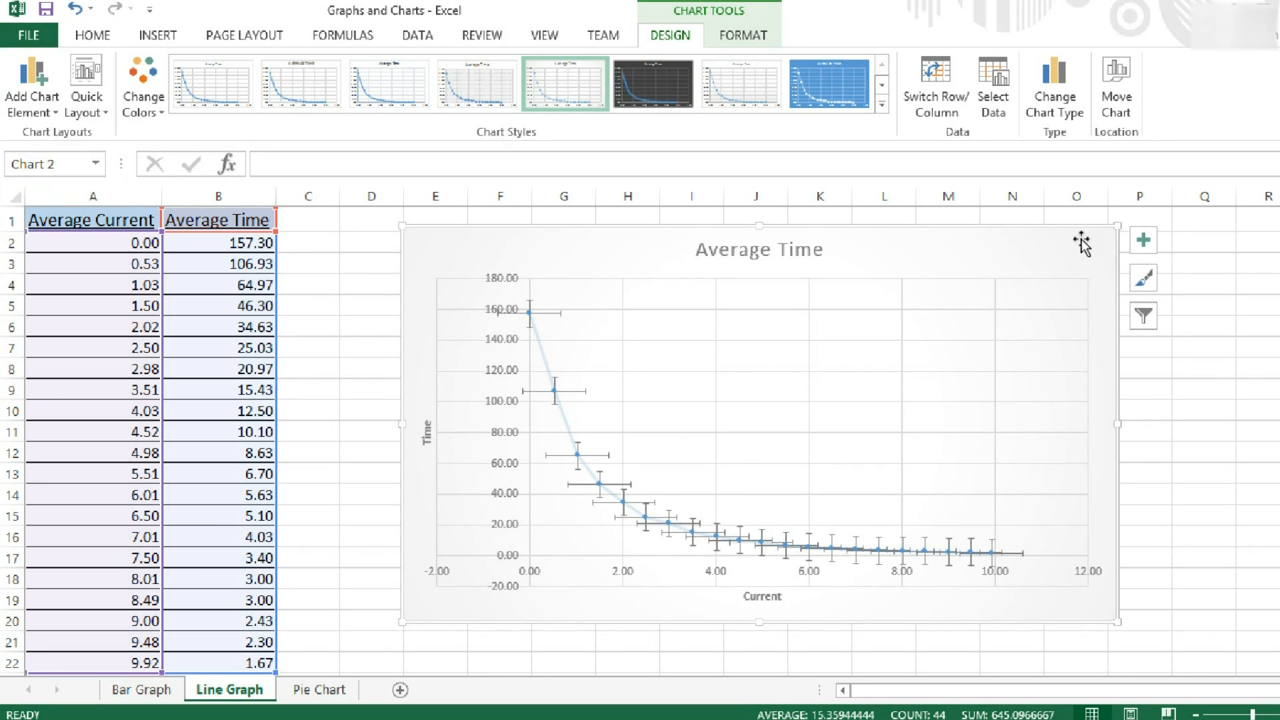
scroll("down", 3)
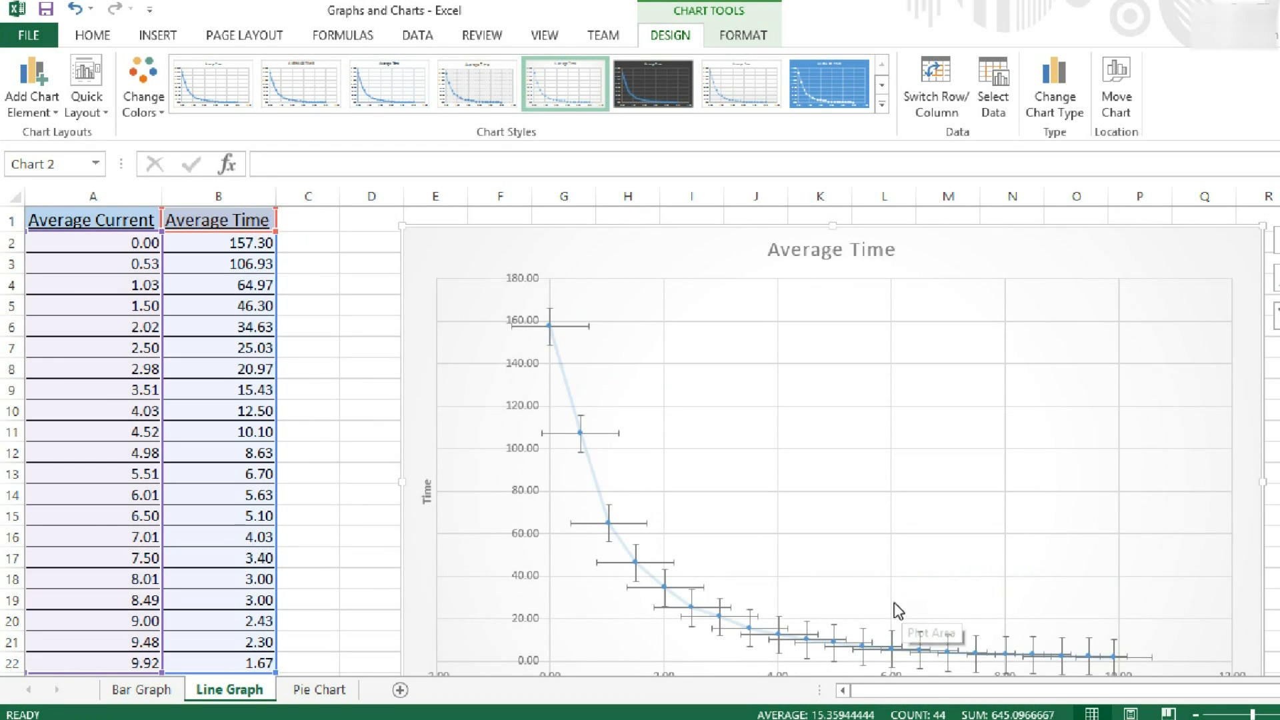
On the Pie Chart sheet, select the B2:G3 revenue table and insert the recommended Pie chart.
left_click(318, 690)
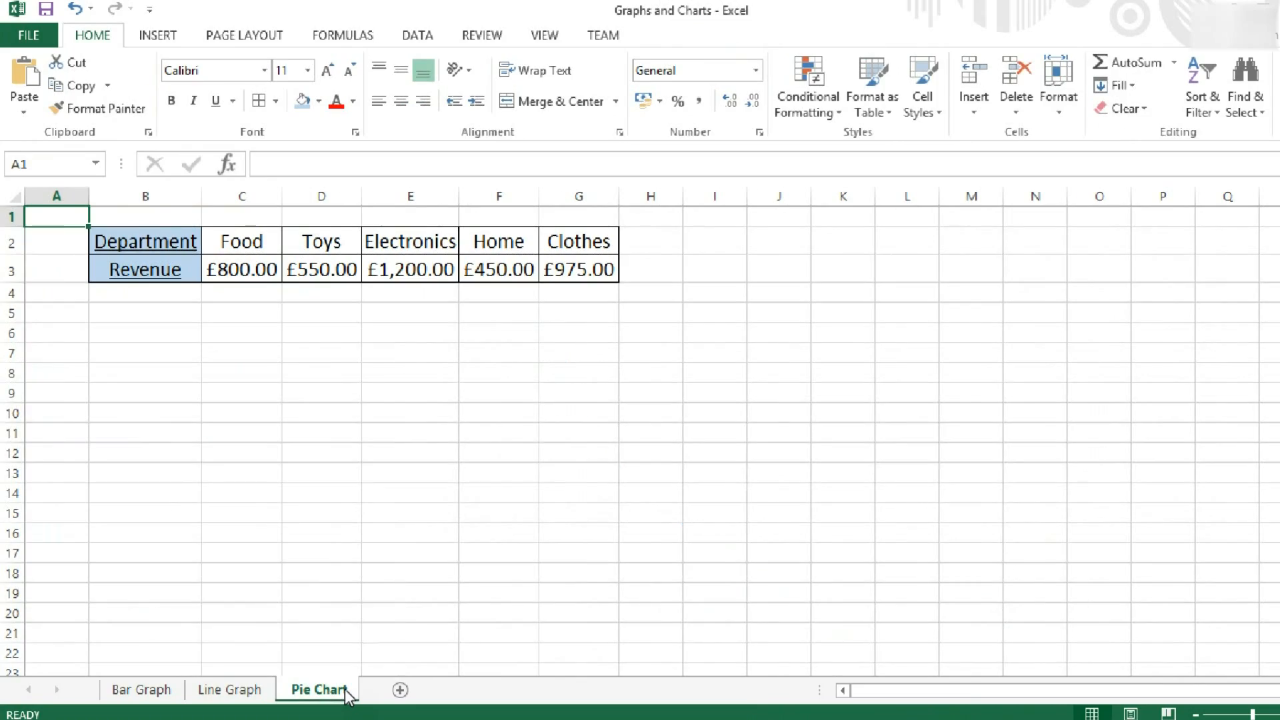
left_click_drag(145, 240, 410, 269)
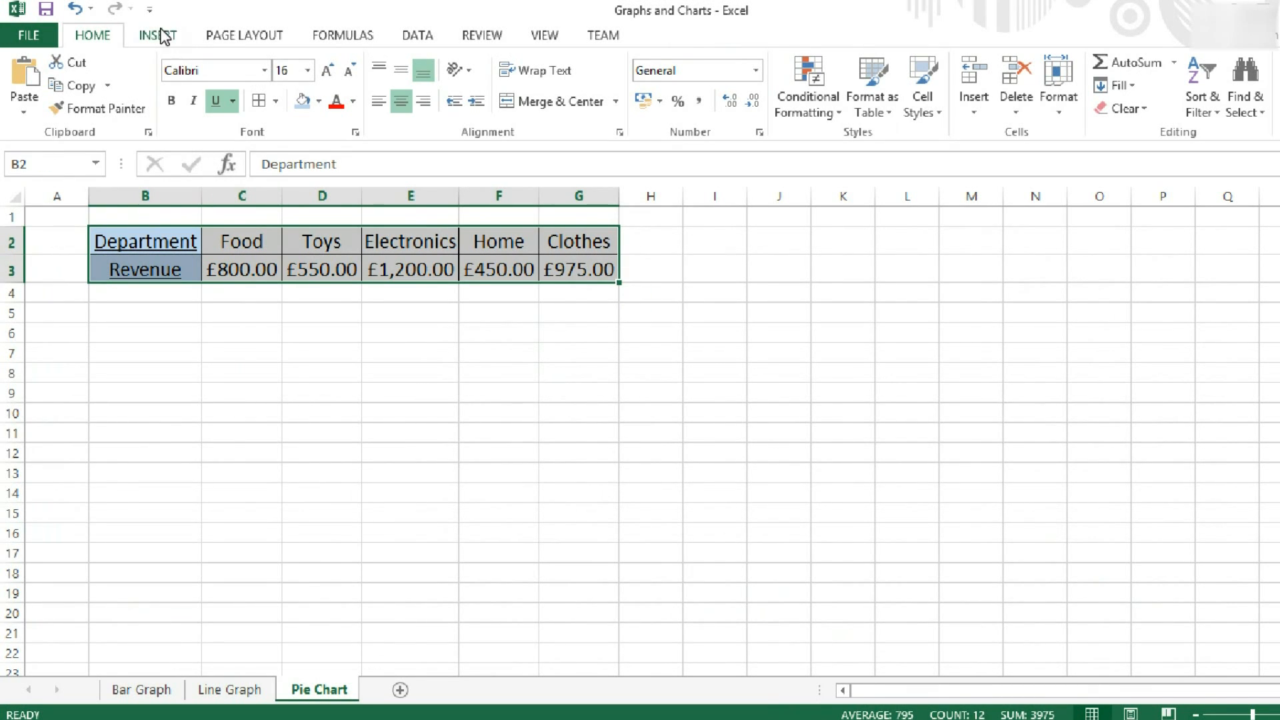
left_click(157, 36)
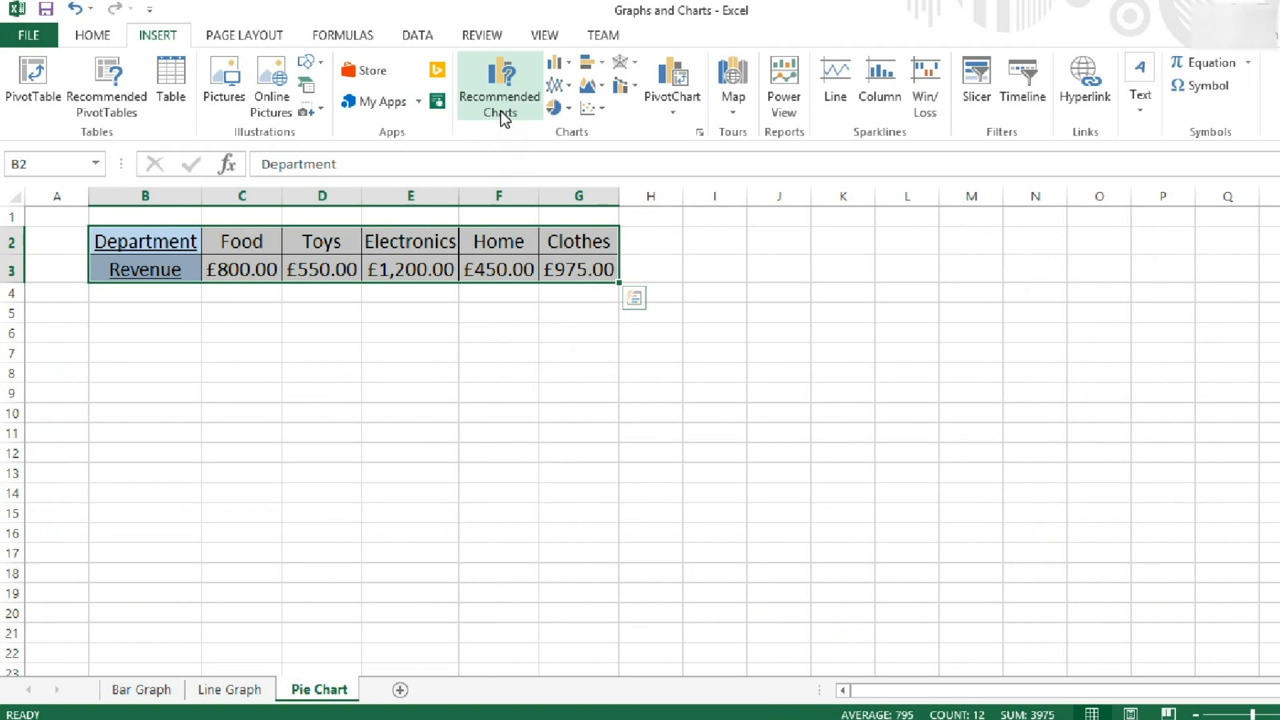
mouse_move(556, 106)
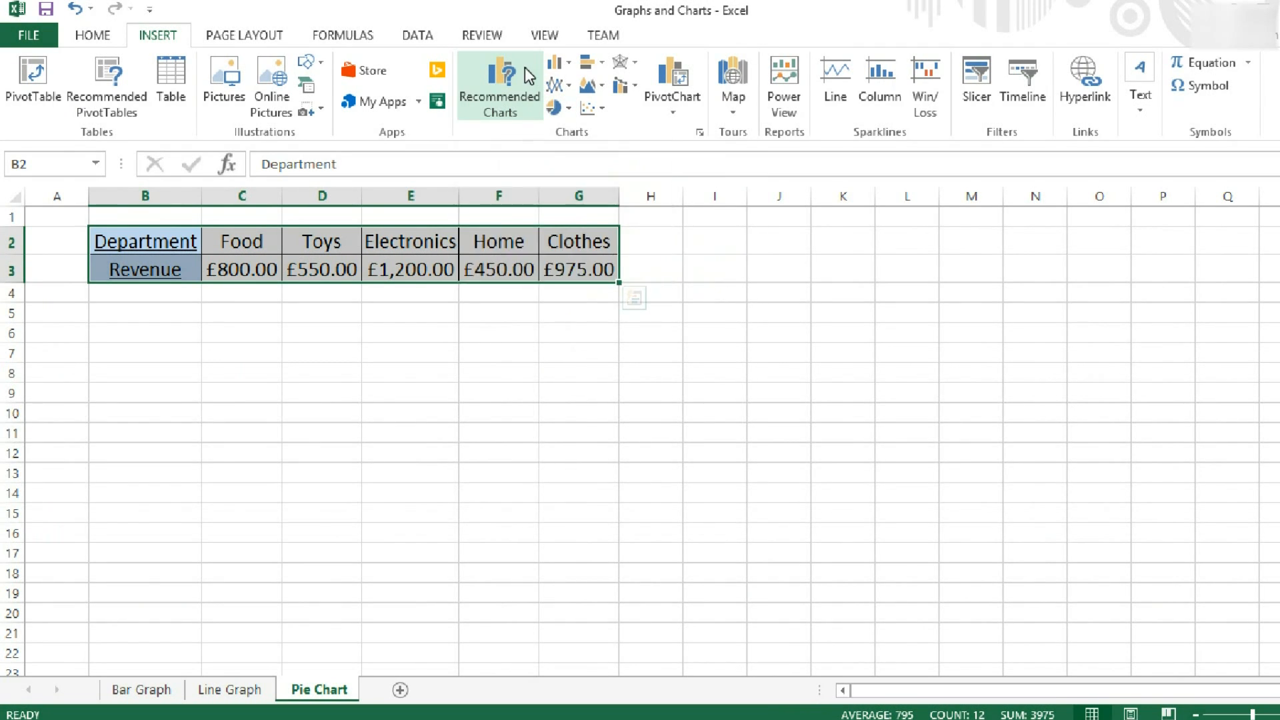
left_click(498, 86)
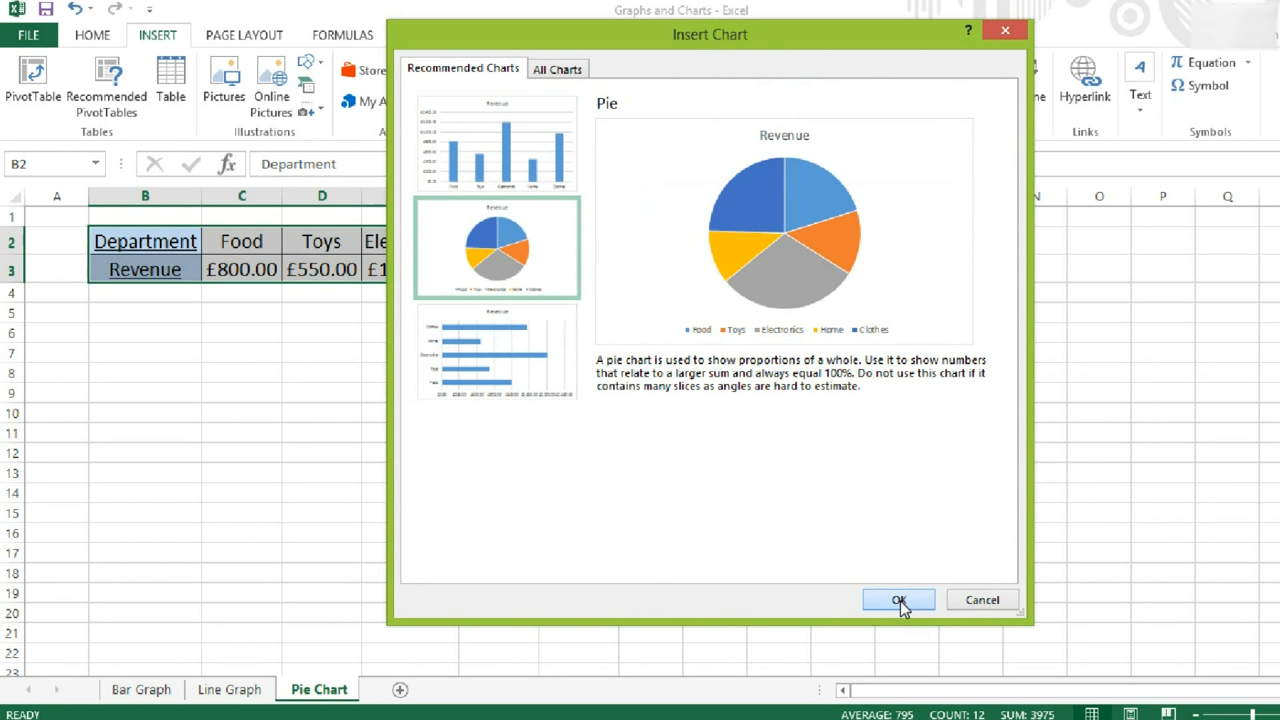
left_click(898, 600)
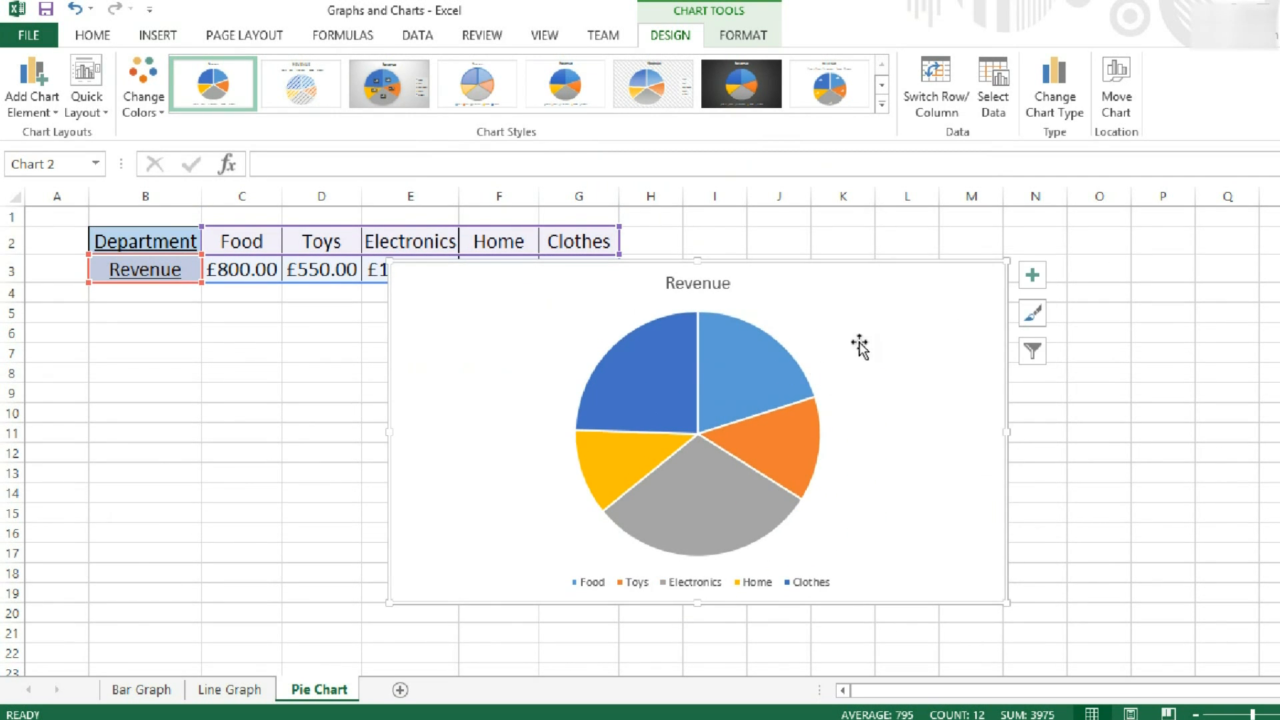
mouse_move(300, 82)
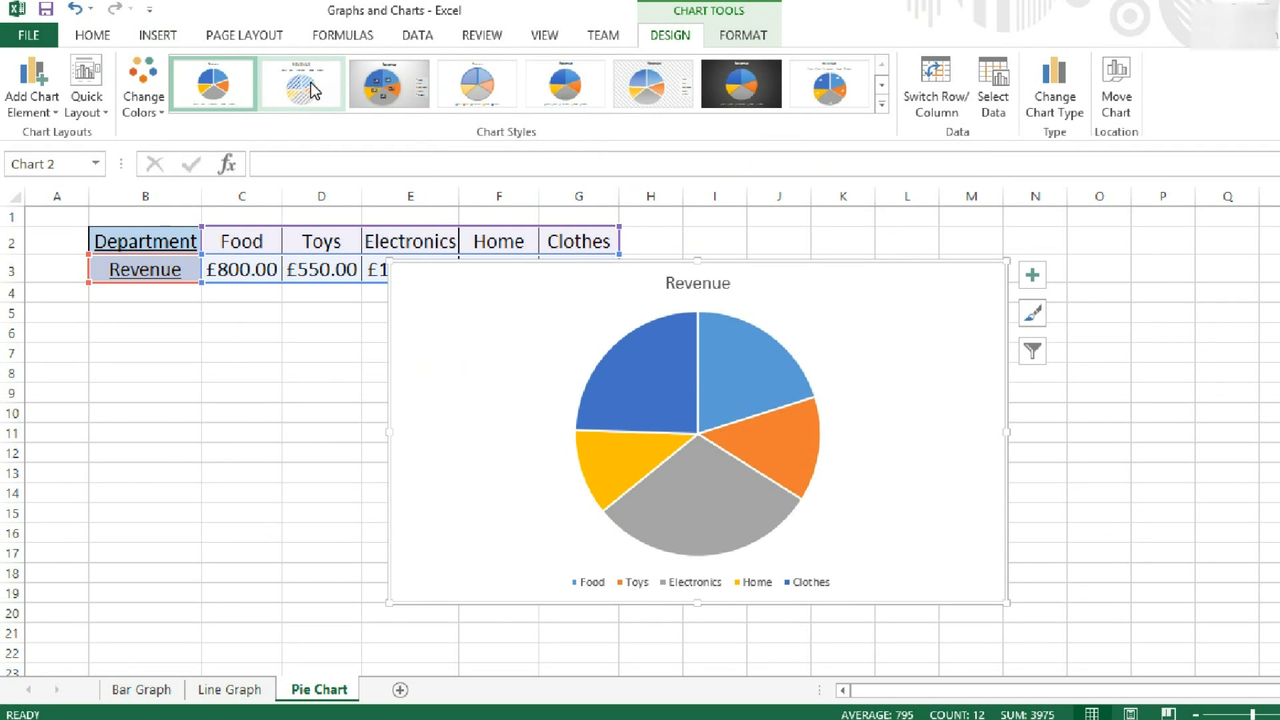
Apply a shaded style with percentage labels and side legend, and undo the separated slices.
left_click(390, 83)
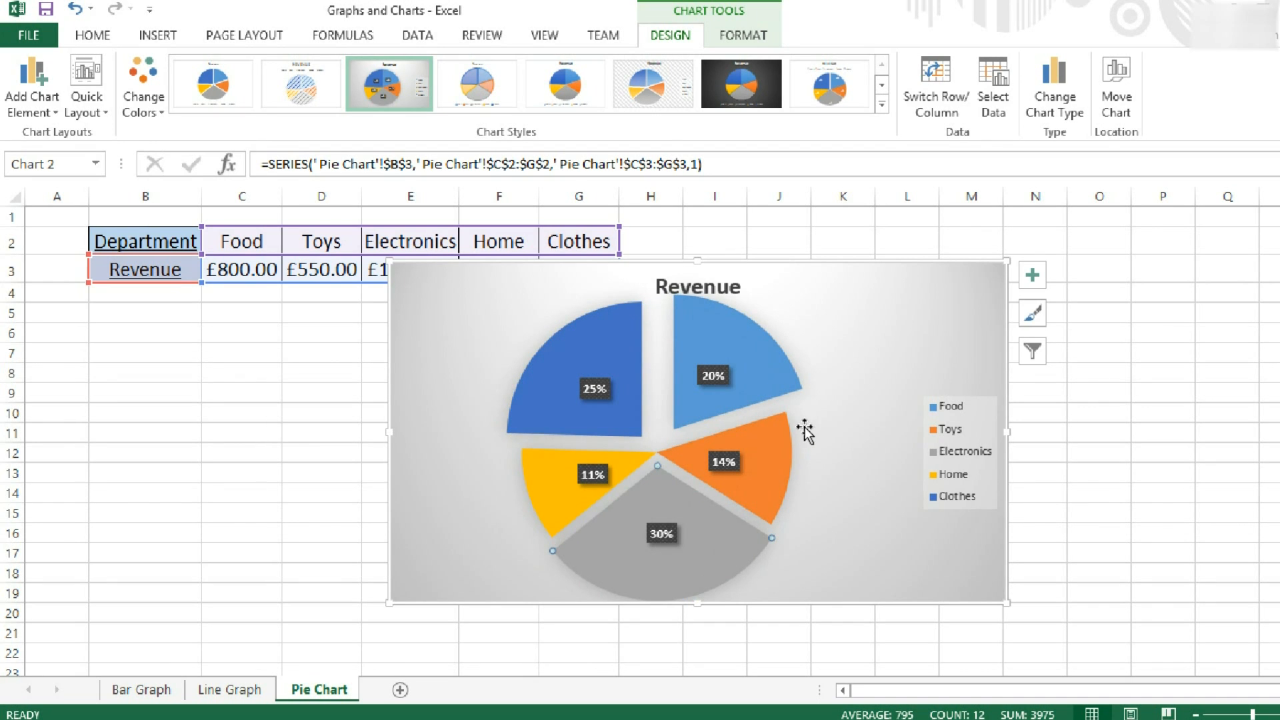
mouse_move(557, 299)
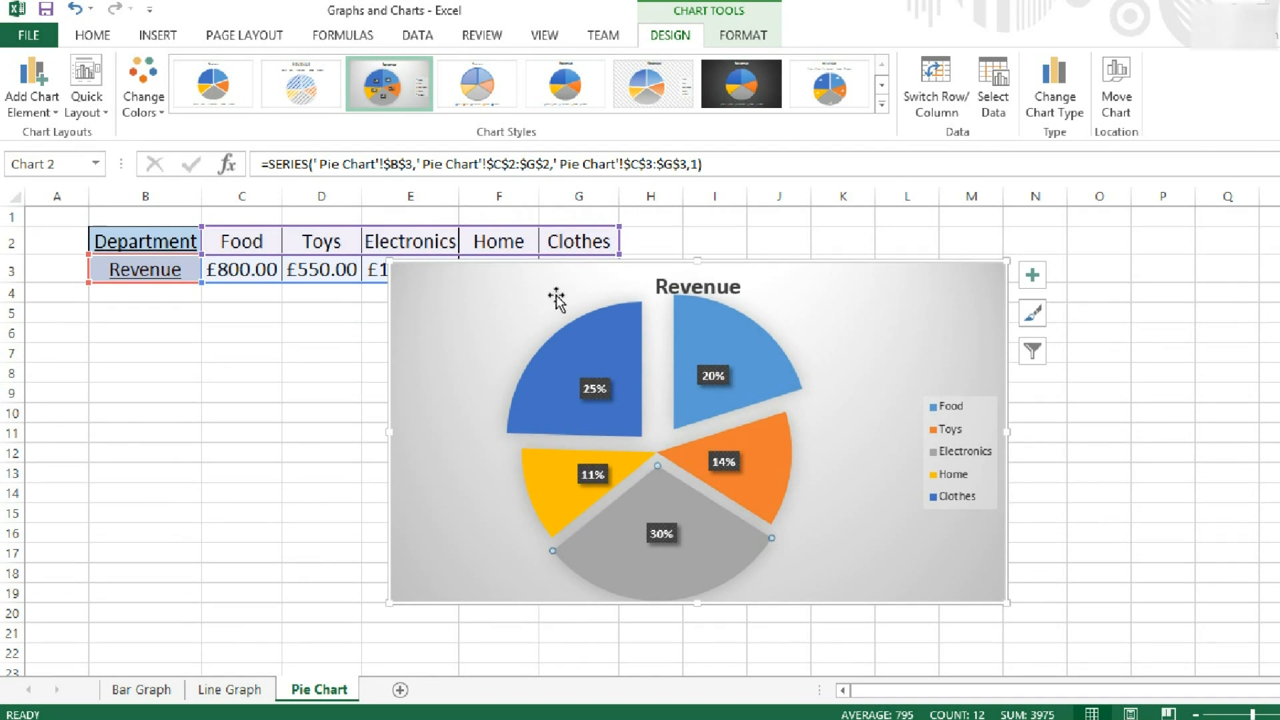
left_click(72, 9)
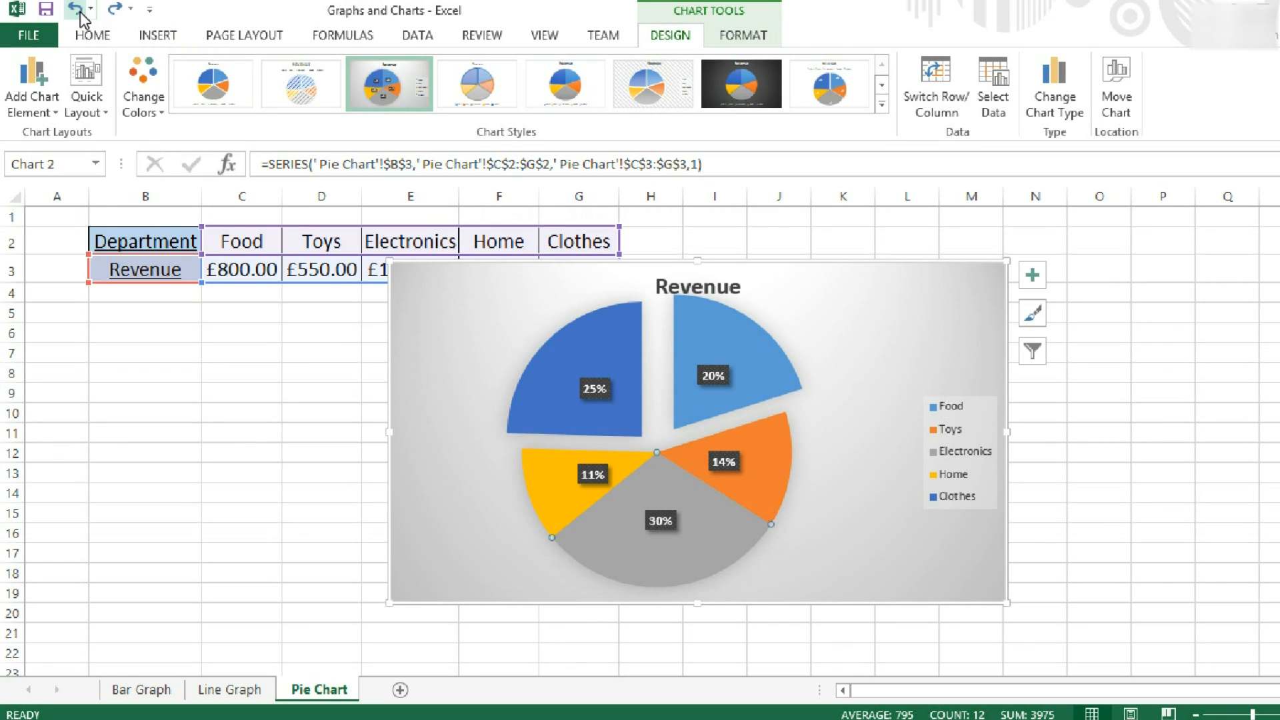
left_click(75, 8)
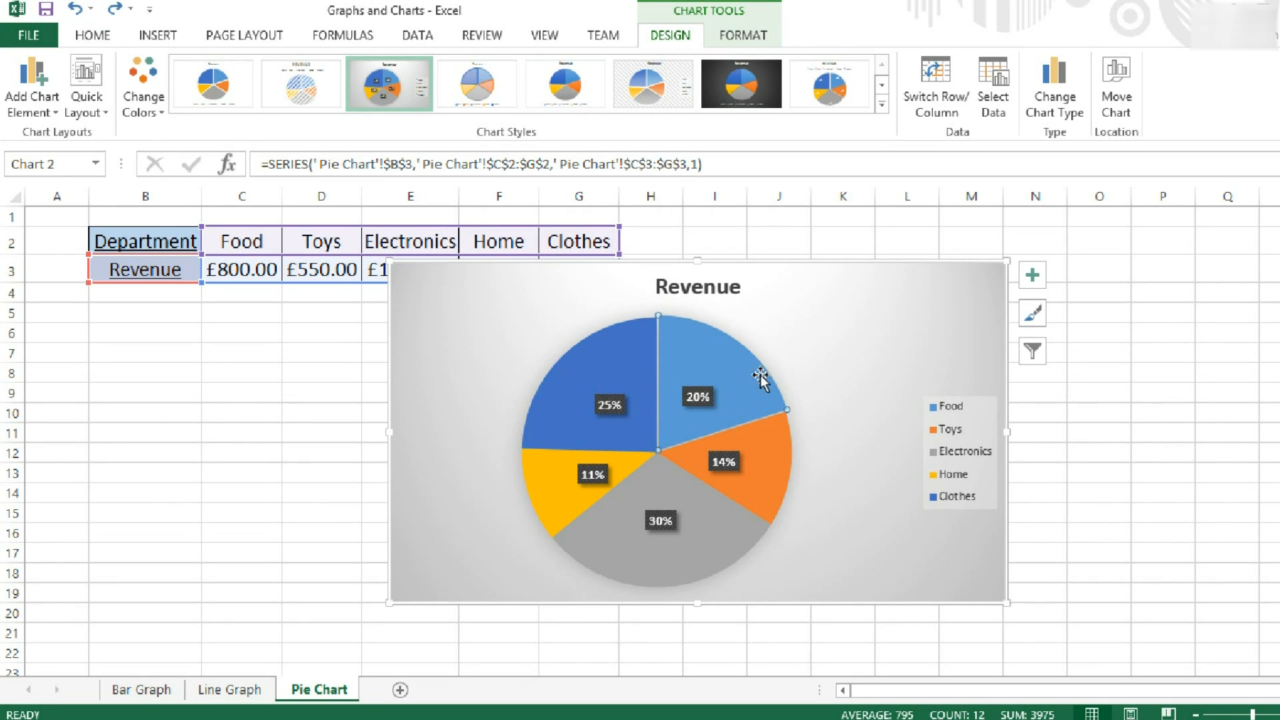
left_click(795, 570)
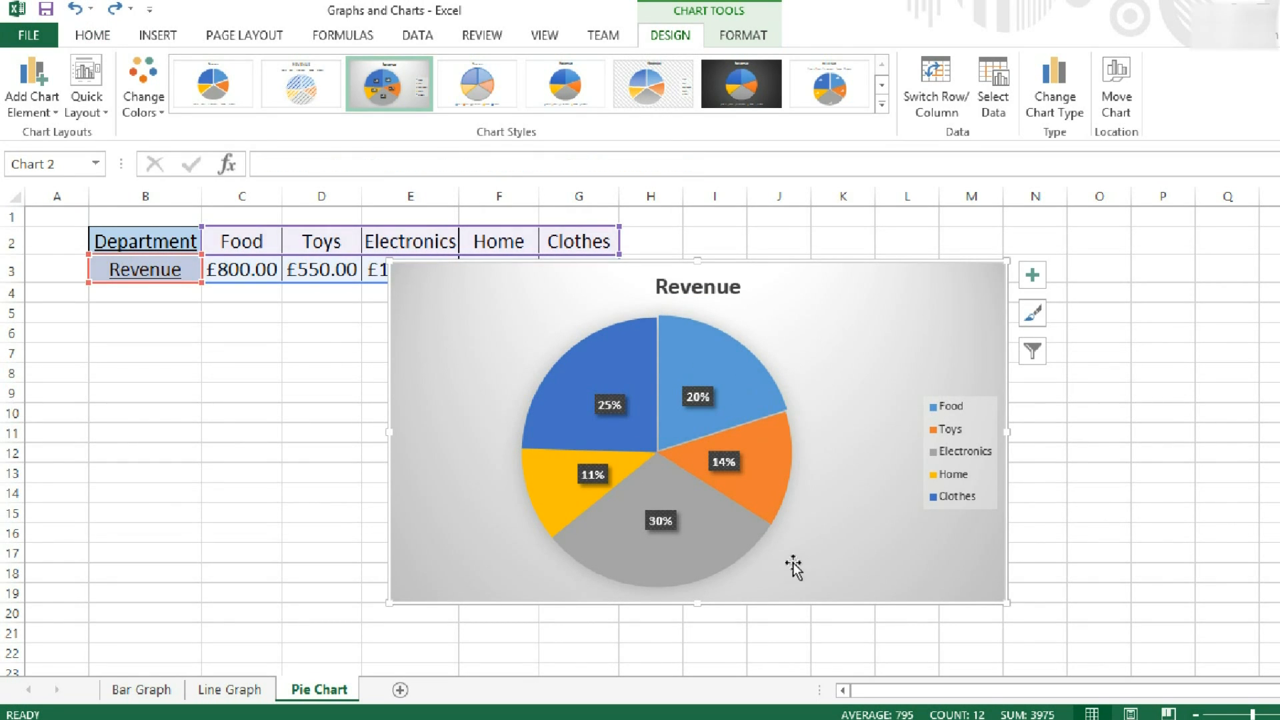
mouse_move(764, 615)
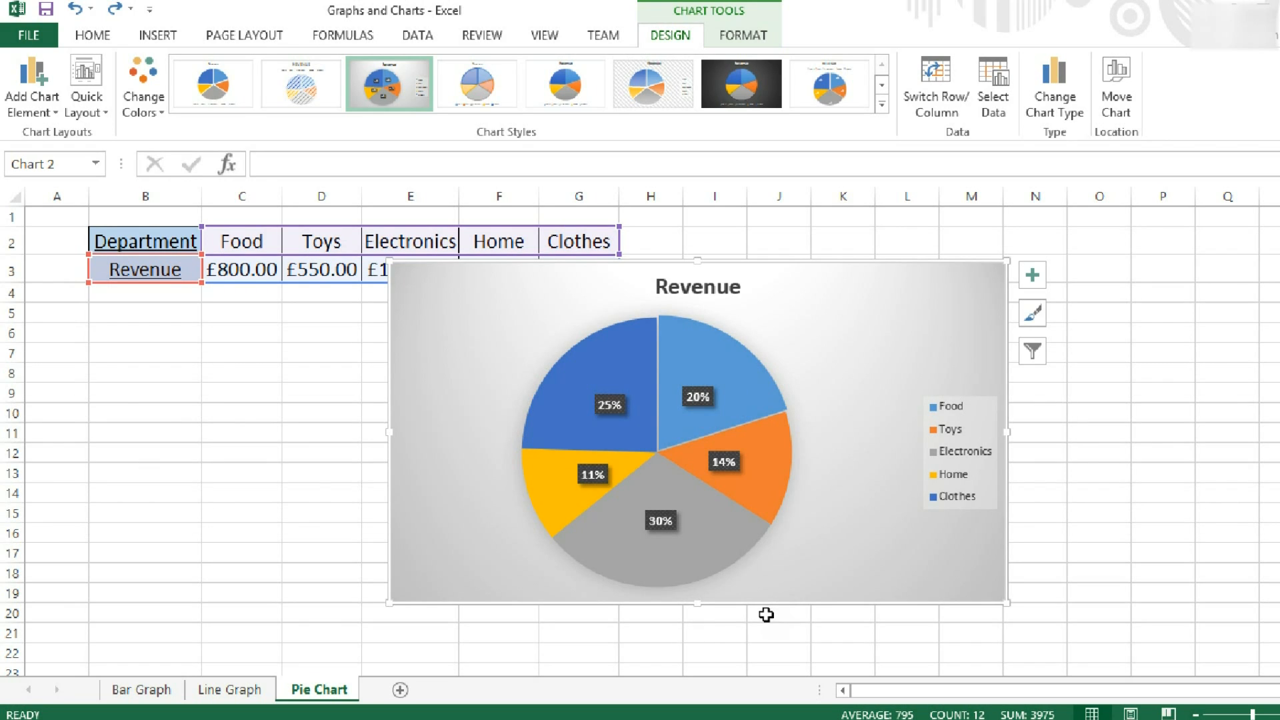